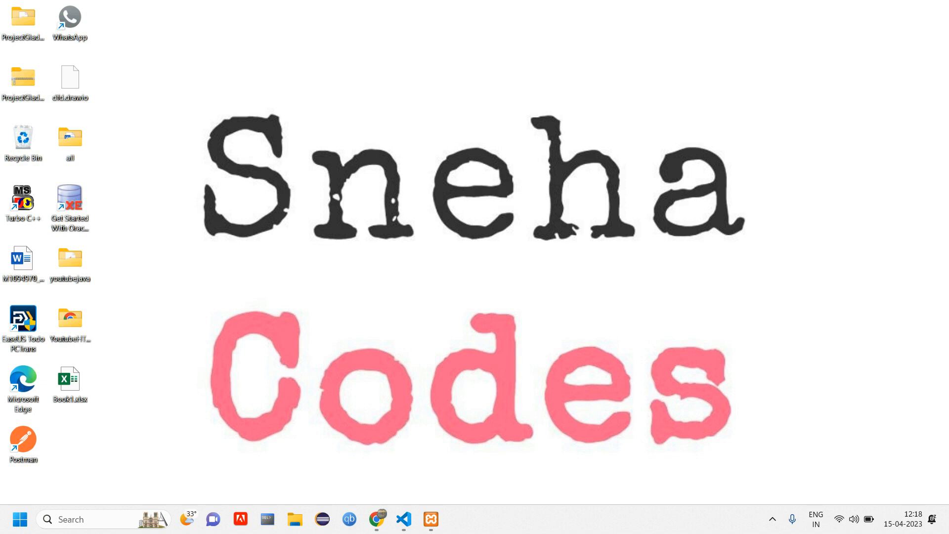
Browse the channel's video list in Chrome, switch to the Instagram profile, then return to the editor.
left_click(377, 519)
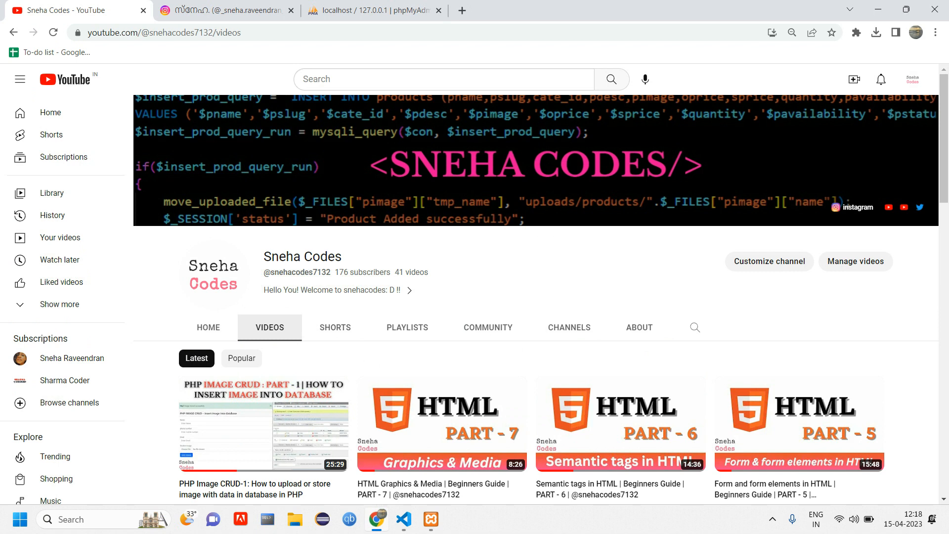
scroll("down", 3)
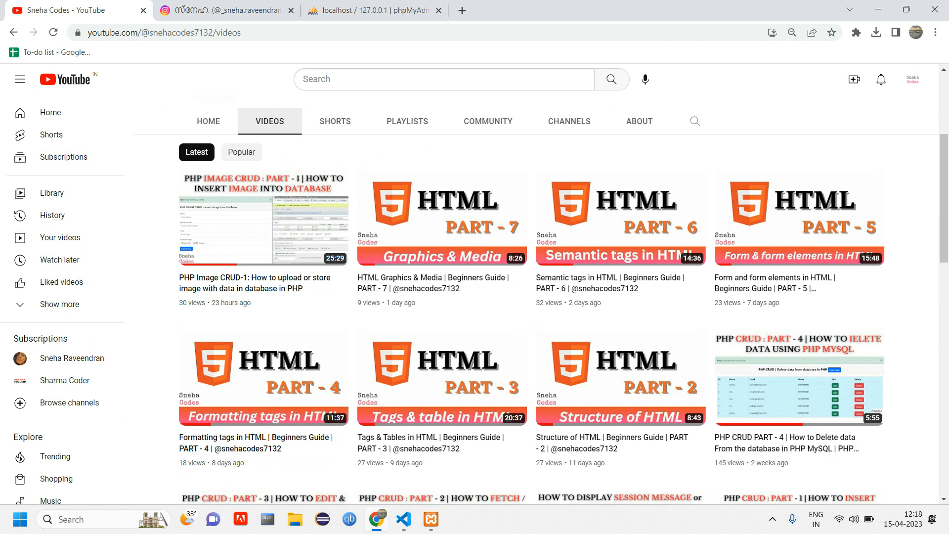
left_click(224, 10)
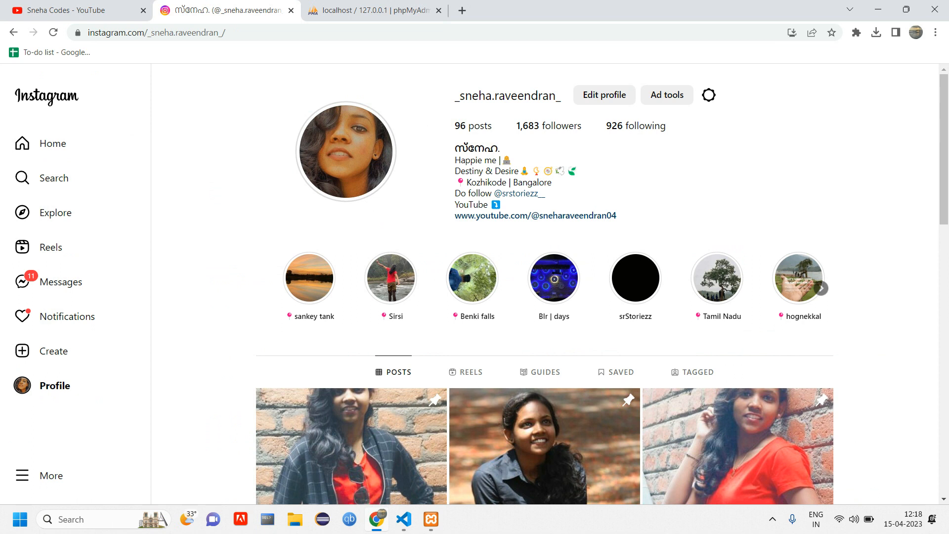
left_click(402, 520)
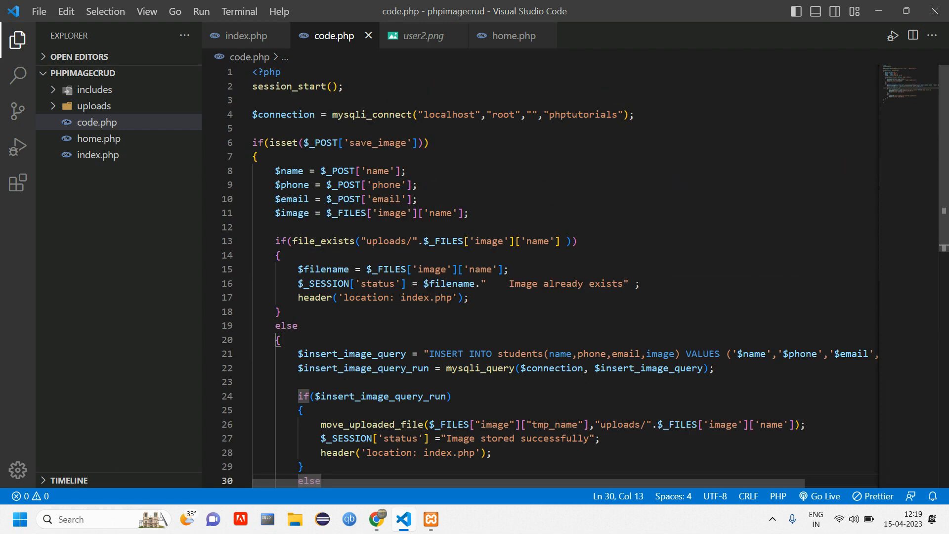
left_click(377, 520)
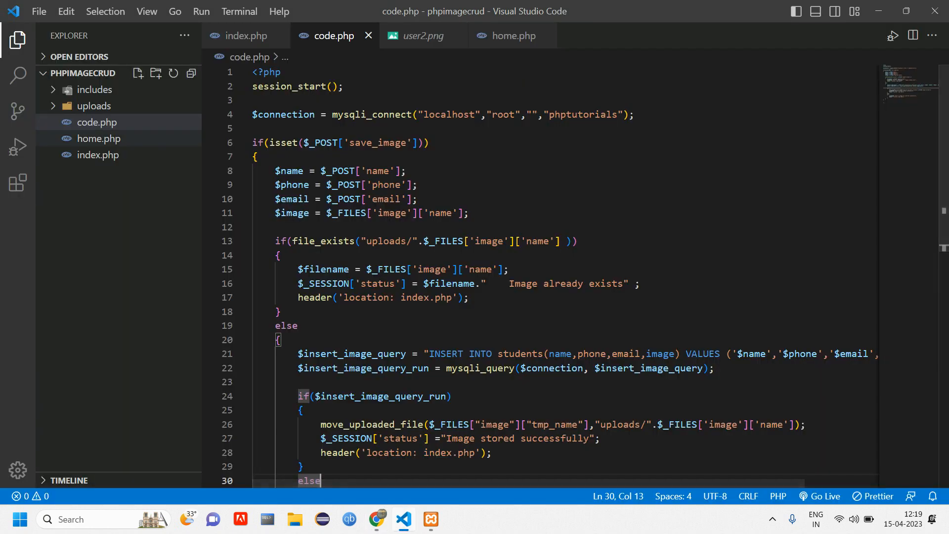
left_click(512, 36)
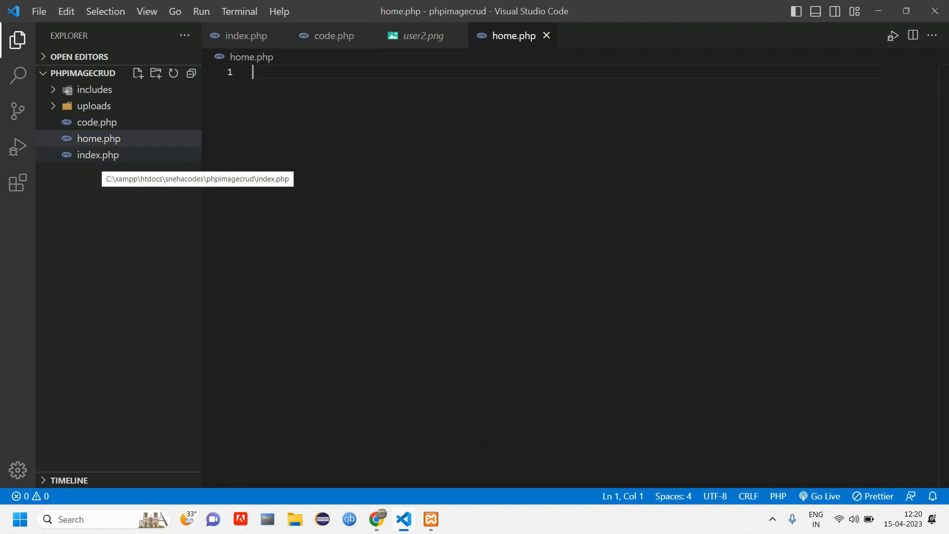
Add header.php and footer.php include lines to the empty home.php, modelled on index.php.
left_click(98, 156)
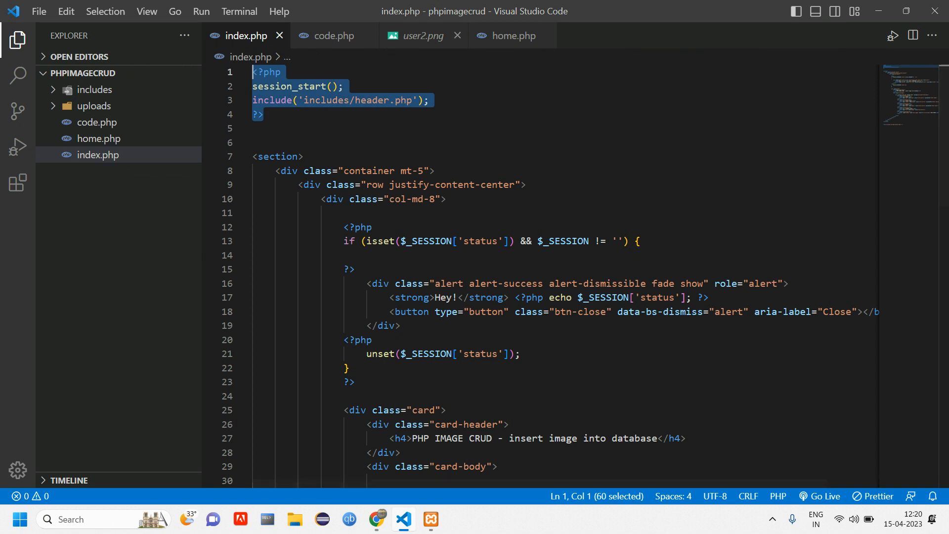
left_click(512, 36)
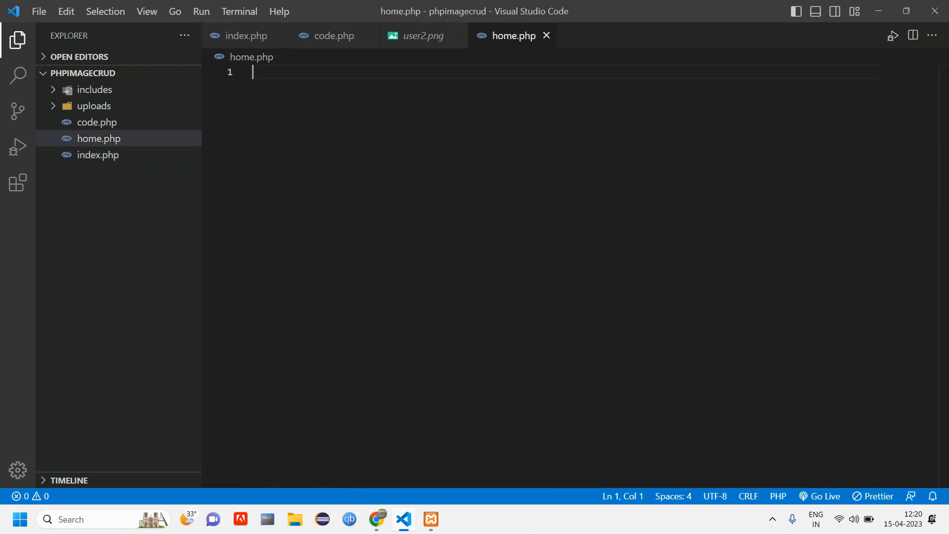
type("<?php include('includes/header.php');")
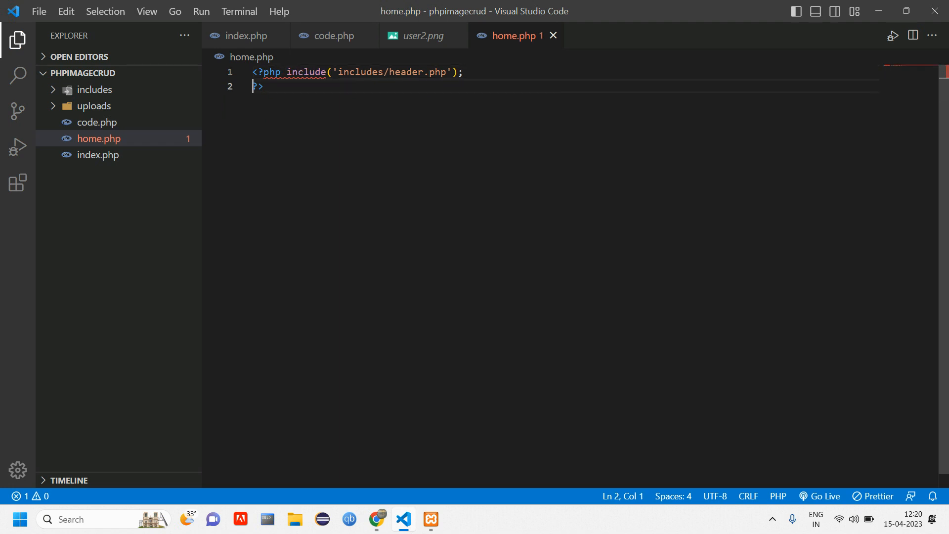
key("Backspace")
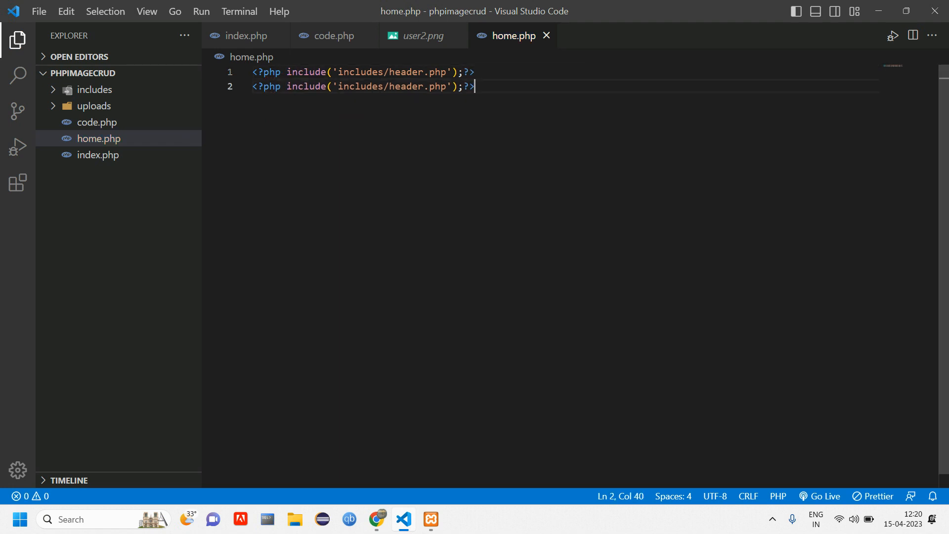
type("footer")
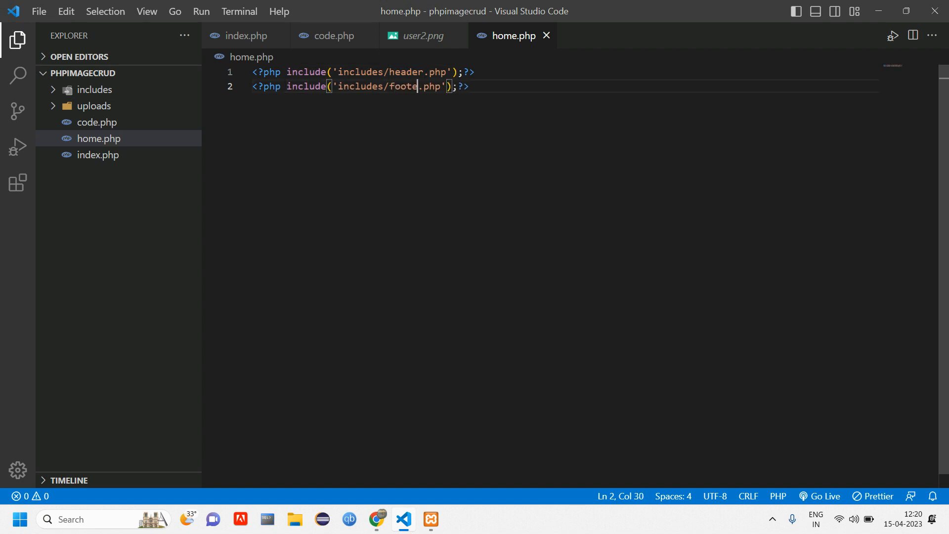
Leave blank lines between the includes for page content, checking the students table in the browser.
key("Enter")
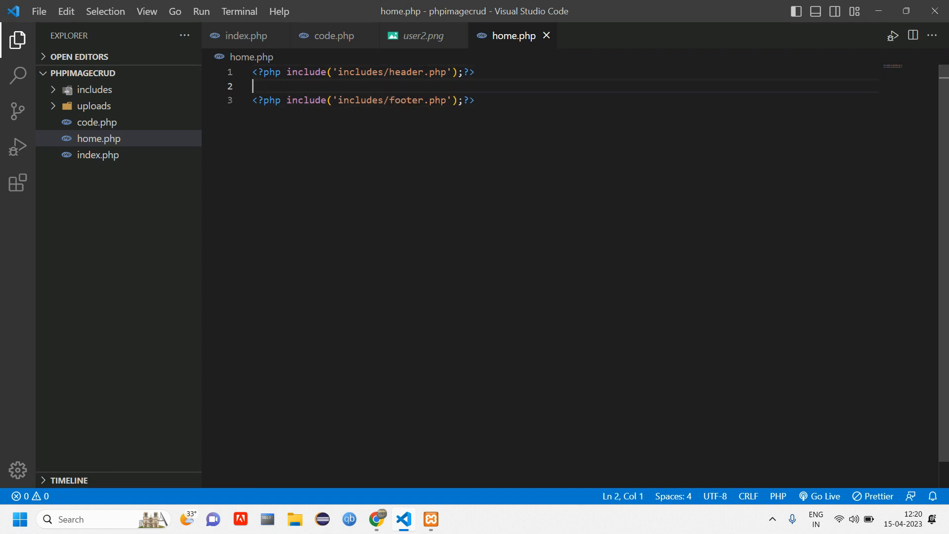
key("Enter")
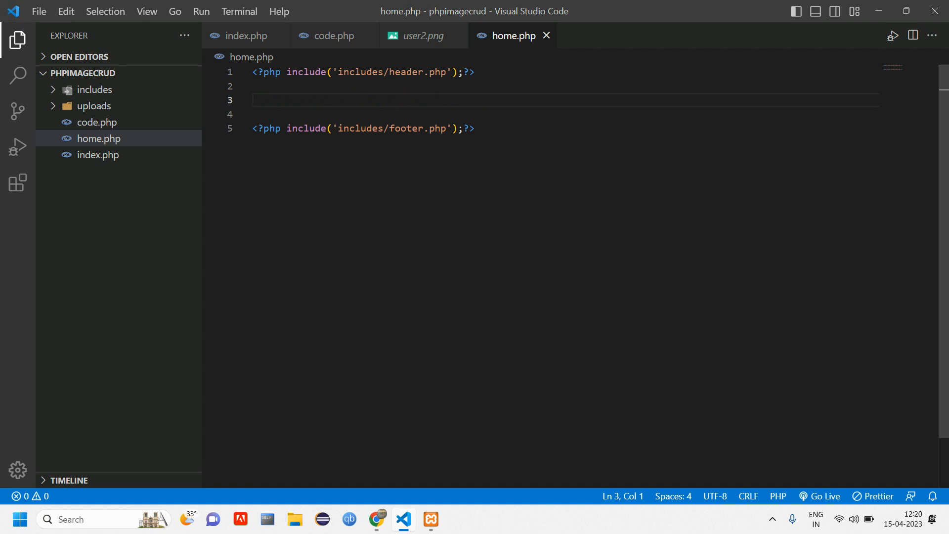
left_click(376, 519)
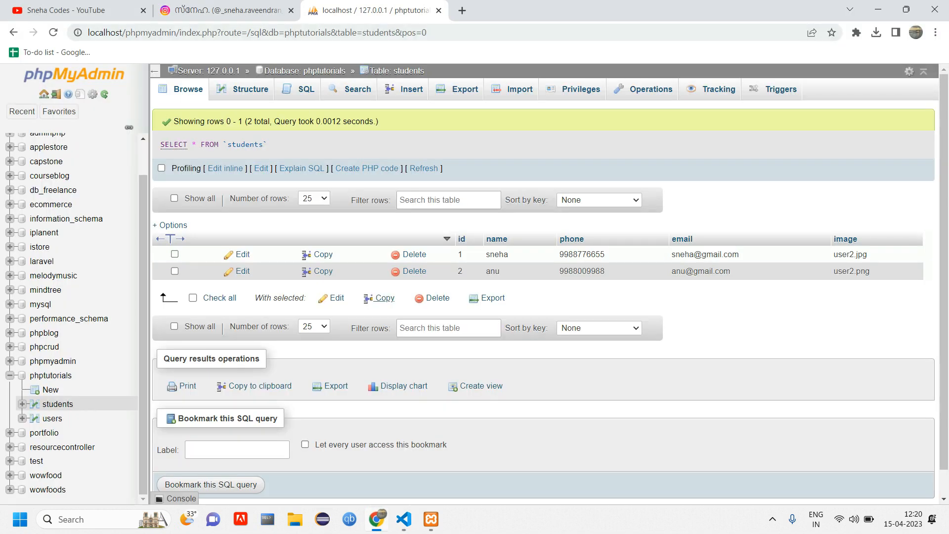
left_click(403, 519)
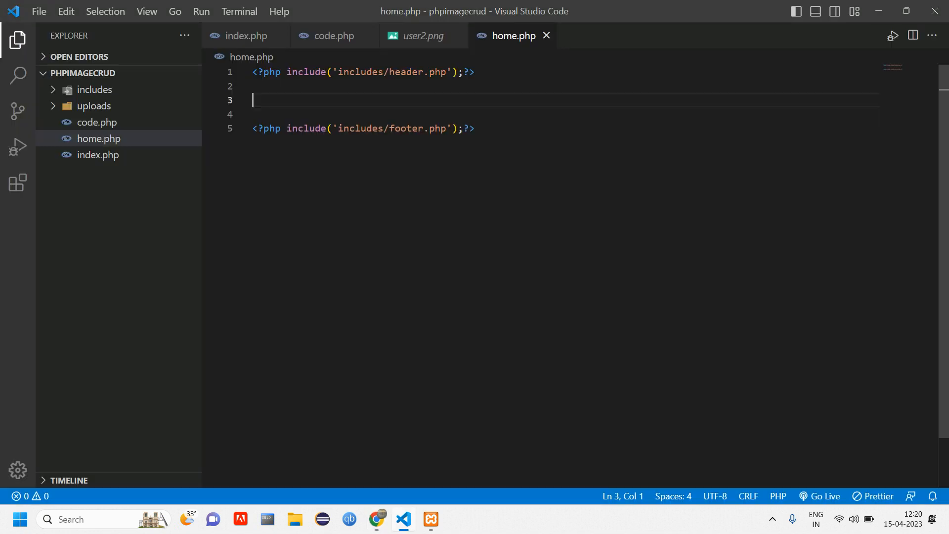
Build a container, row, col-md-12 and card with a card-header div in home.php.
type(".c")
left_click(566, 113)
type("<div class=\"row\">")
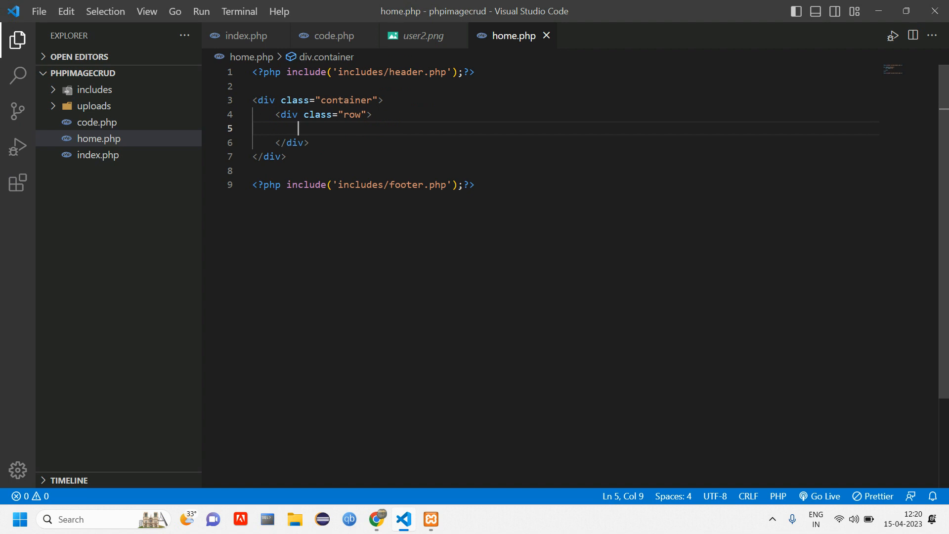
type(".col-md")
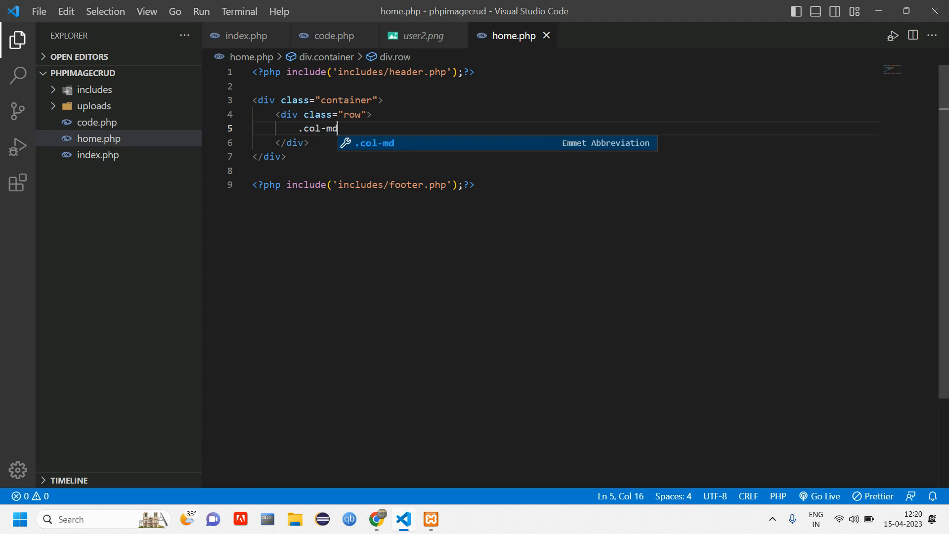
key("Tab")
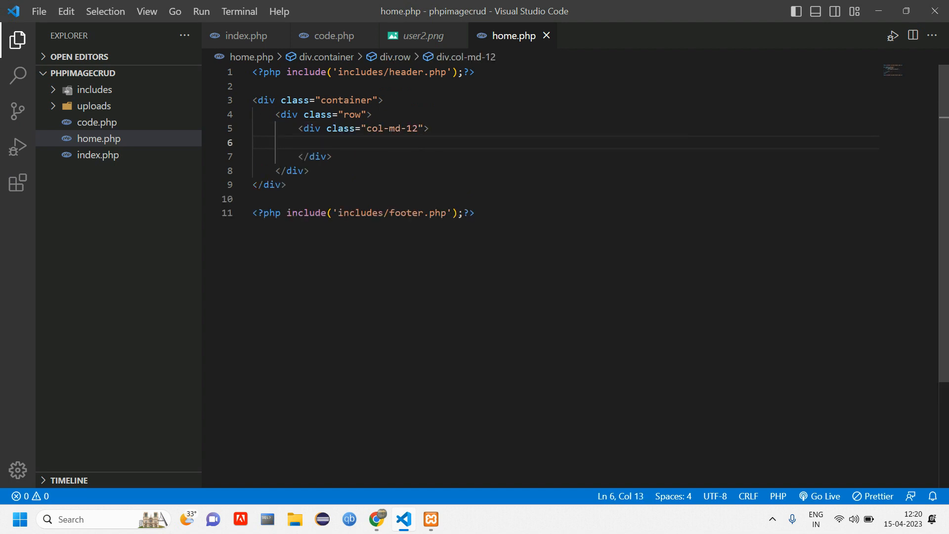
type("<div class=\"card\">")
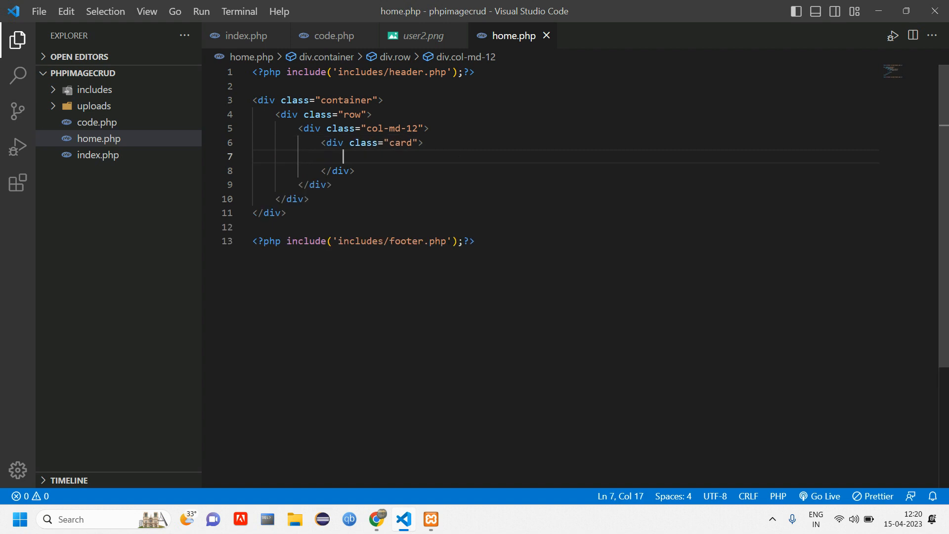
type(".card-header\"></div>")
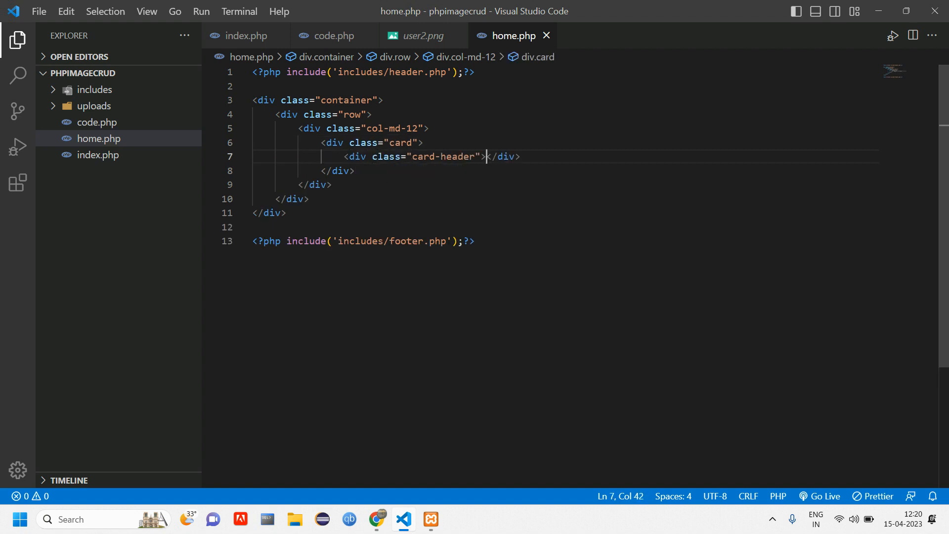
type("h4>PHP </h4>")
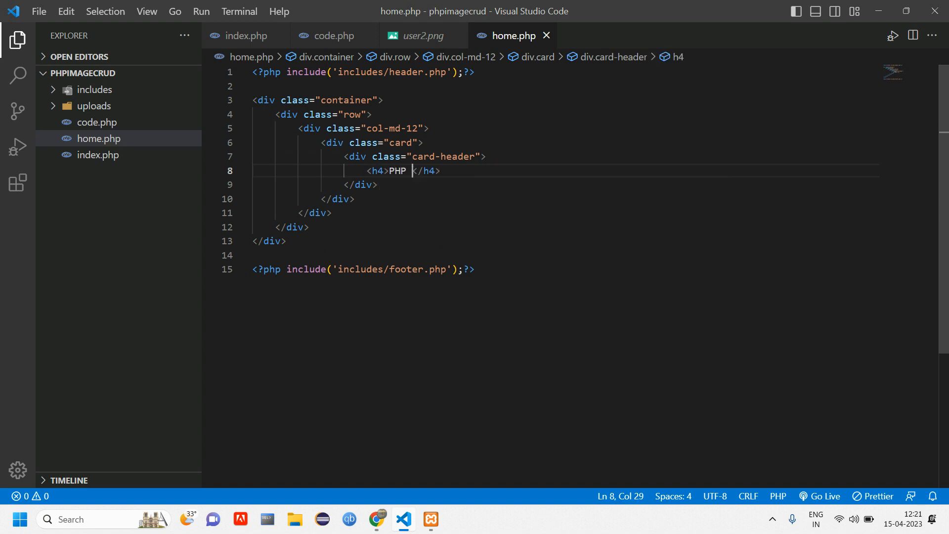
Write the heading 'PHP IMAGE CRUD - fetch image from database in php' in the card header.
type("IMAGE C")
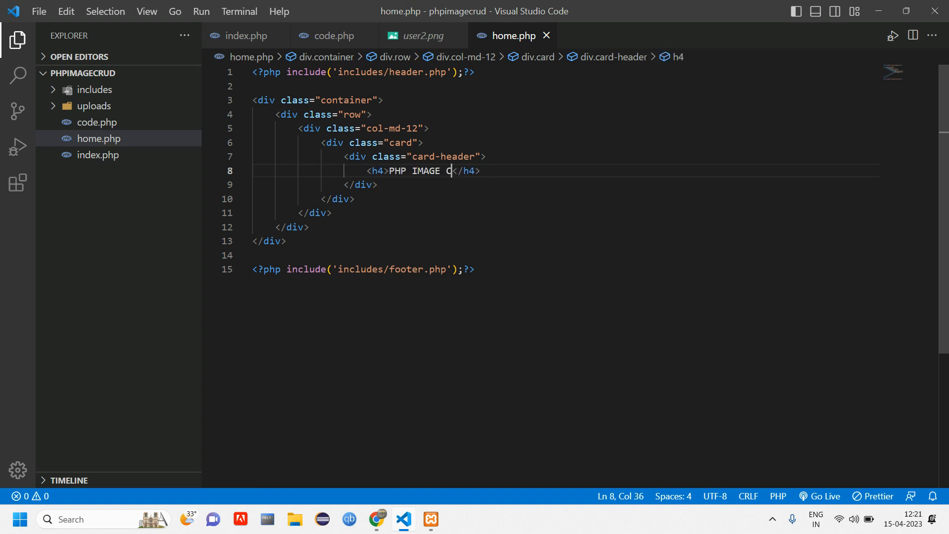
type("RUD - Fetch Im")
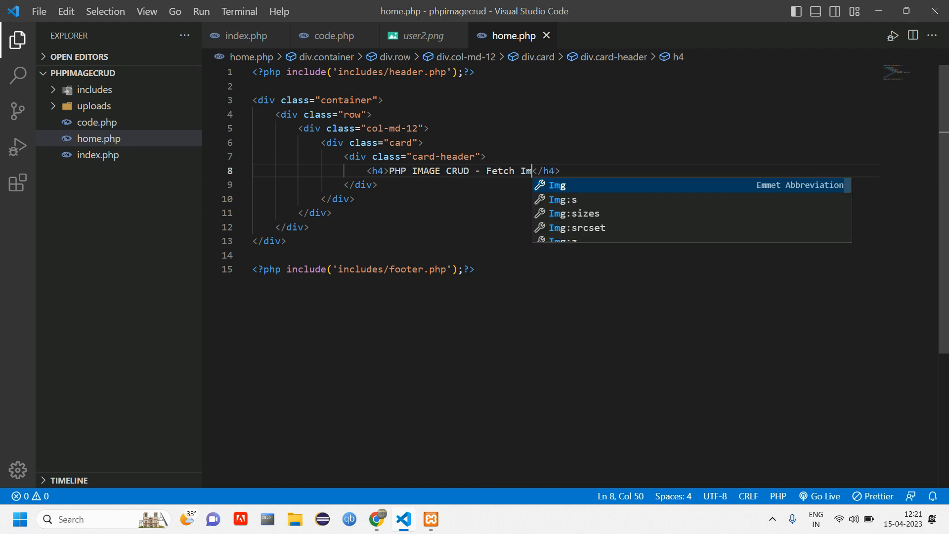
type("age from the datab")
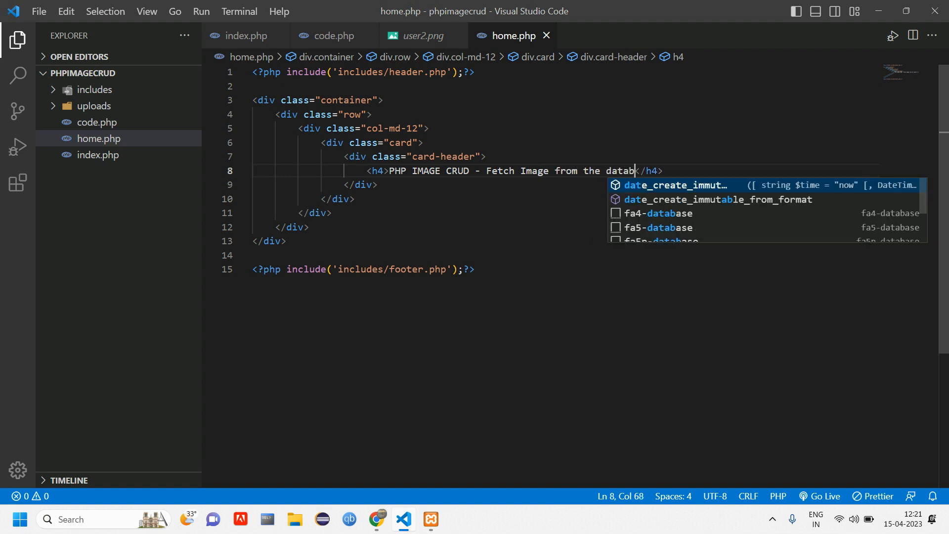
type("ase")
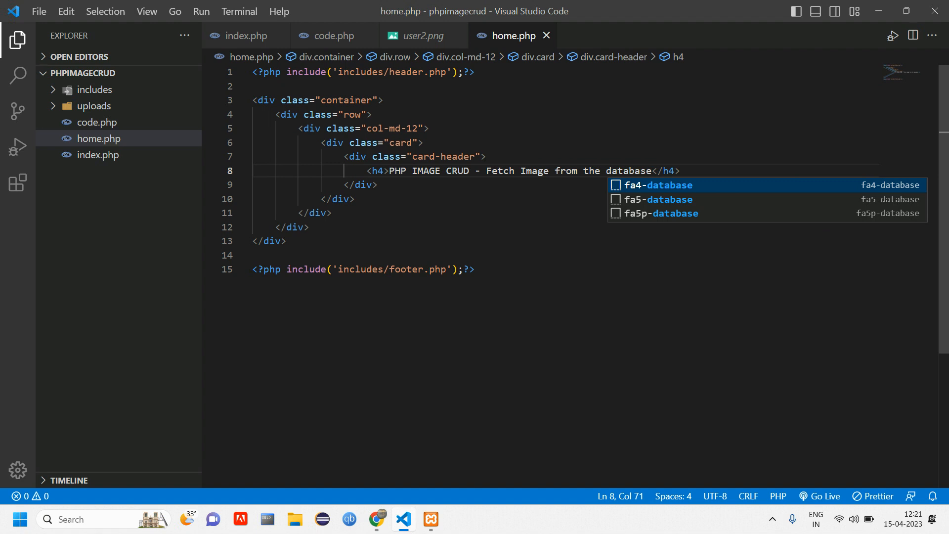
type("ith d")
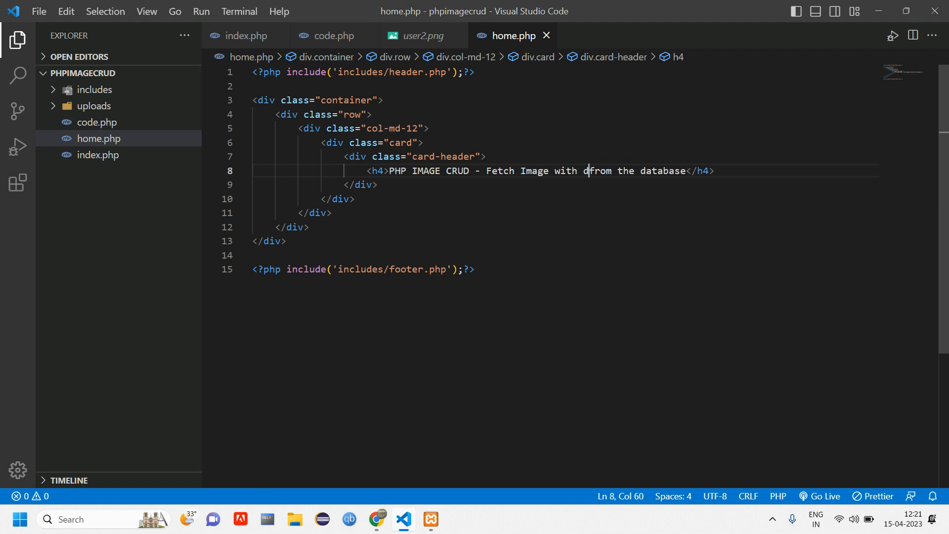
type("ata")
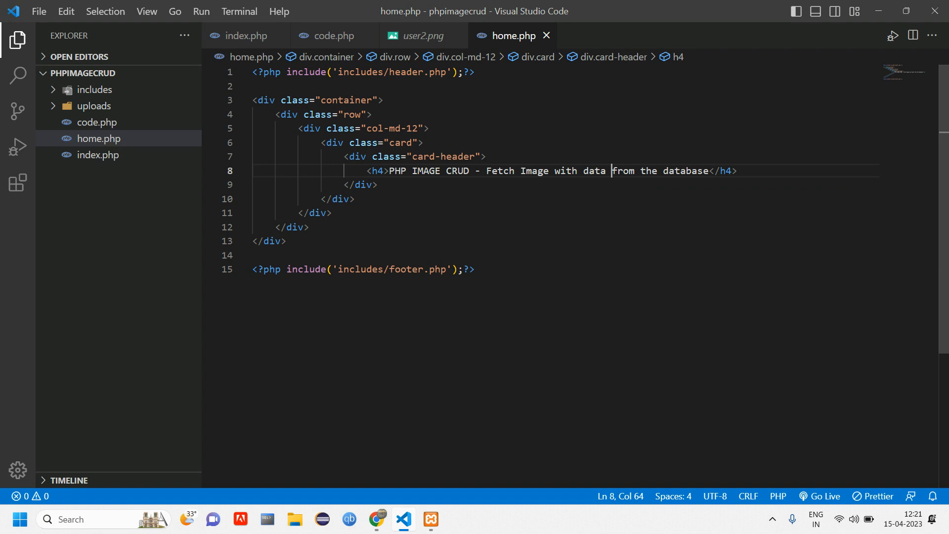
type("in php")
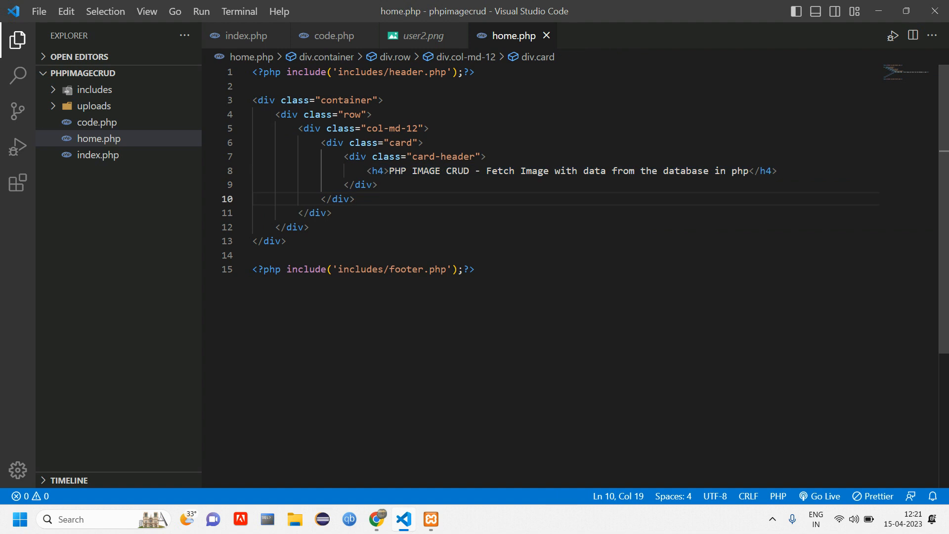
Add an empty card-body div below the header with blank lines inside it.
type(".ca")
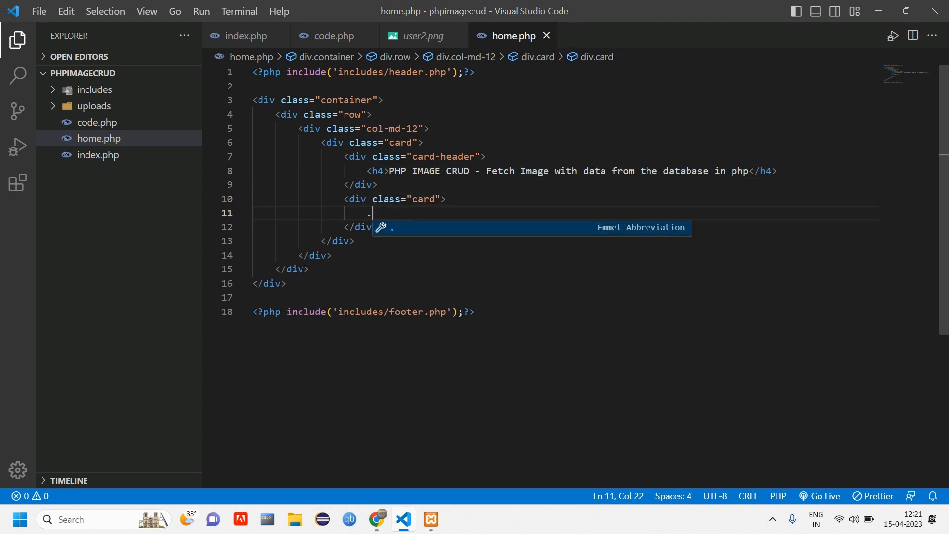
key("Backspace")
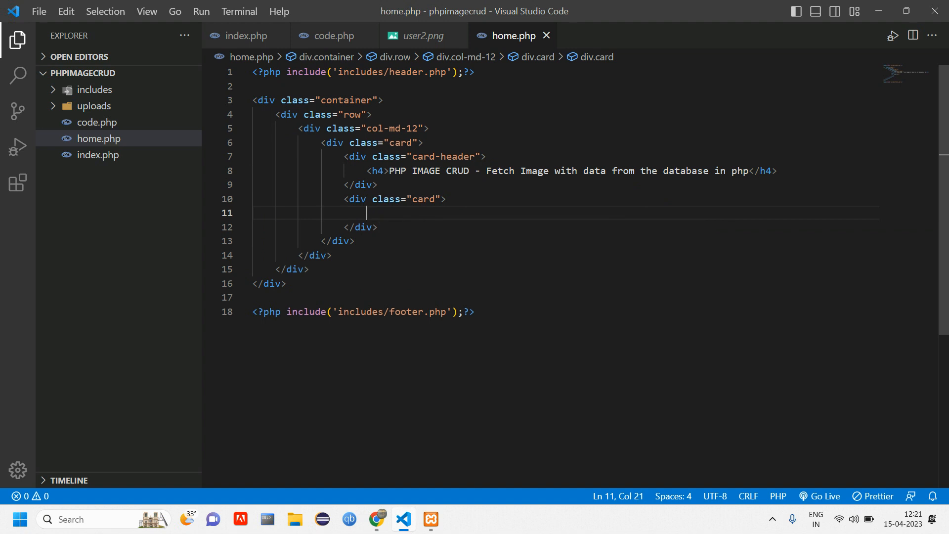
type("-")
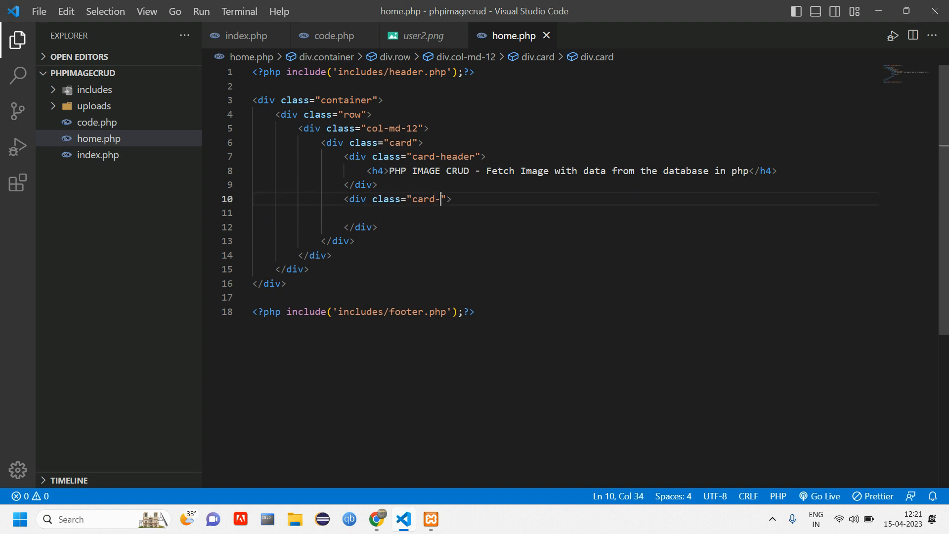
type("body")
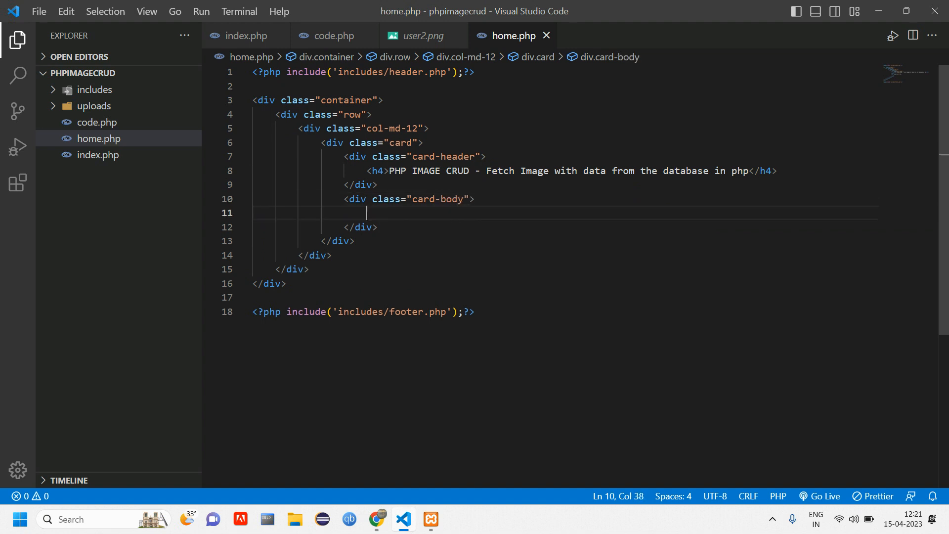
left_click_drag(346, 212, 363, 213)
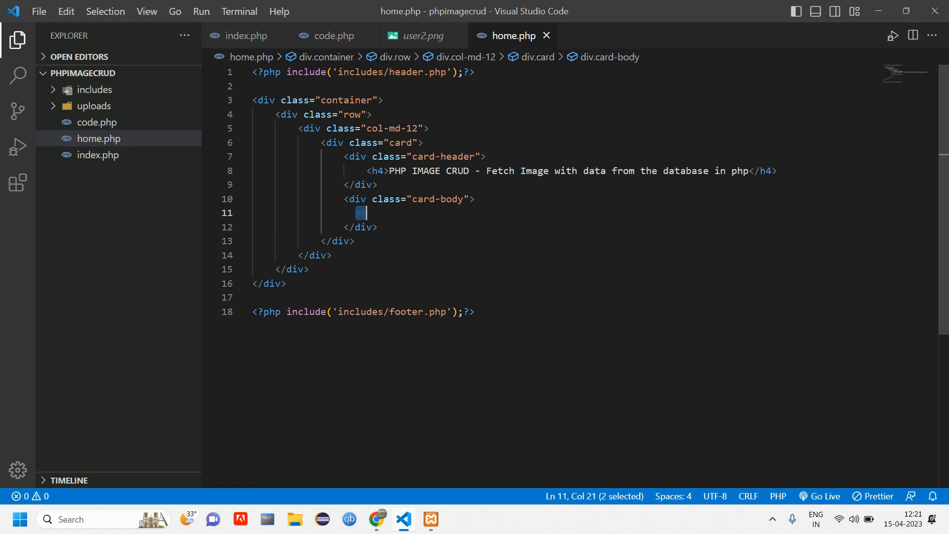
key("Enter")
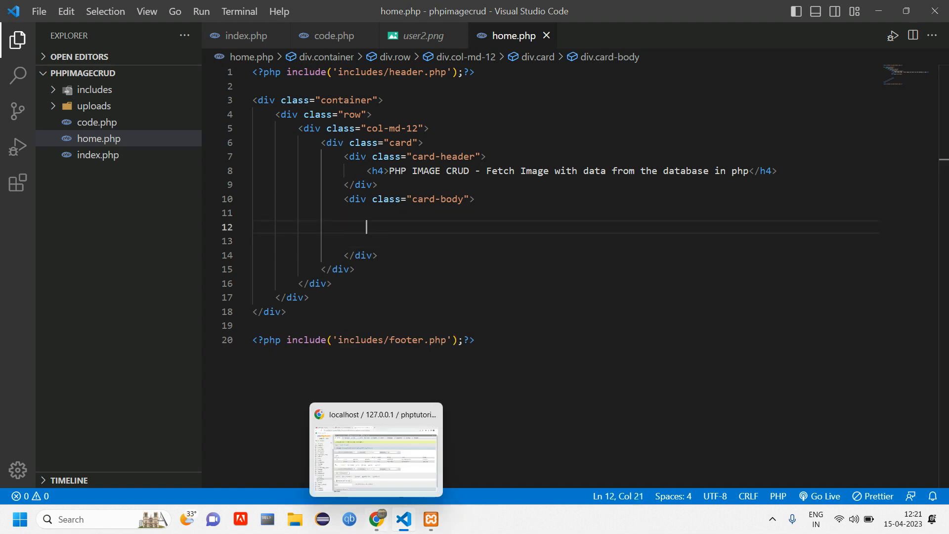
Find the tables page in the Bootstrap docs and copy the basic table example into the card body.
left_click(376, 519)
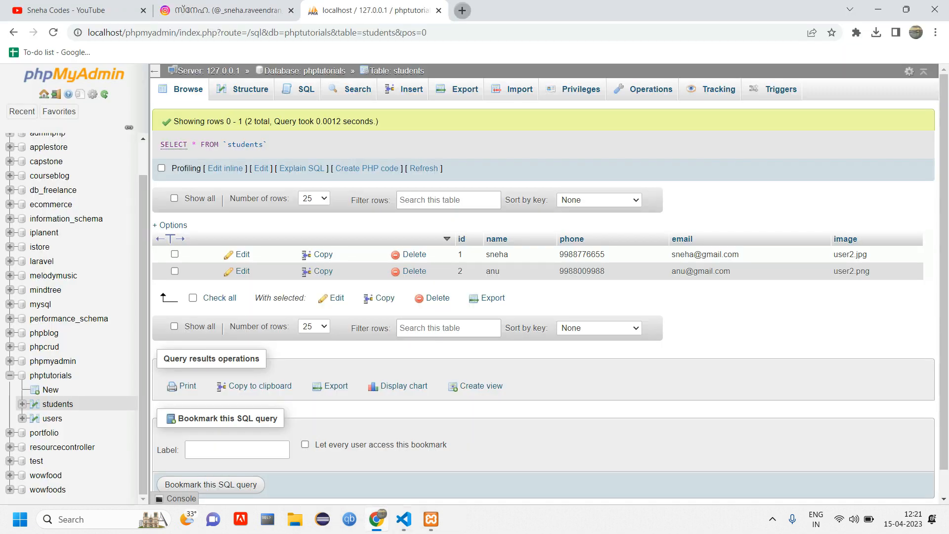
left_click(609, 10)
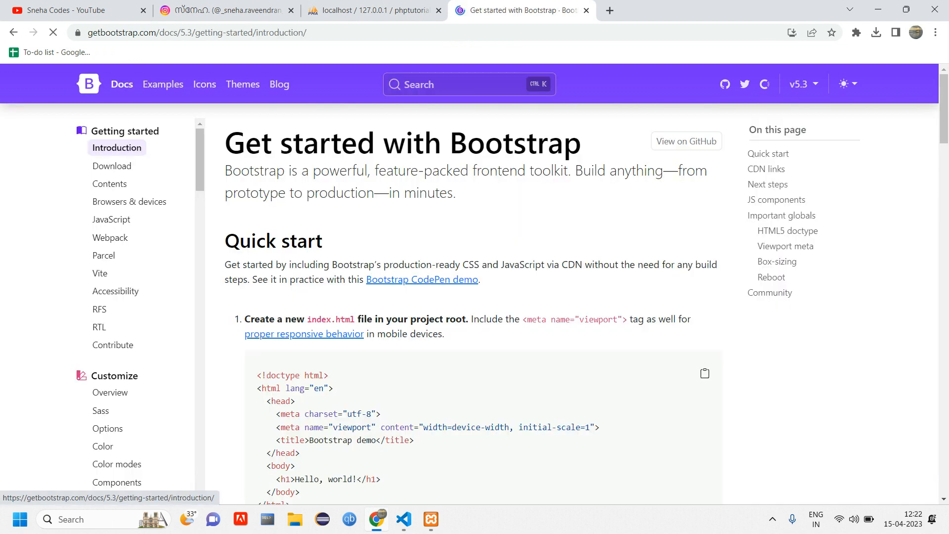
left_click(468, 84)
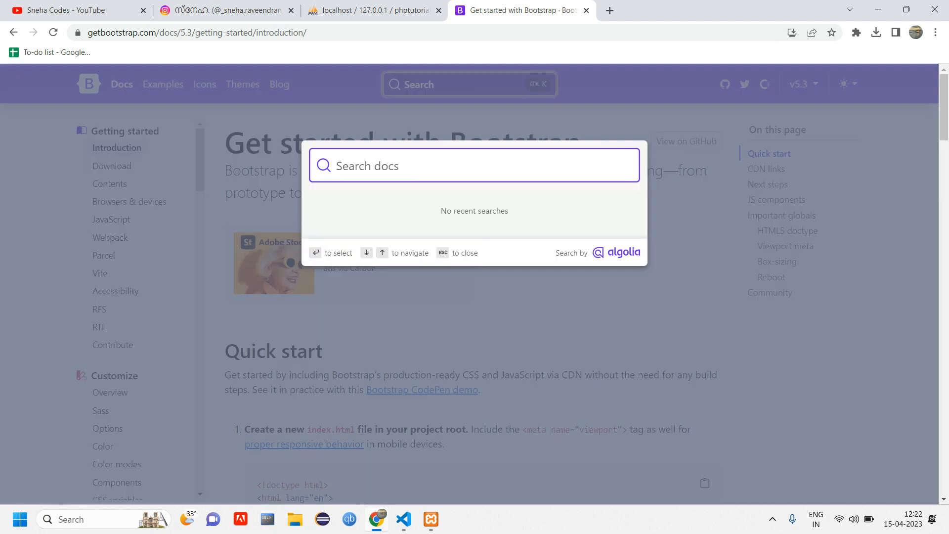
type("tables")
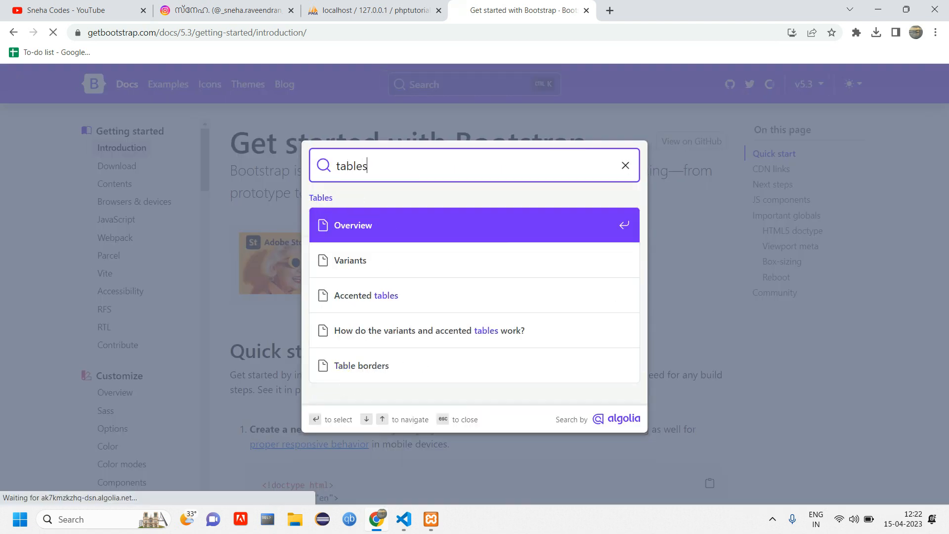
left_click(353, 226)
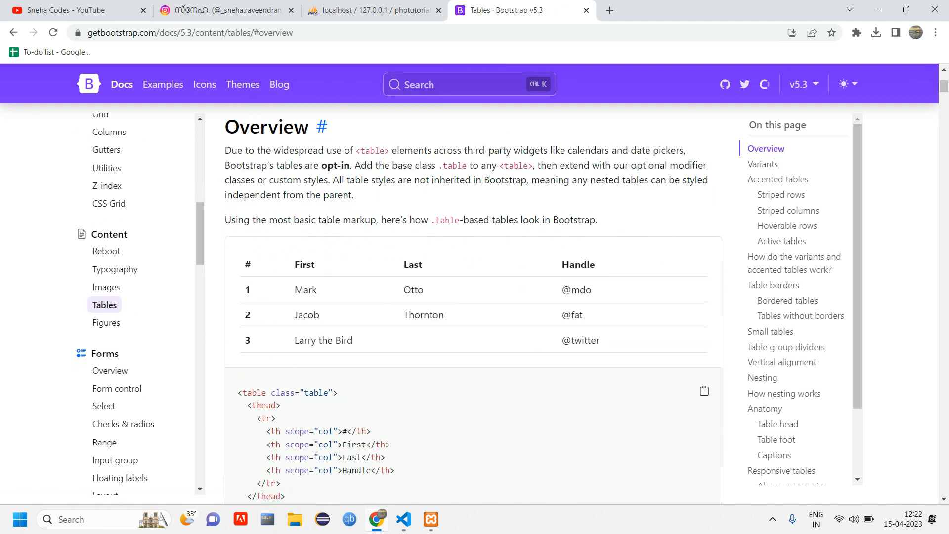
scroll("down", 3)
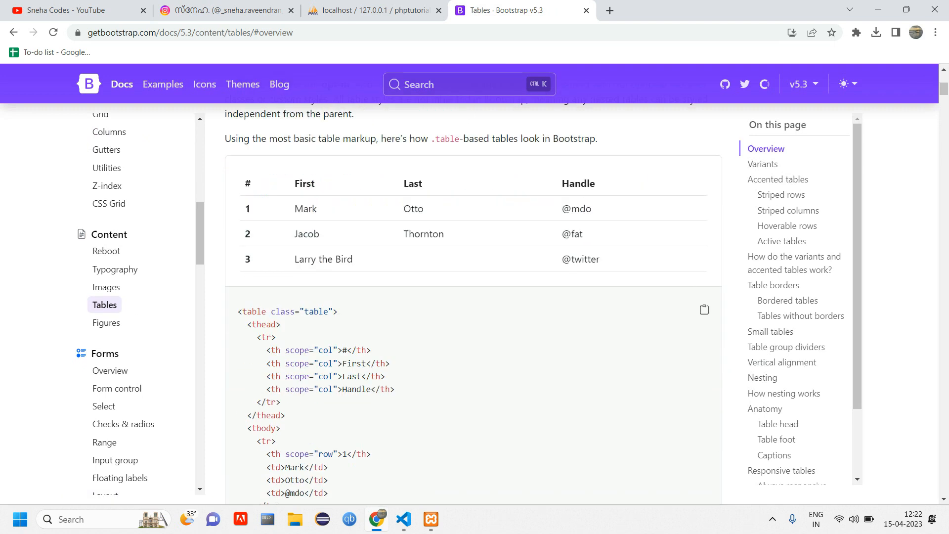
scroll("down", 3)
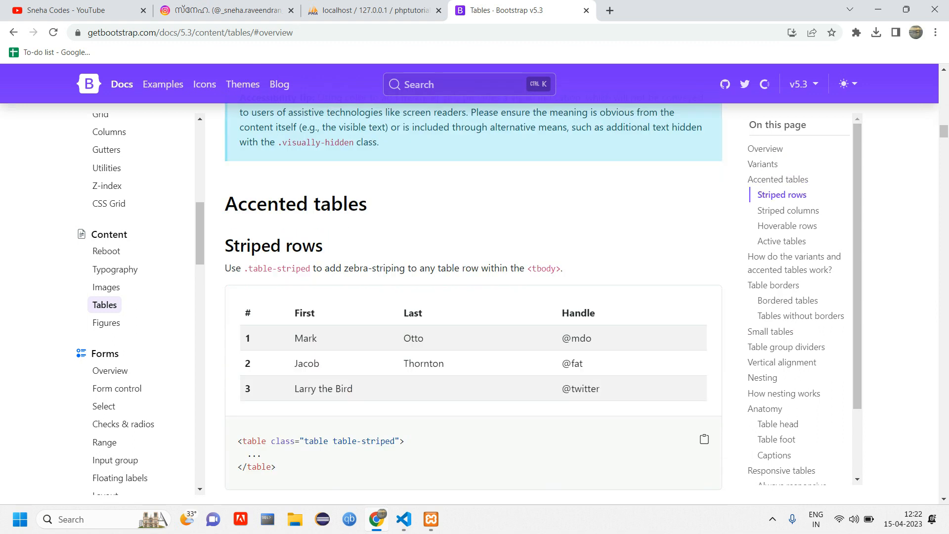
scroll("down", 3)
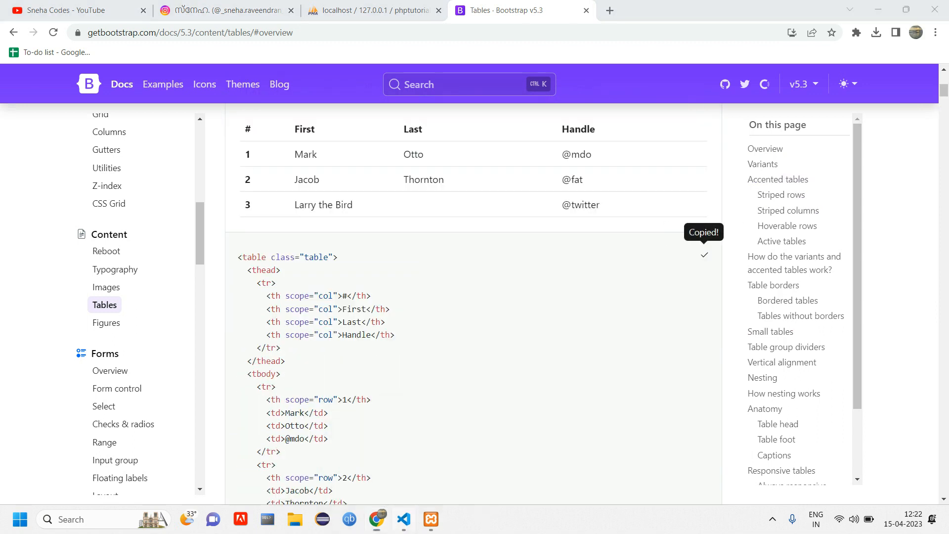
left_click(403, 520)
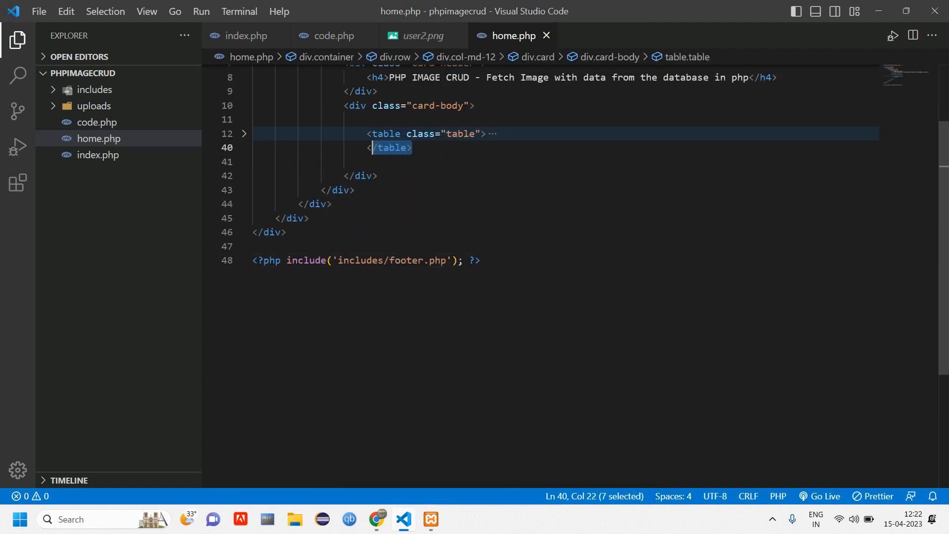
Trim the pasted table to two sample rows by deleting the third row.
left_click(244, 134)
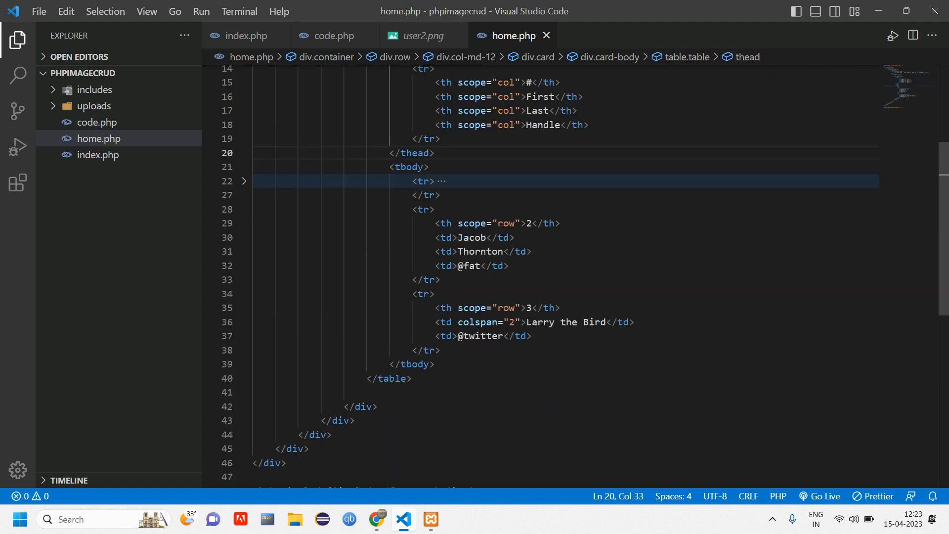
left_click_drag(417, 293, 441, 350)
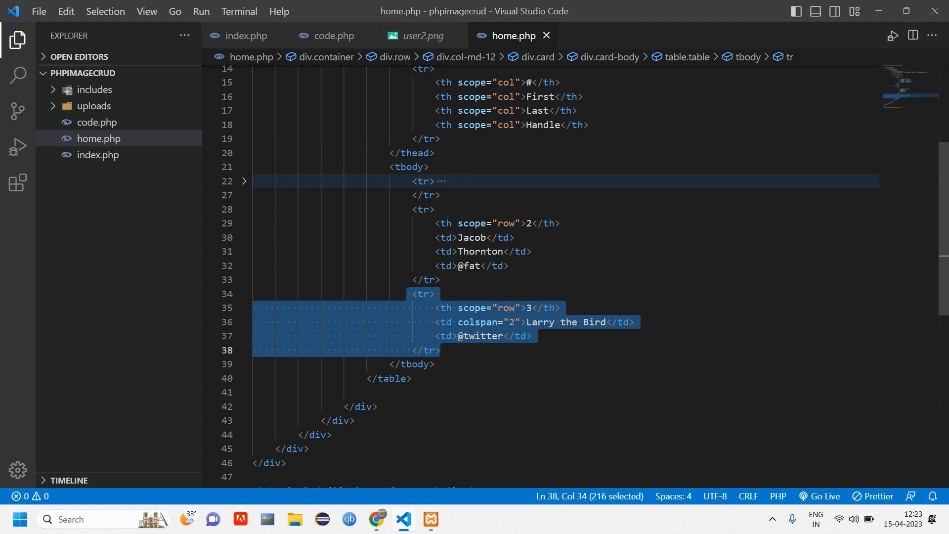
key("Delete")
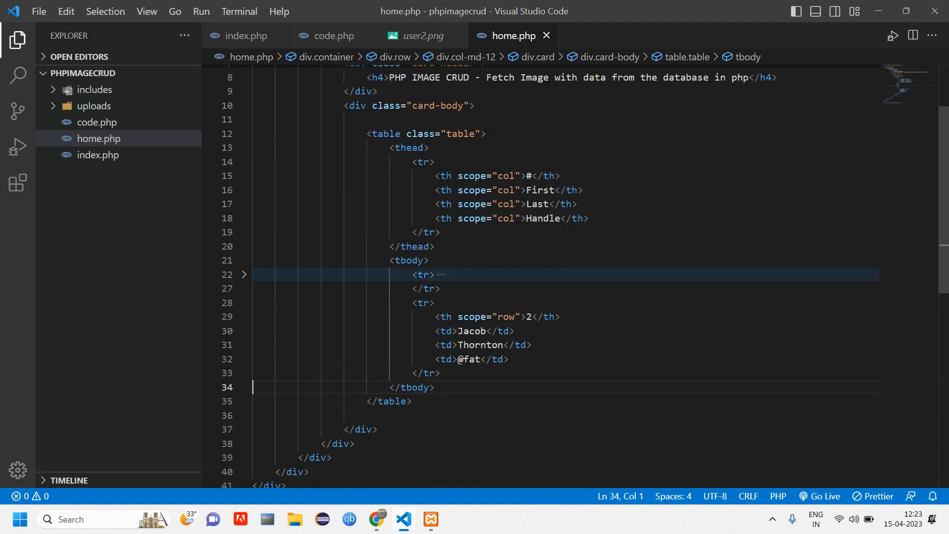
Rename the table headings to #ID, Name, Phone, Email and Student Image.
type("ID")
left_click(566, 190)
type("Name")
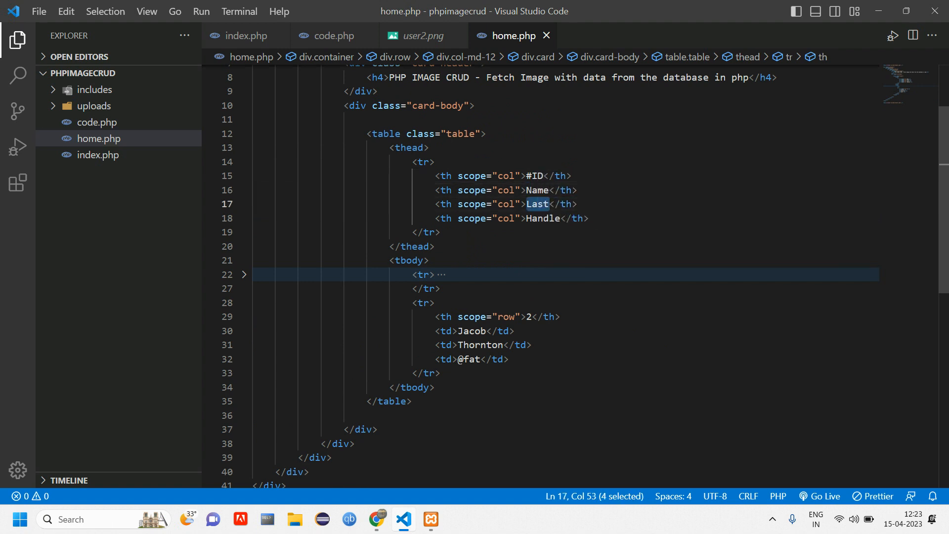
type("Phone")
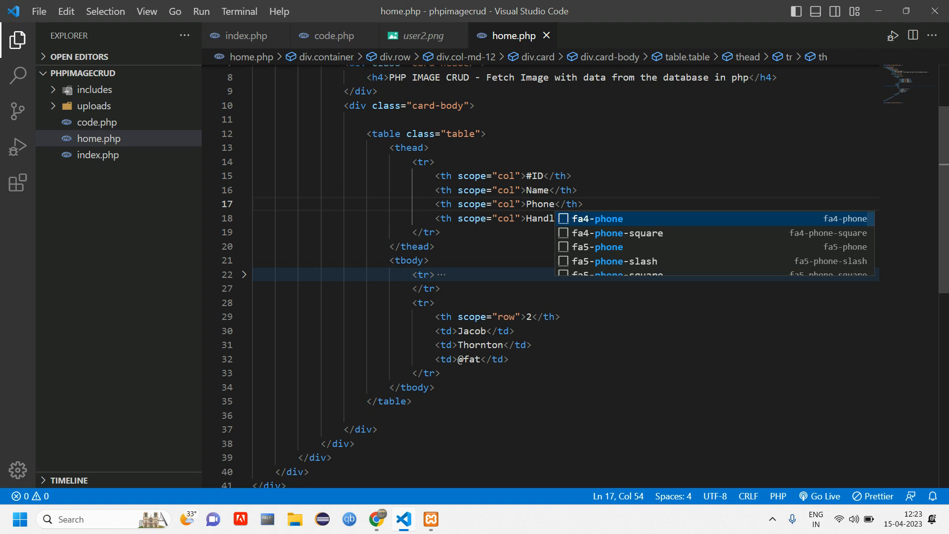
type("Email</th>")
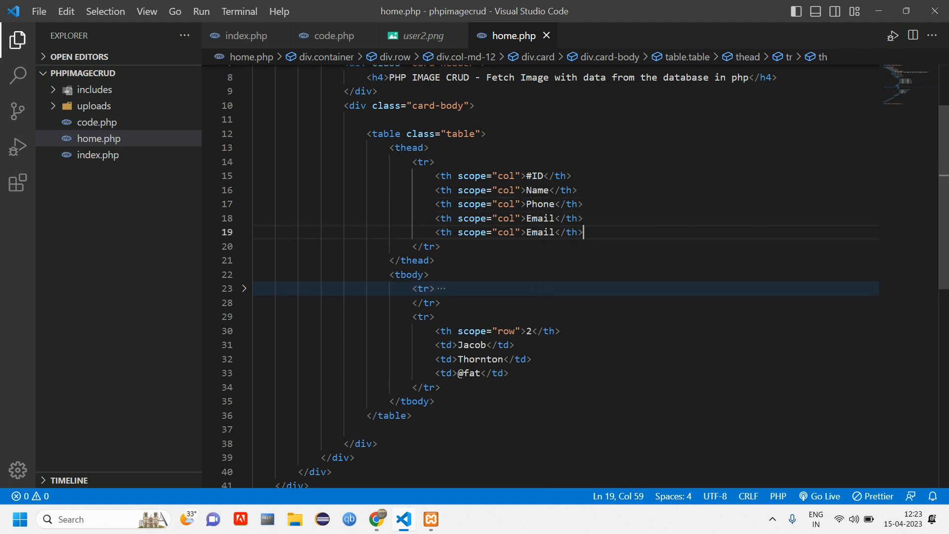
type("Image")
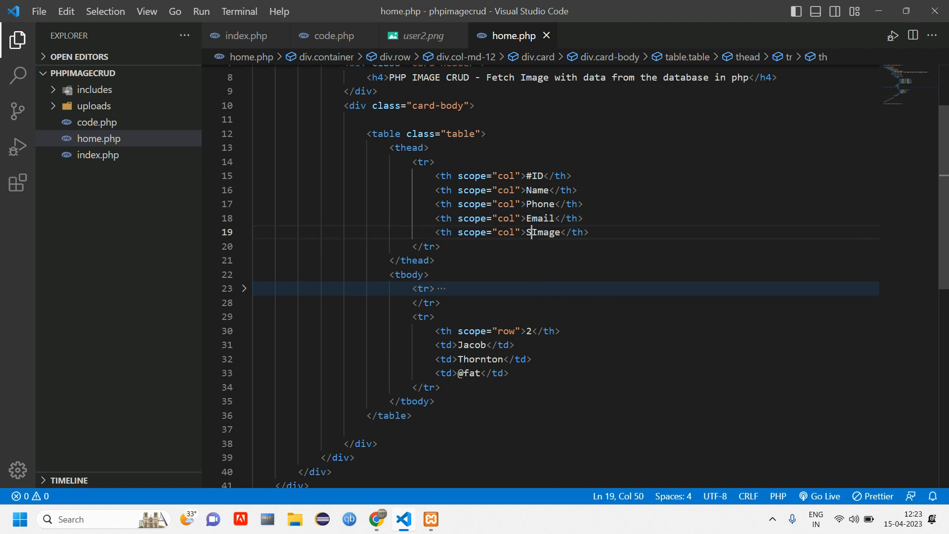
type("Student")
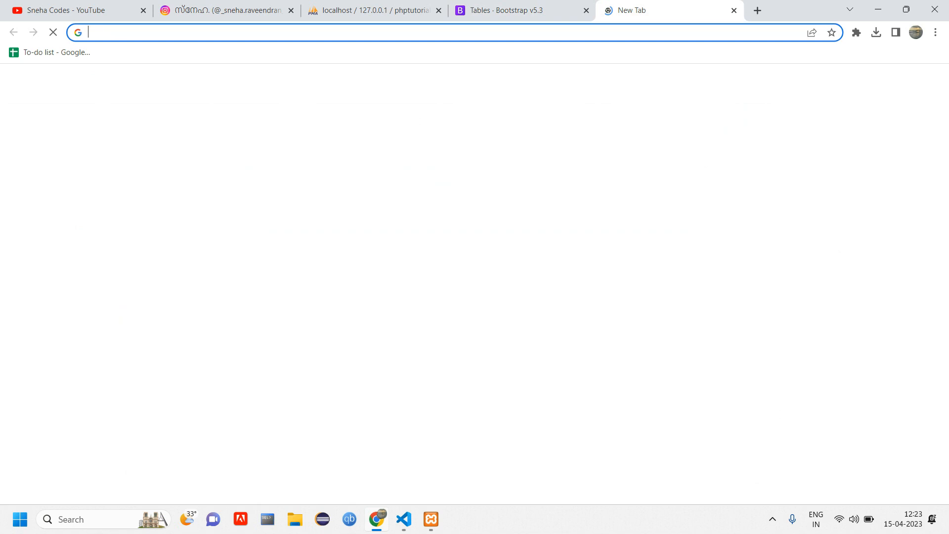
Load localhost/snehacodes/phpimagecrud/home.php in a new tab to view the sample table, then return to the editor.
type("lo")
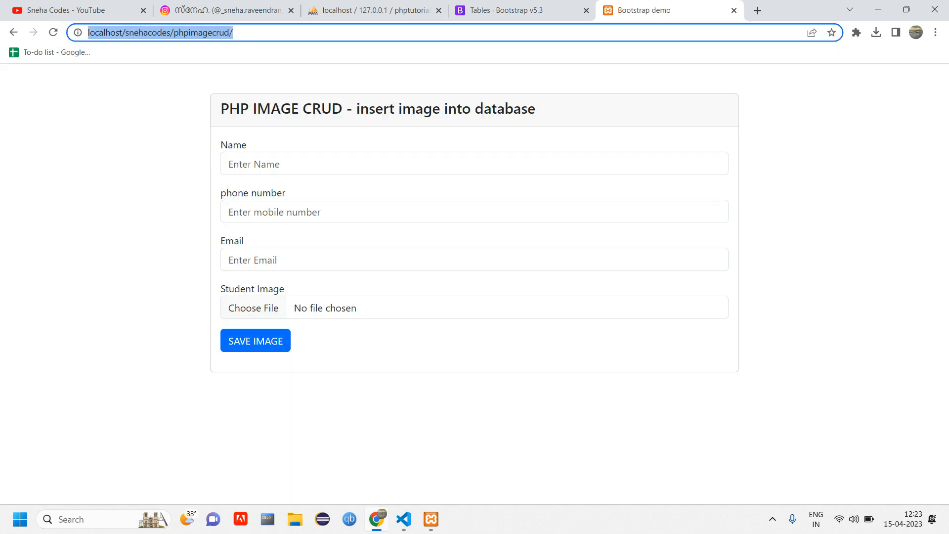
type("home.php")
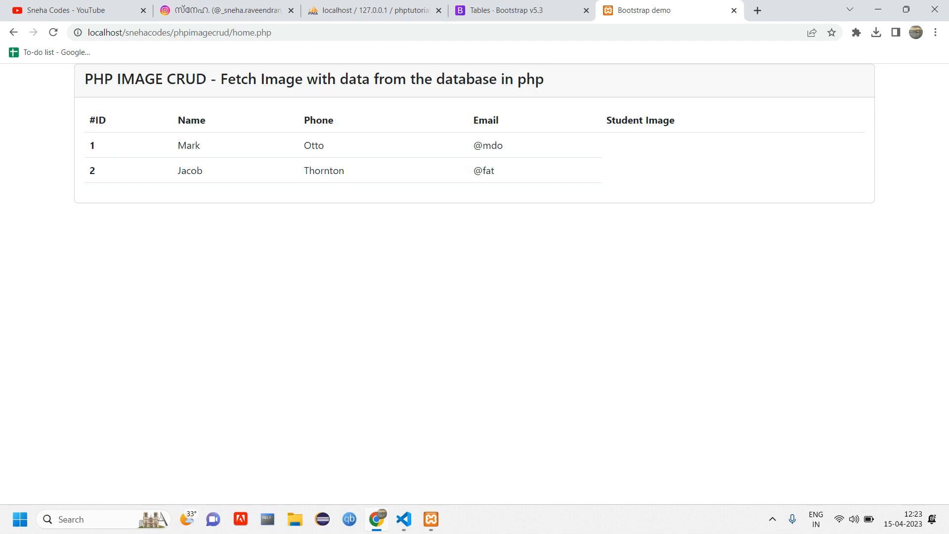
left_click(403, 520)
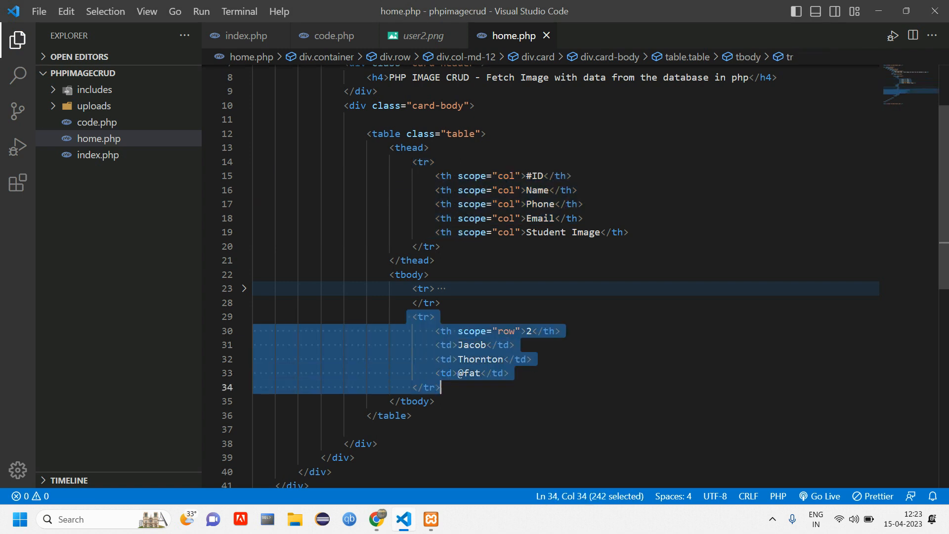
Delete the second sample row and give the row div mt-5 and justify-content-center classes.
key("Delete")
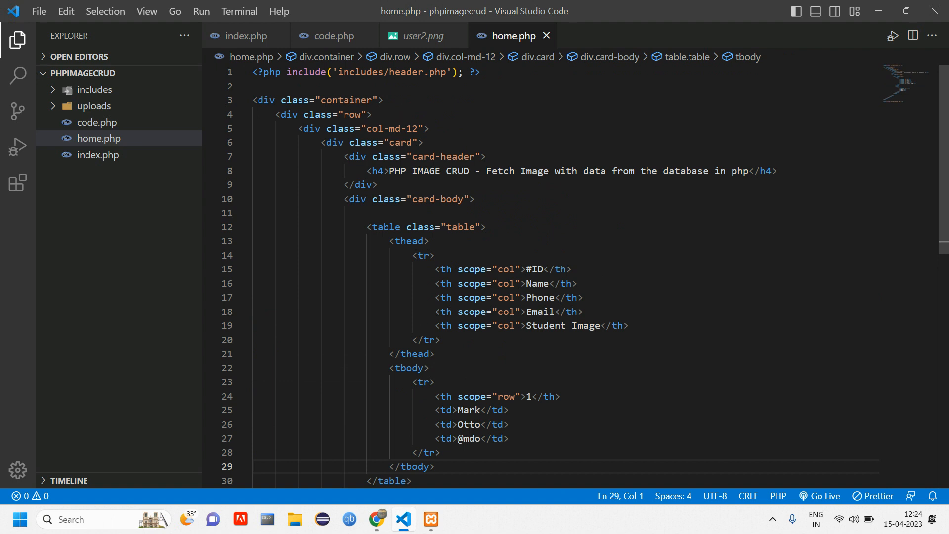
type("mt")
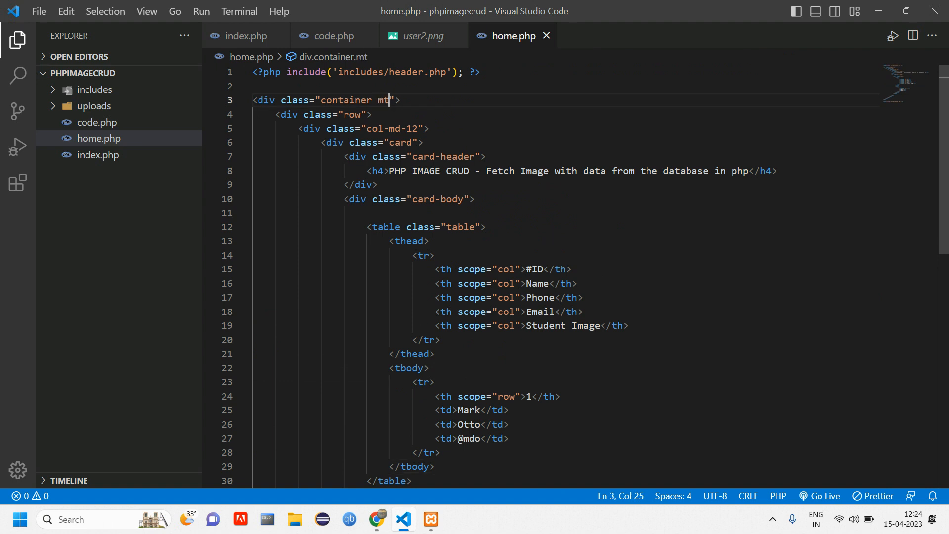
type("-5")
left_click(566, 127)
type("8")
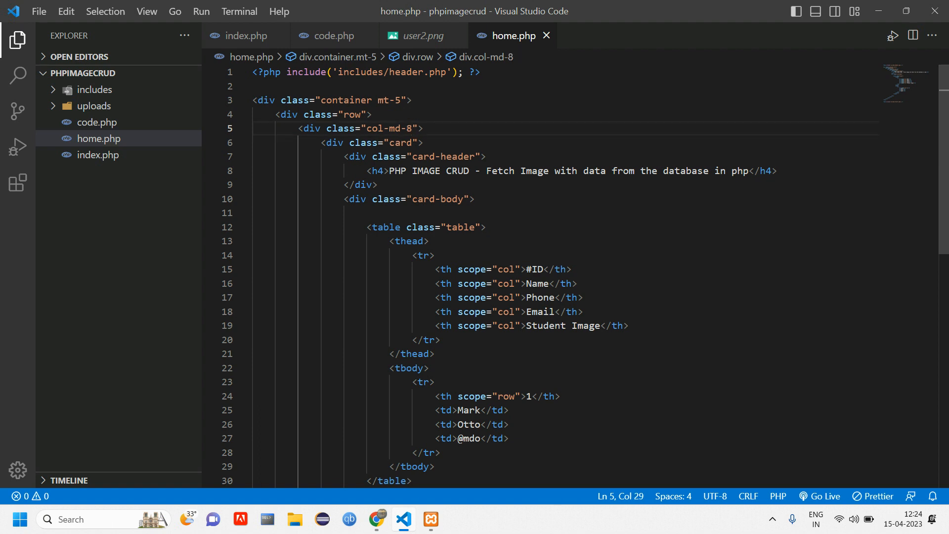
type("ju")
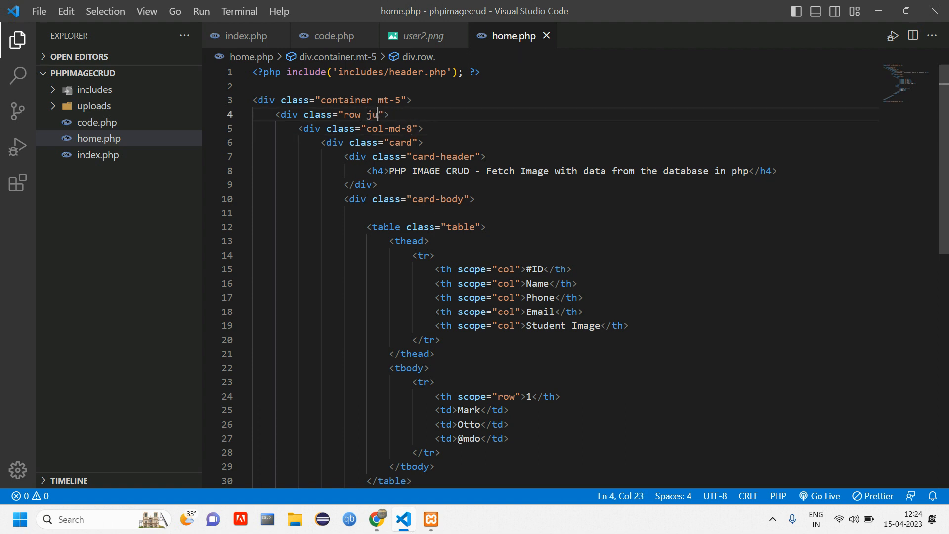
type("stifty-content-center")
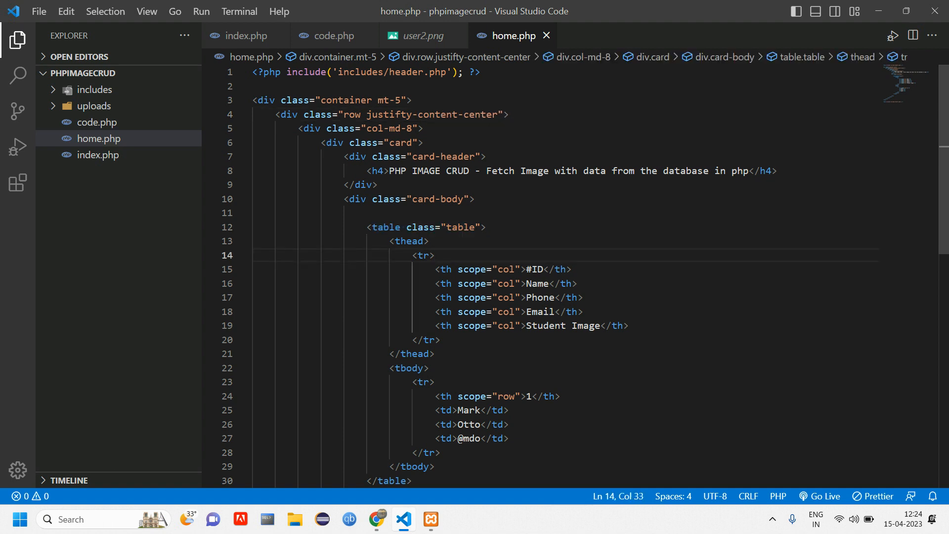
Add table-bordered to the table's class and reload the page to check it.
type("table-")
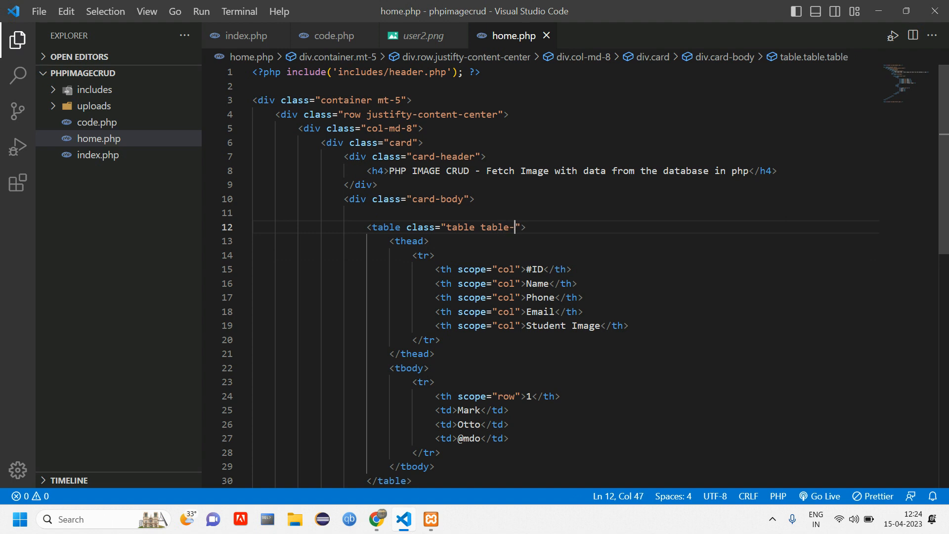
type("bordered")
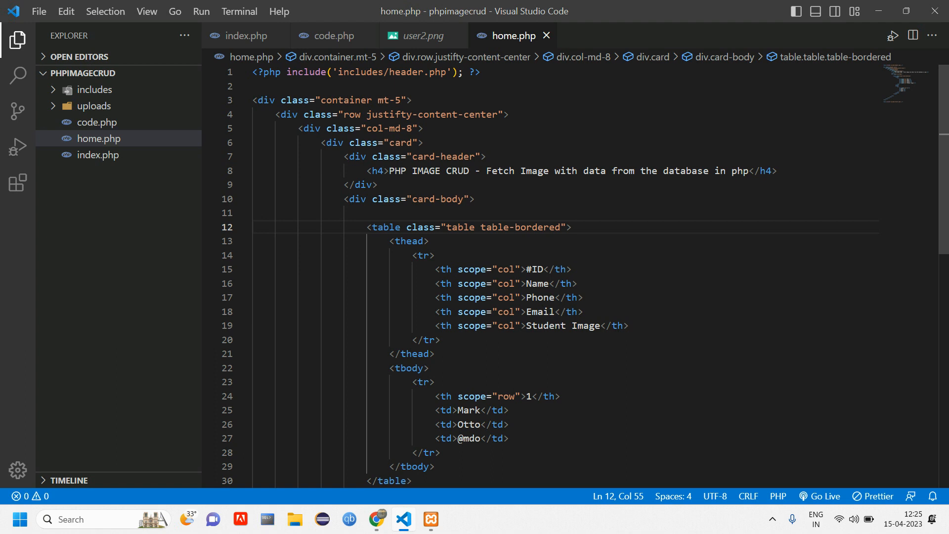
double_click(378, 115)
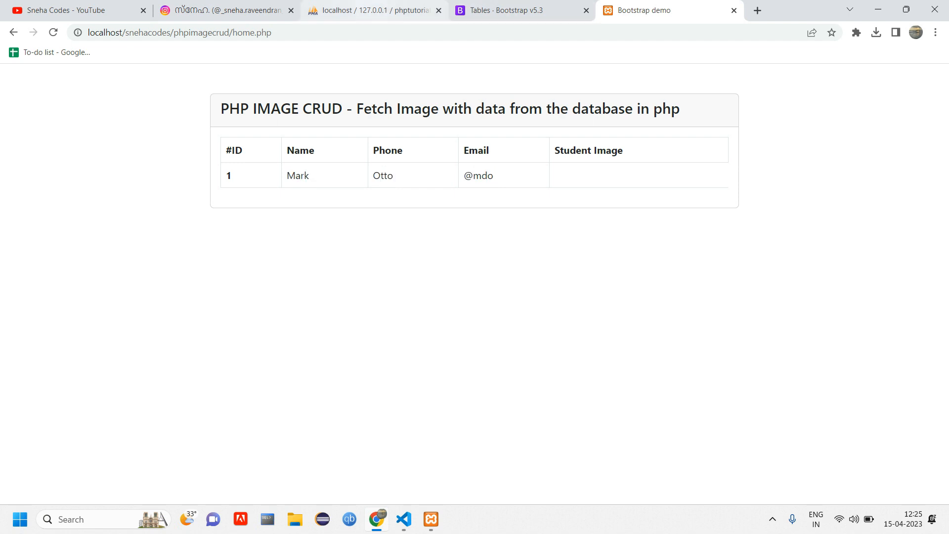
View the two student records in phpMyAdmin, then return to the home.php tab.
left_click(376, 10)
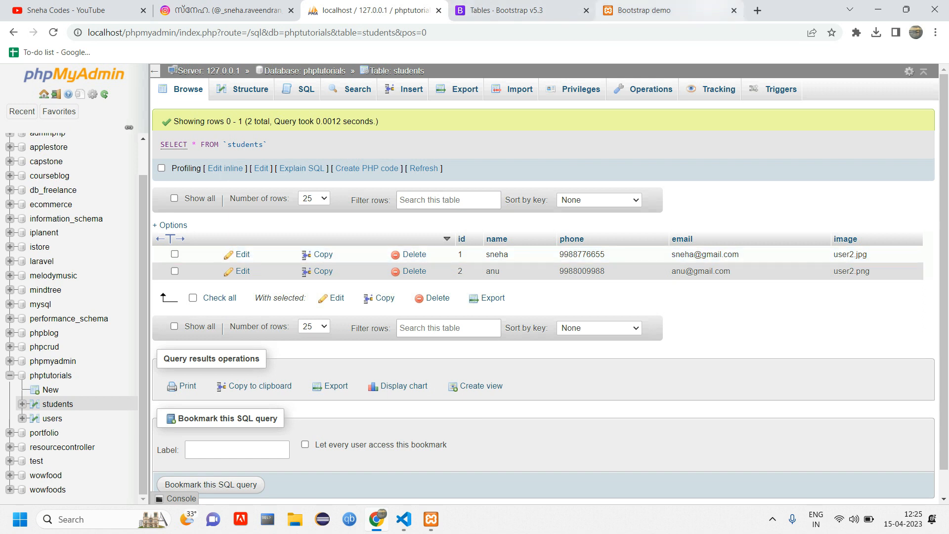
left_click(663, 10)
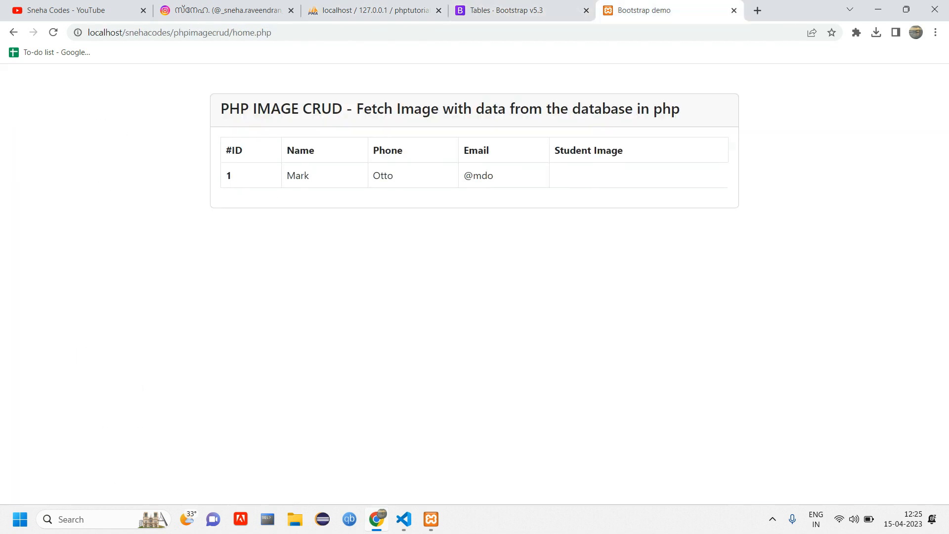
Add table-success to the table's class and reload home.php to see the green table.
left_click(403, 519)
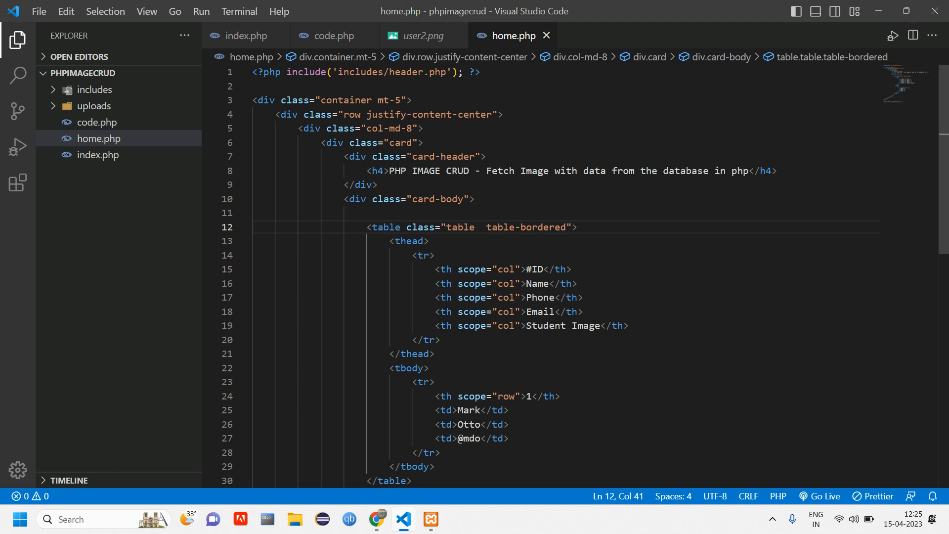
type("tabl")
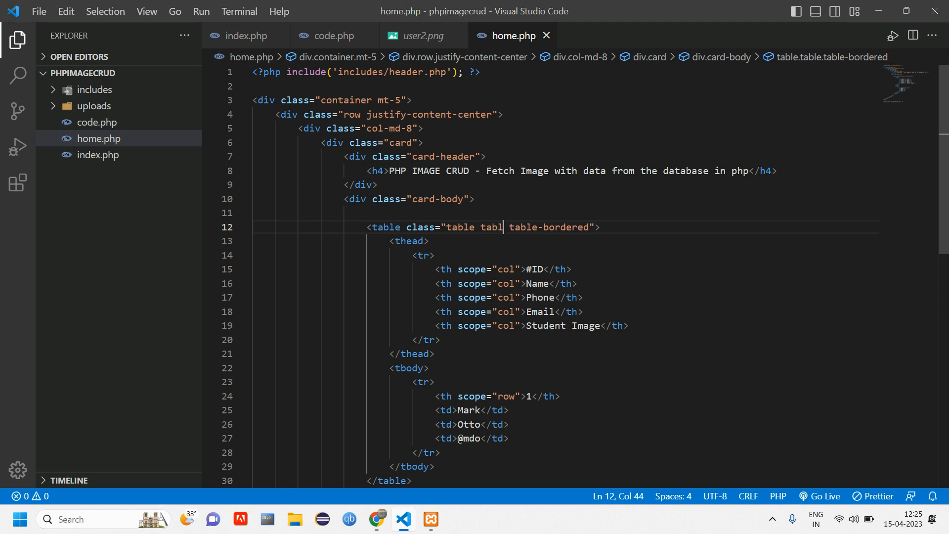
type("e-success")
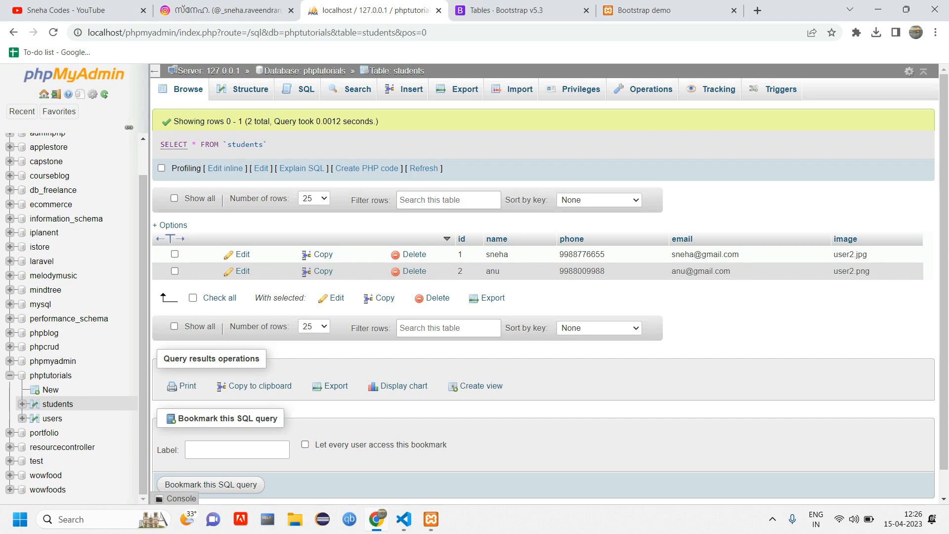
left_click(644, 10)
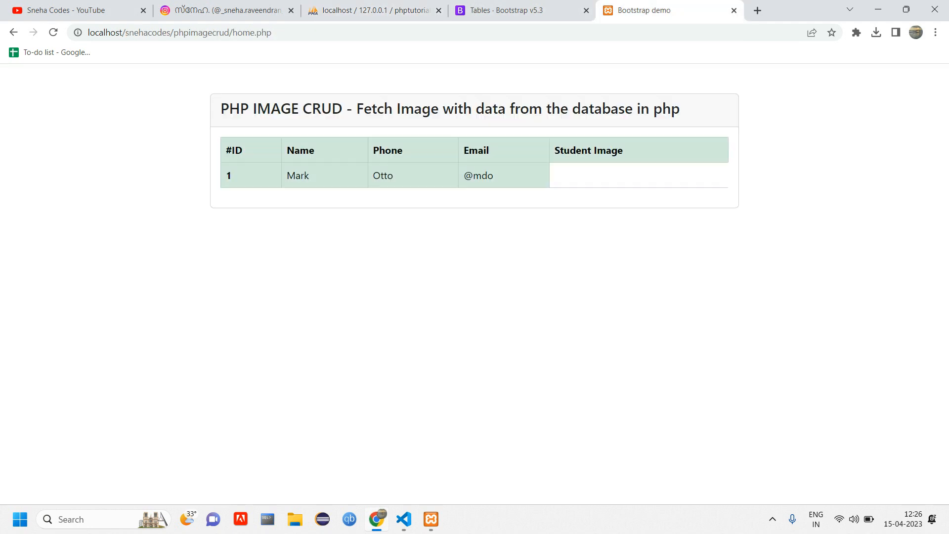
left_click(403, 523)
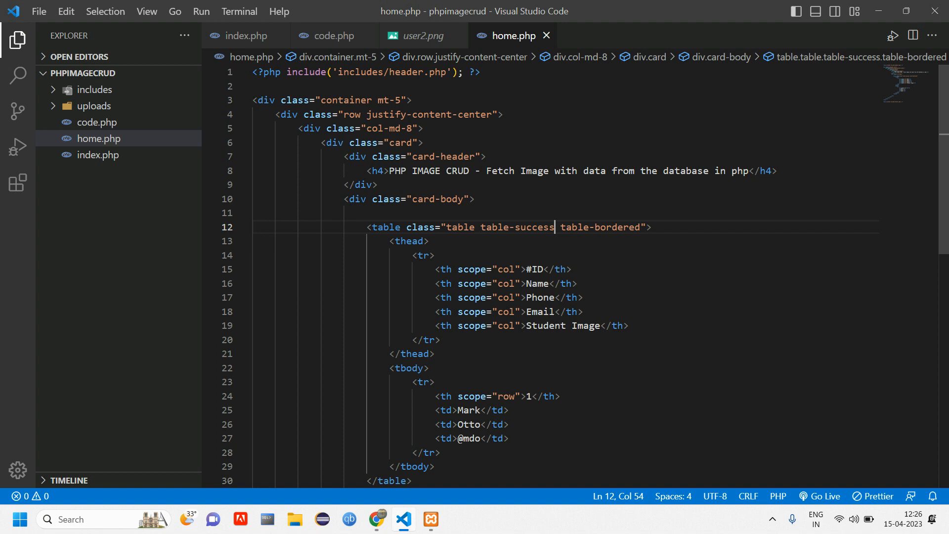
Delete the sample row's <th scope="row">1</th> cell and open blank lines after <tbody>.
left_click(463, 325)
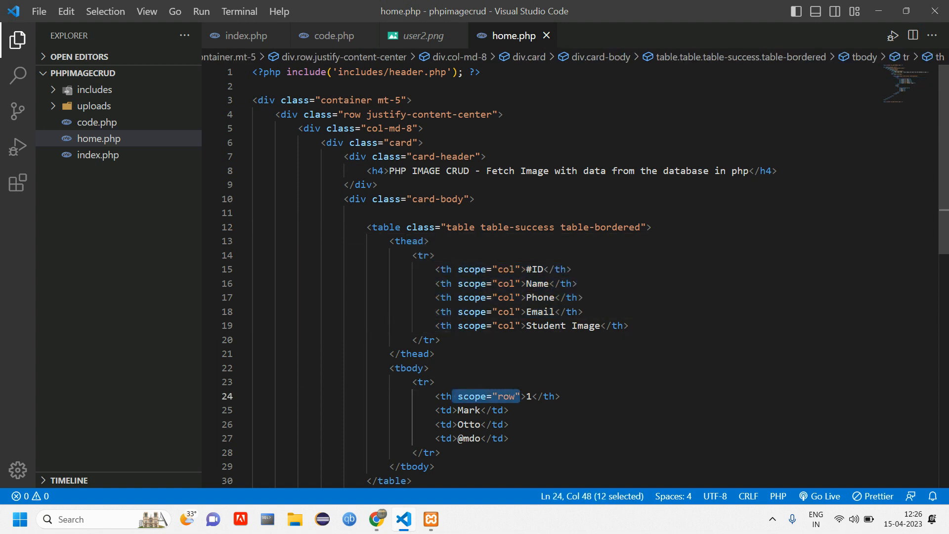
key("Delete")
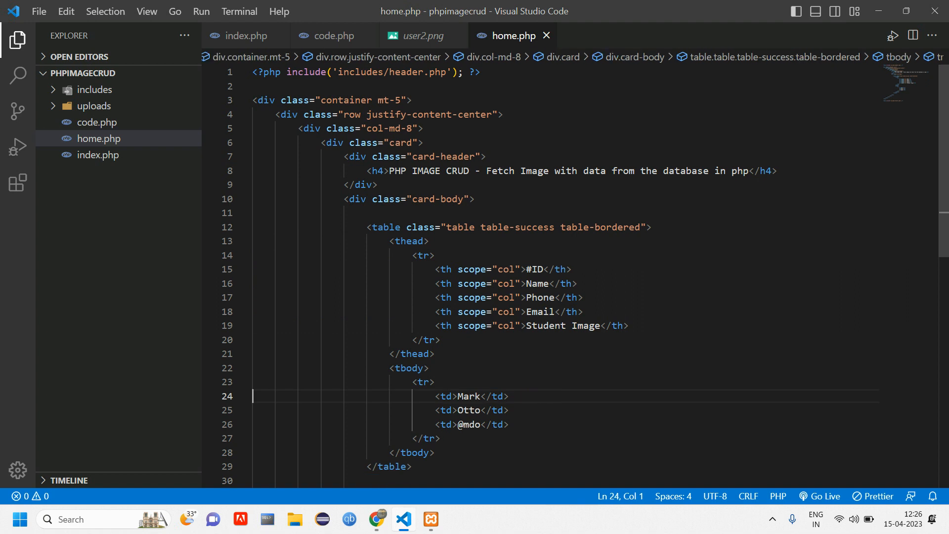
scroll("down", 3)
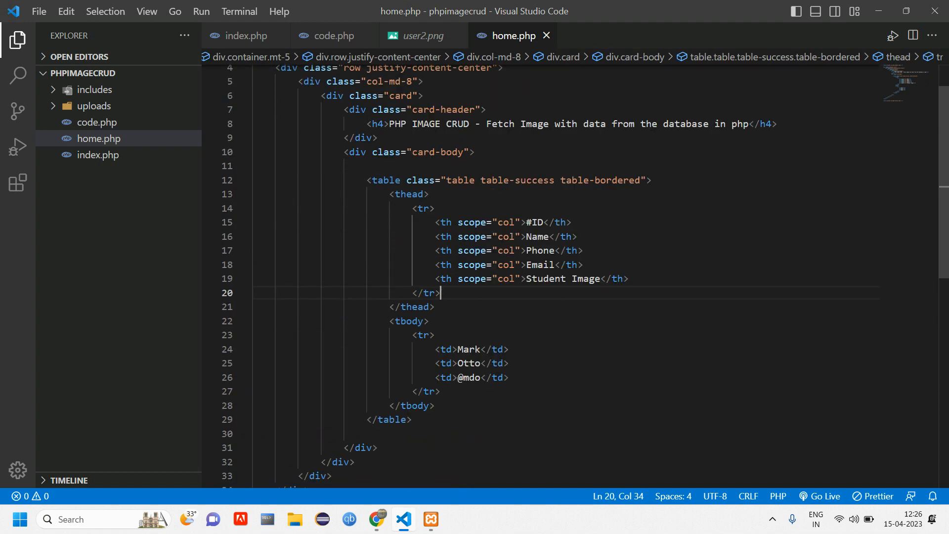
key("Enter")
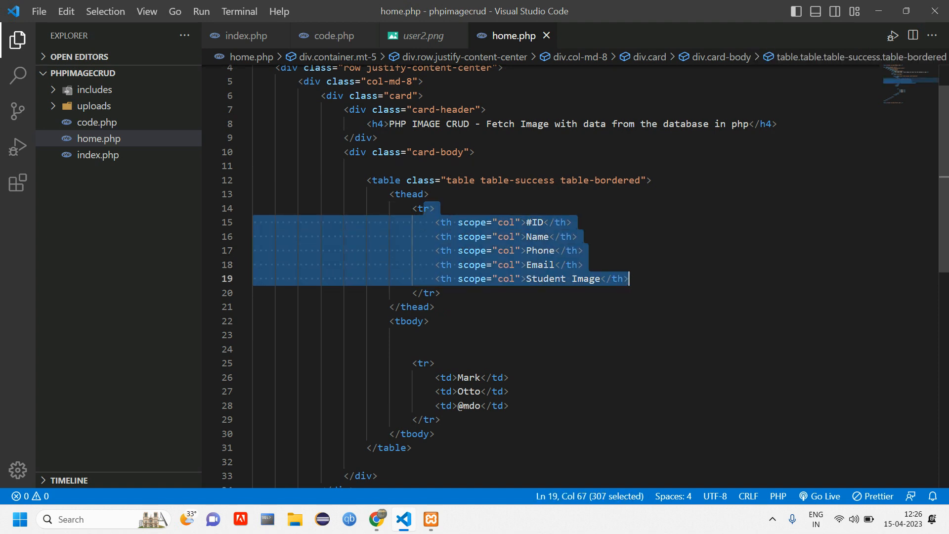
Review the five column header cells, then settle the cursor on the empty line inside tbody.
left_click(433, 222)
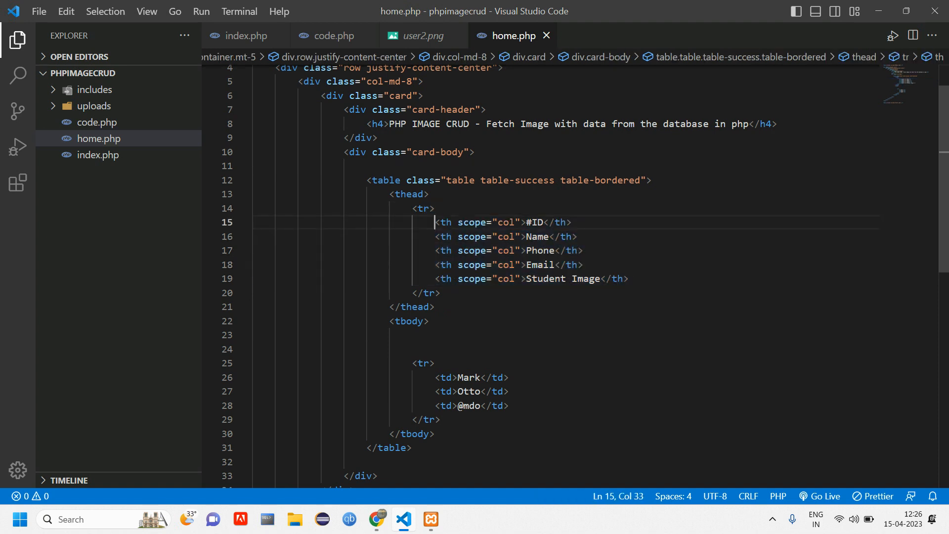
left_click_drag(435, 223, 630, 279)
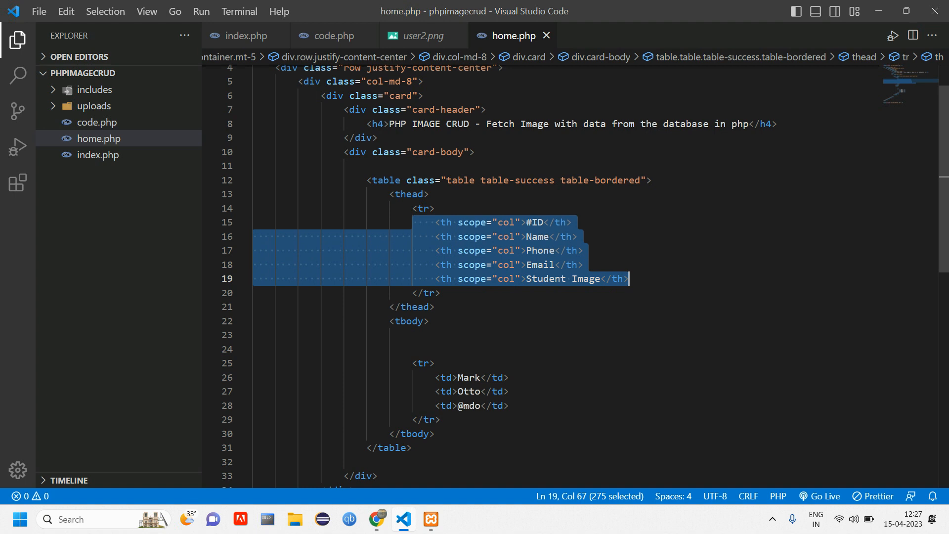
left_click(376, 520)
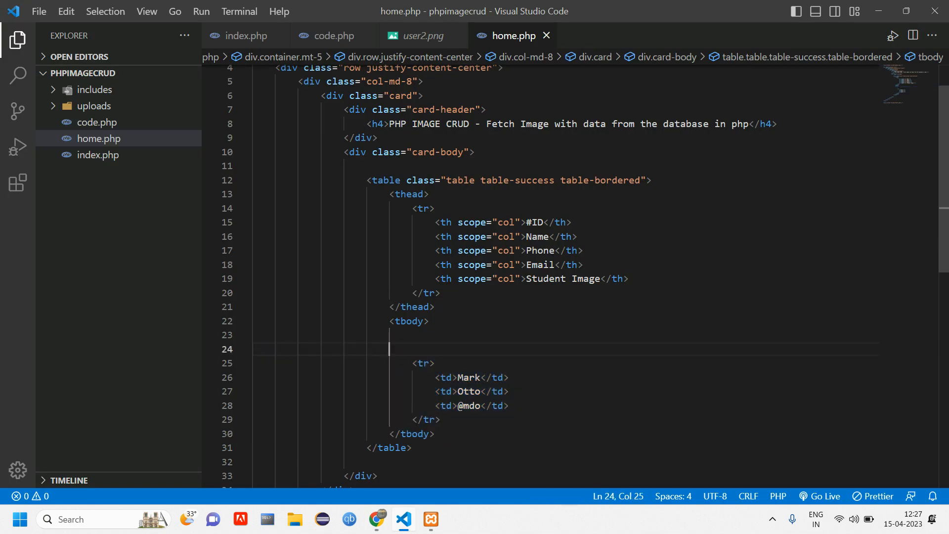
key("Backspace")
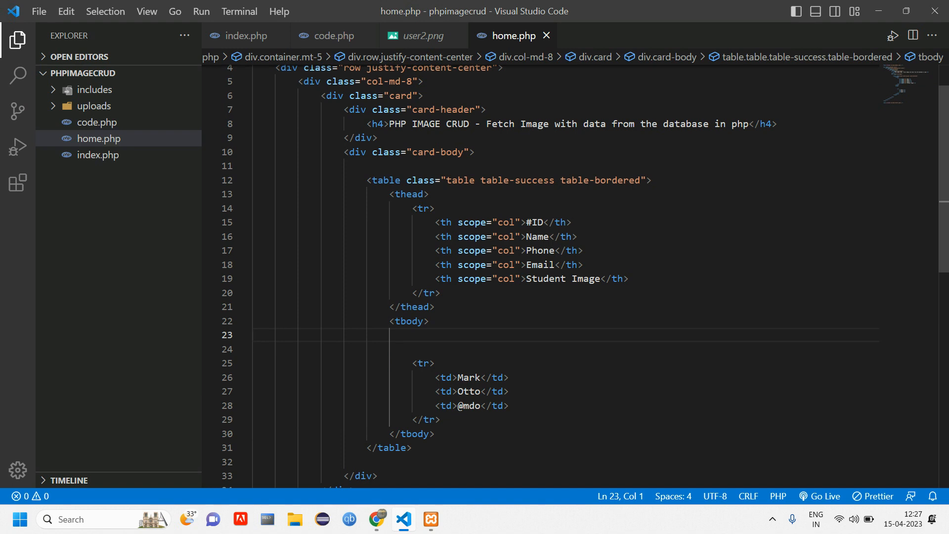
Start a PHP block in tbody and reuse code.php's database connection line to phptutorials.
type("<?php")
type("?>")
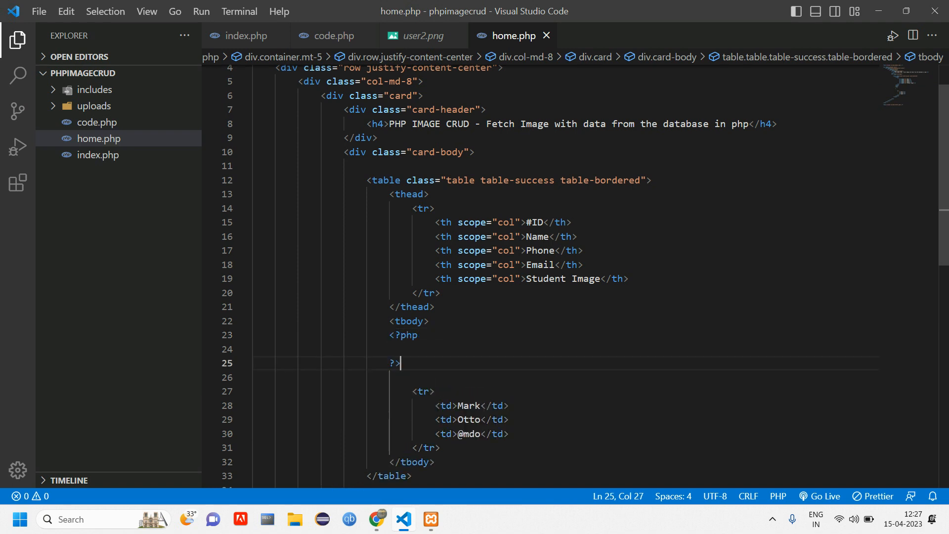
left_click_drag(374, 180, 430, 321)
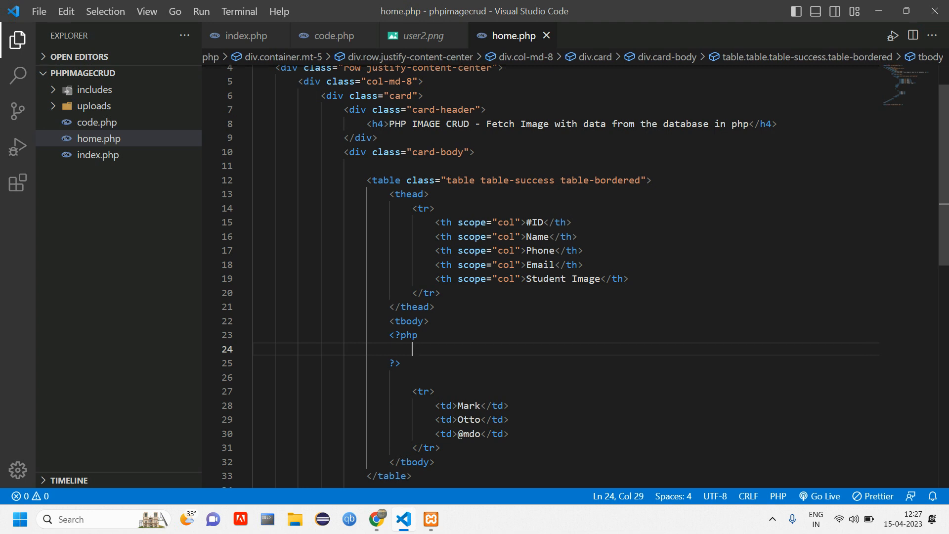
type("$")
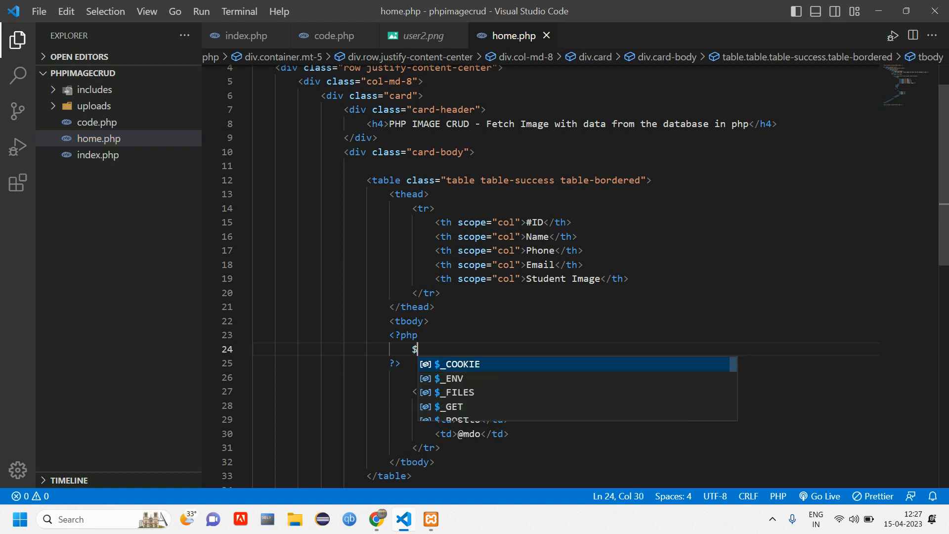
key("Escape")
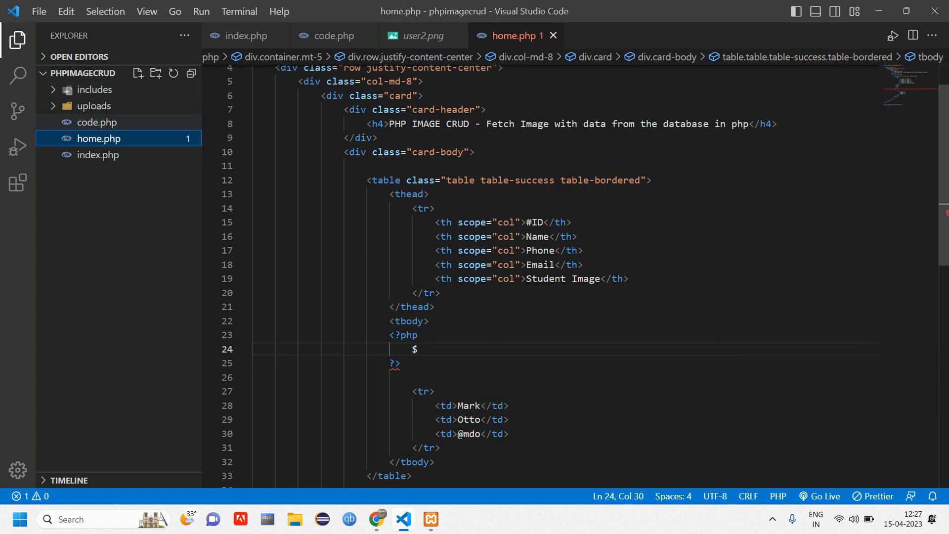
left_click(332, 35)
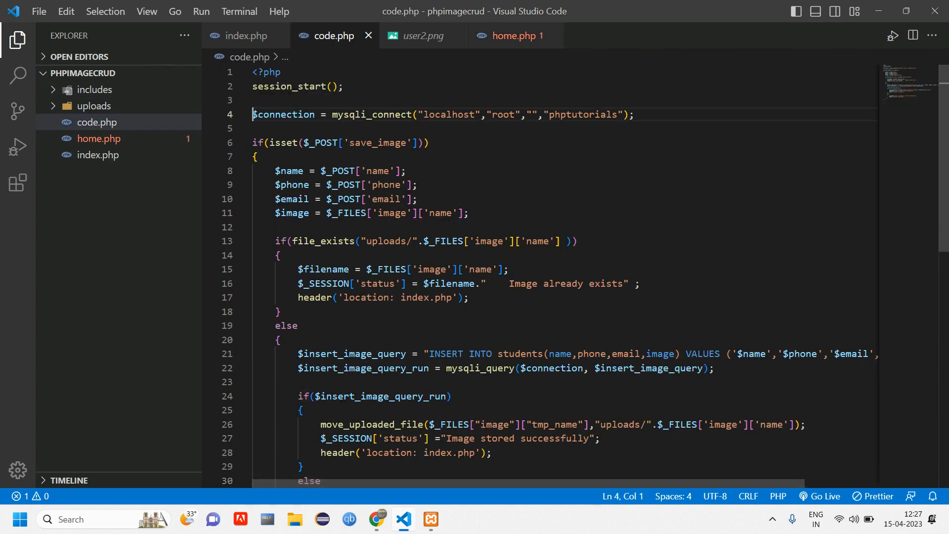
left_click_drag(252, 115, 634, 115)
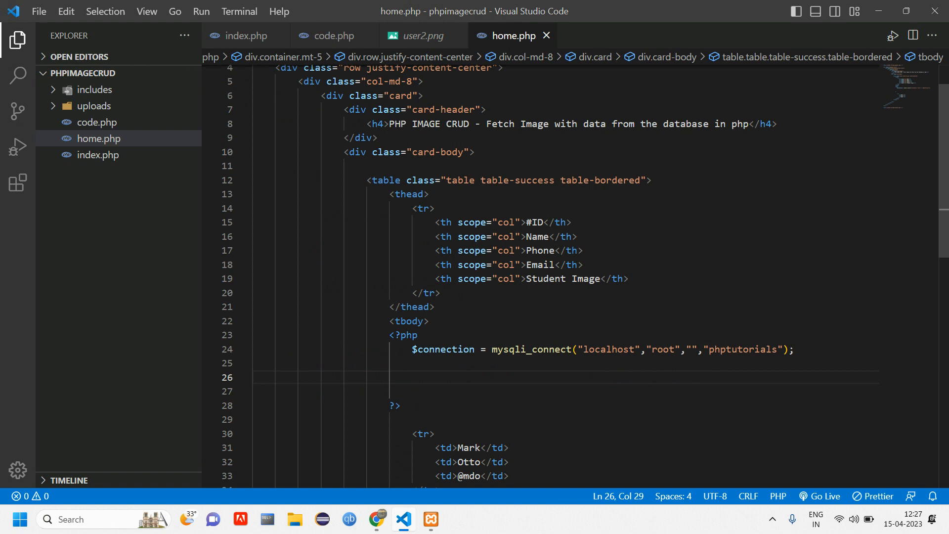
Declare $fetch_image_query = "SELECT * FROM students";.
type("$f")
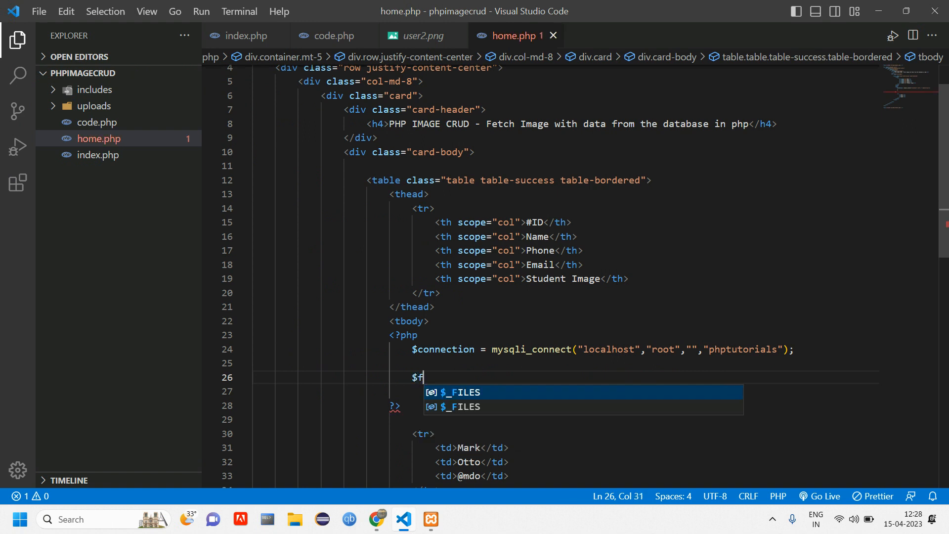
type("etch")
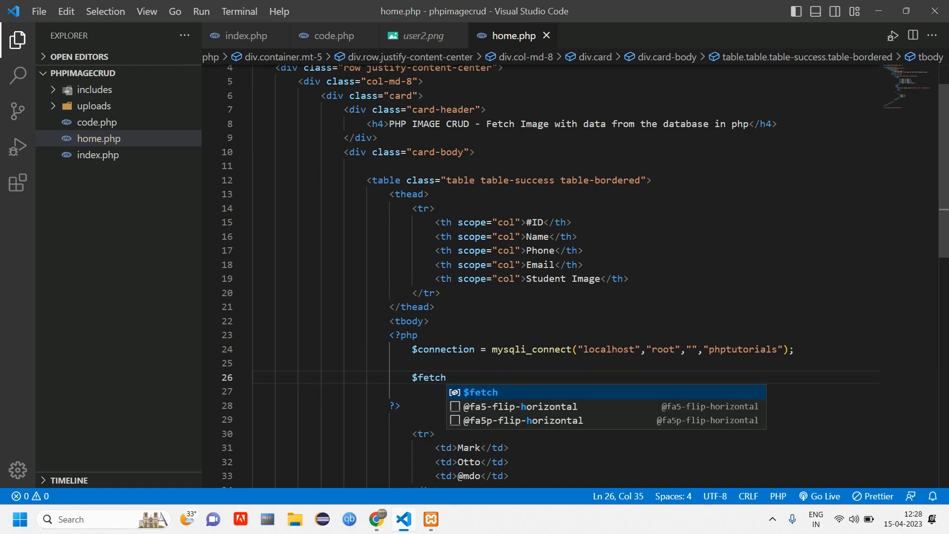
type("_image")
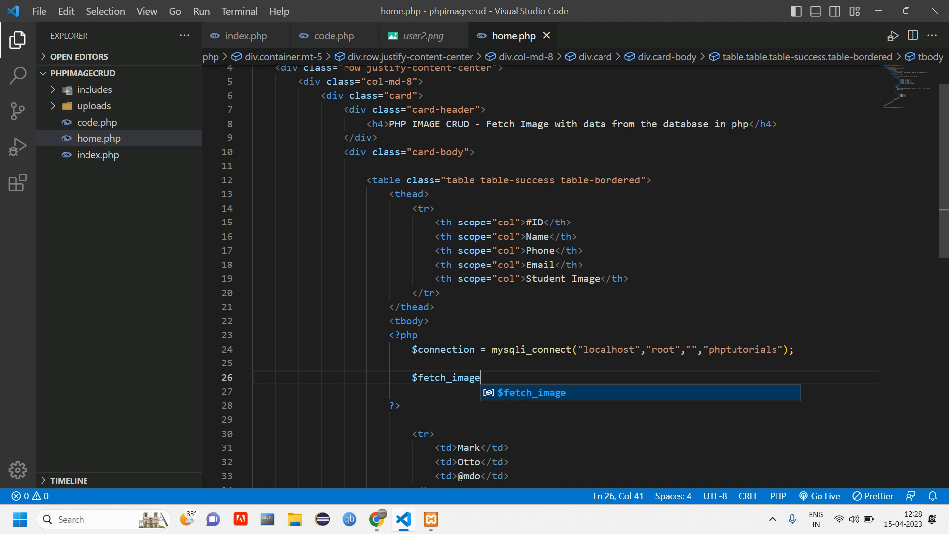
type("_query =")
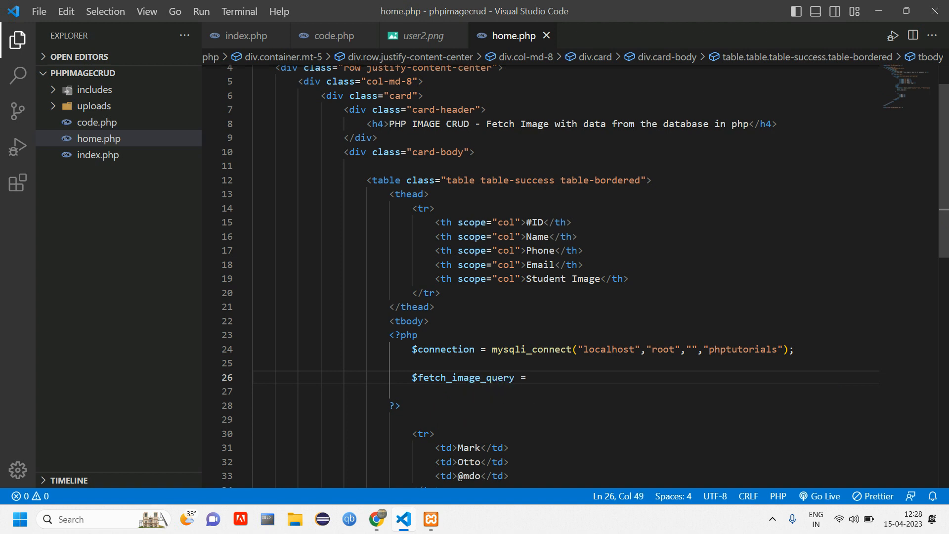
type("\"\"")
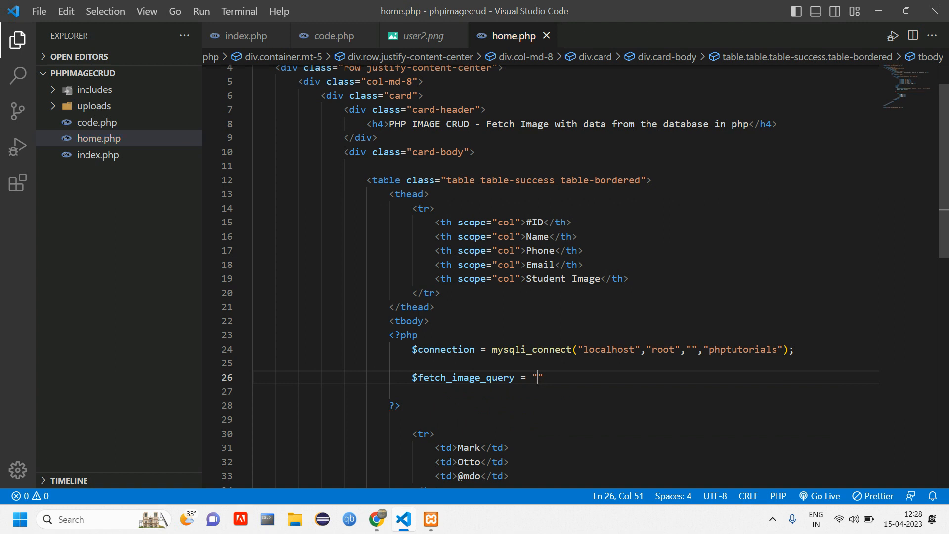
type("S")
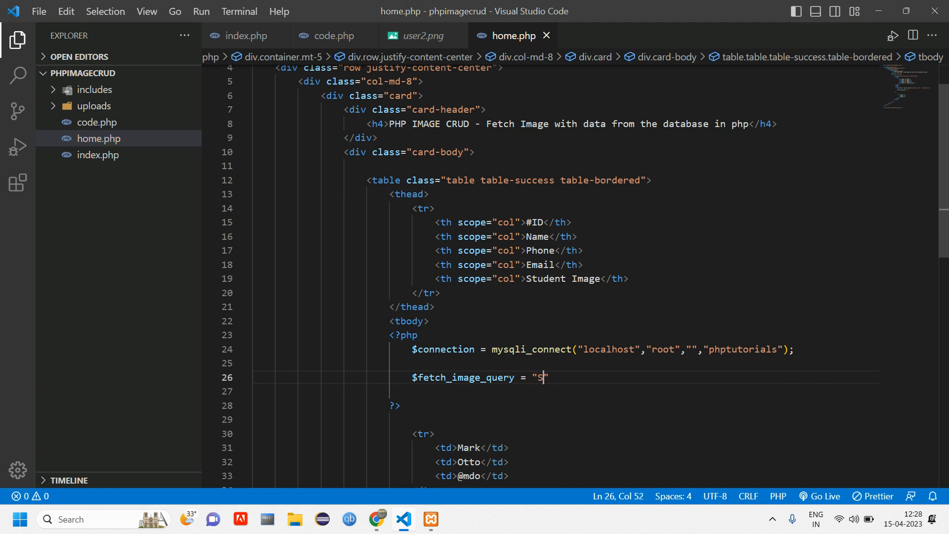
type("ELECT * FRO")
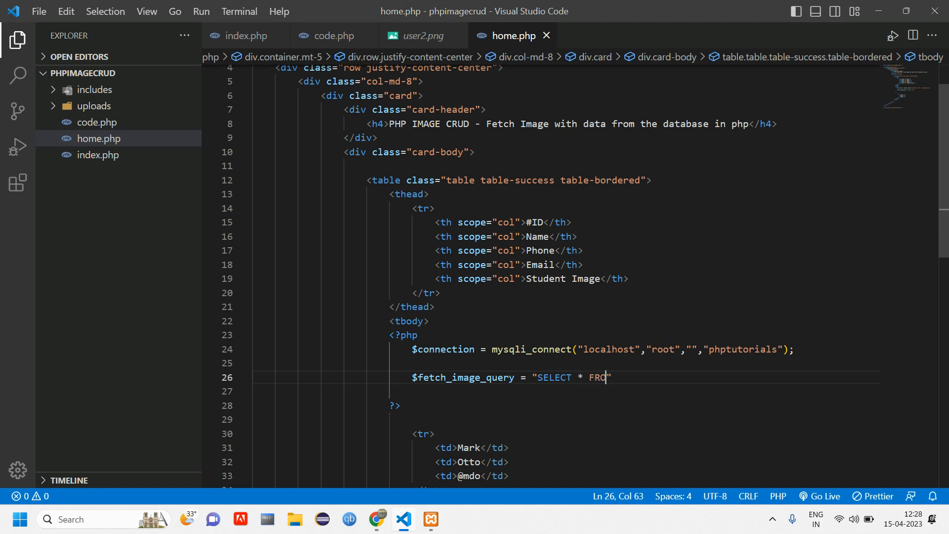
type("M students")
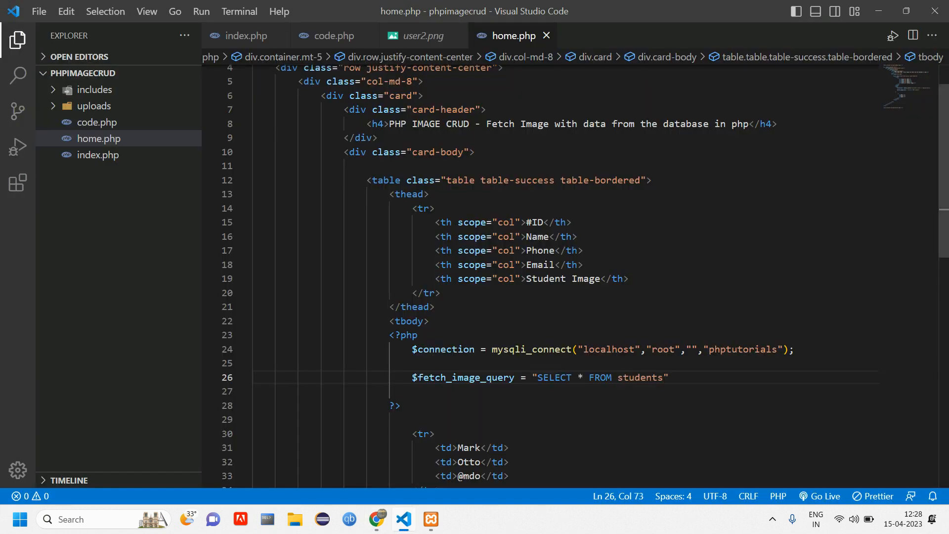
type(";")
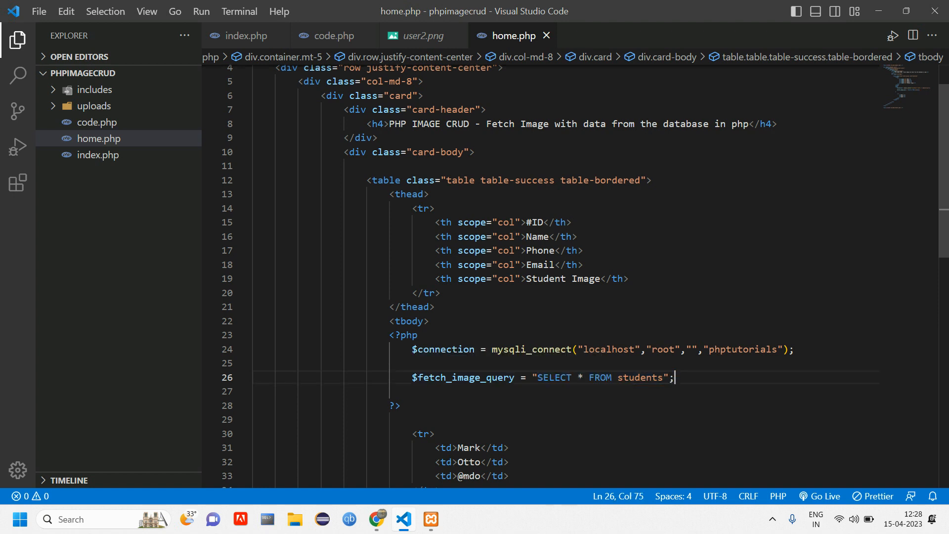
Run it with $fetch_image_query_run = mysqli_query($connection, $fetch_image_query);.
key("enter")
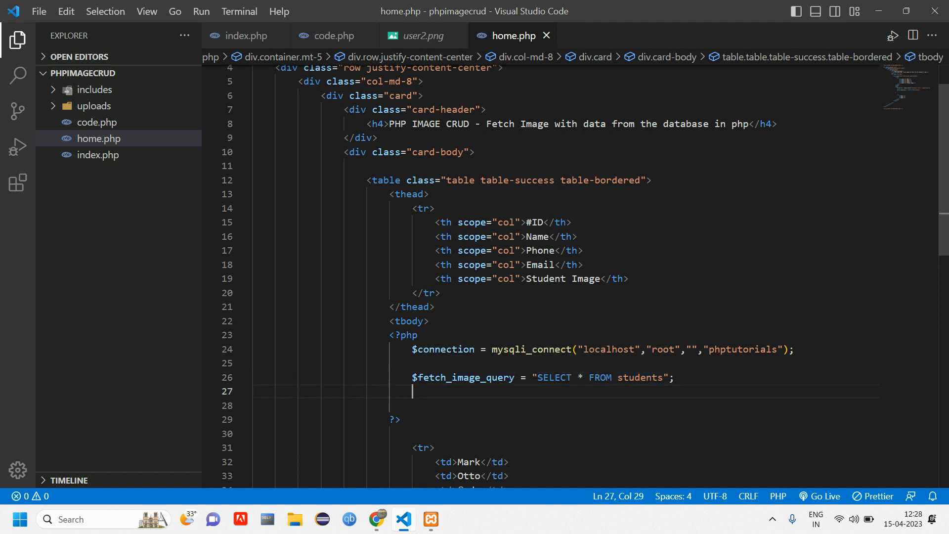
type("$f")
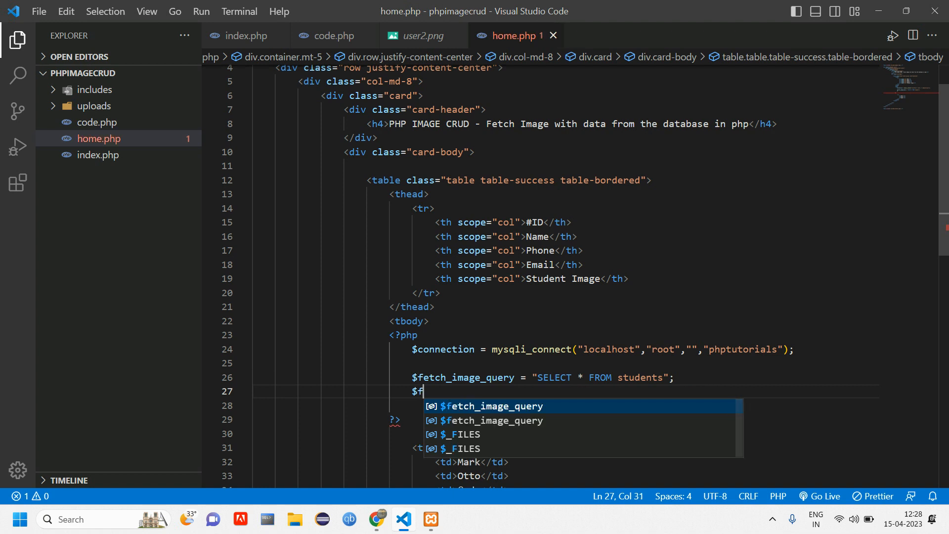
type("etch_image_query_e")
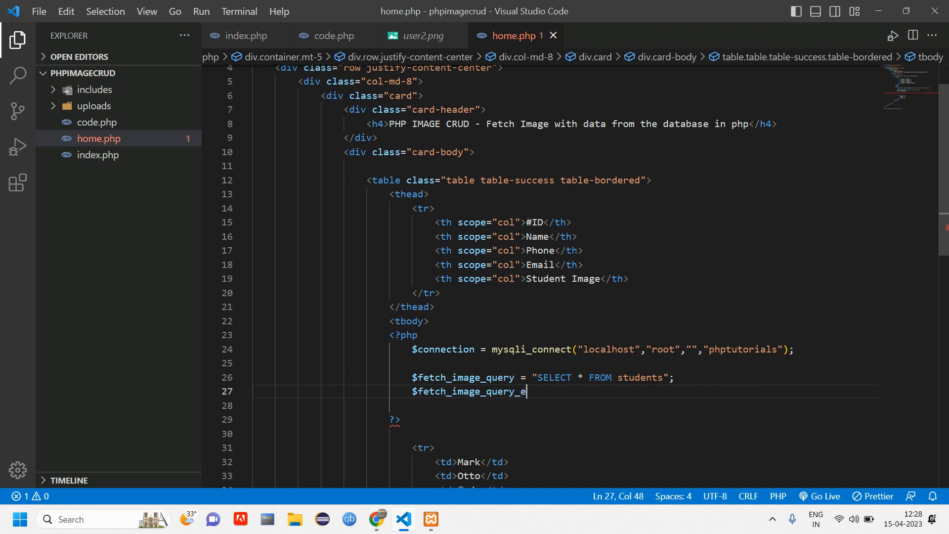
type("run")
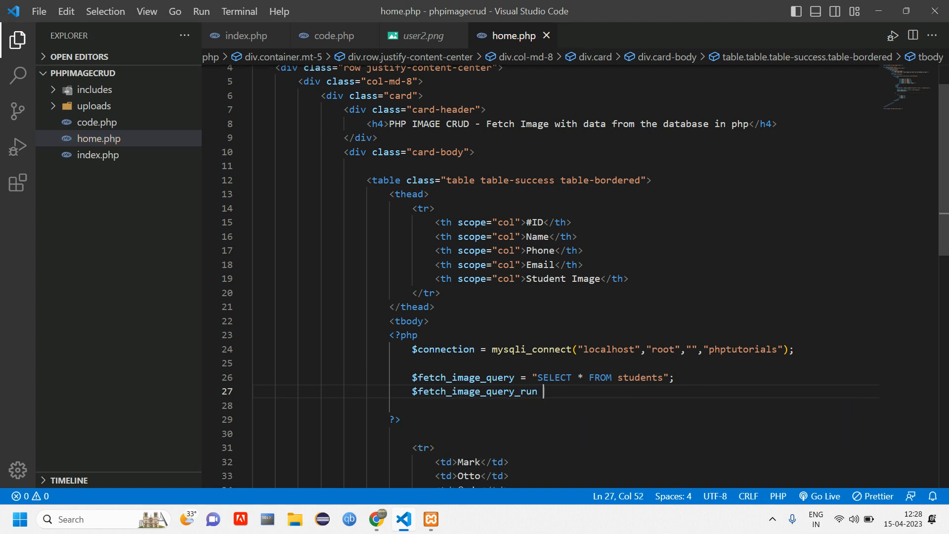
type("= m")
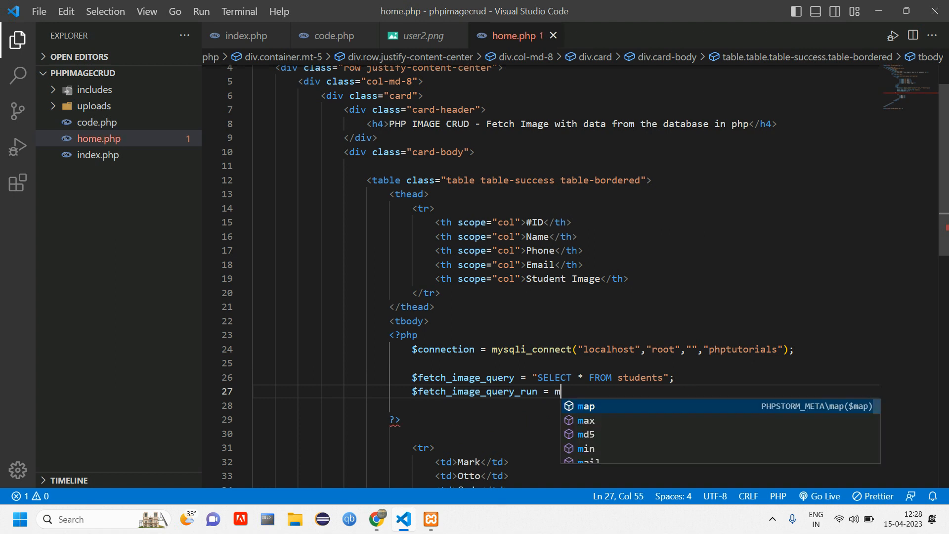
type("ysqli")
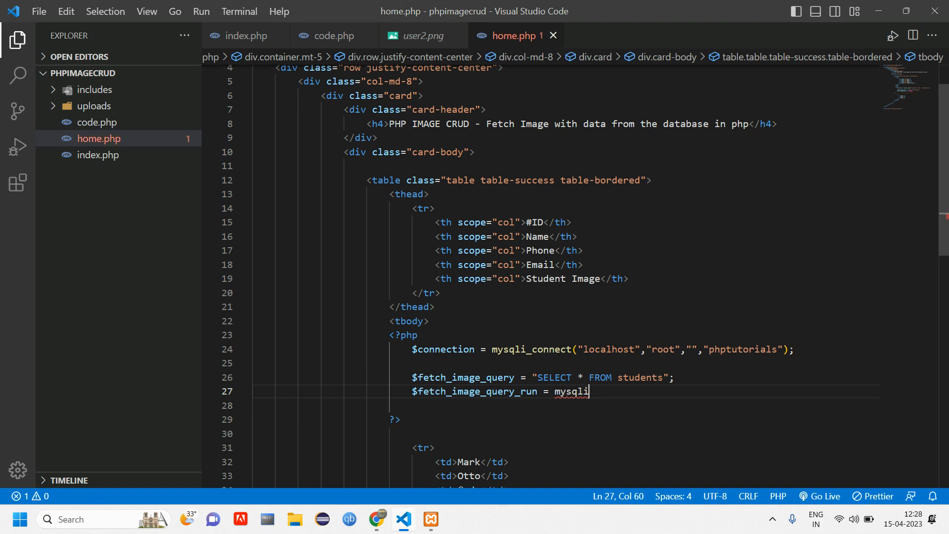
type("_query(")
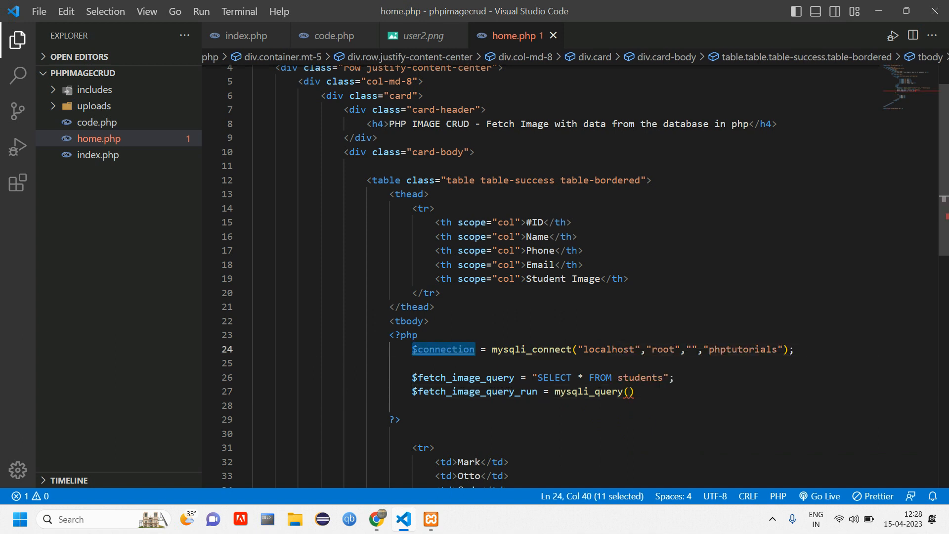
type("$connection")
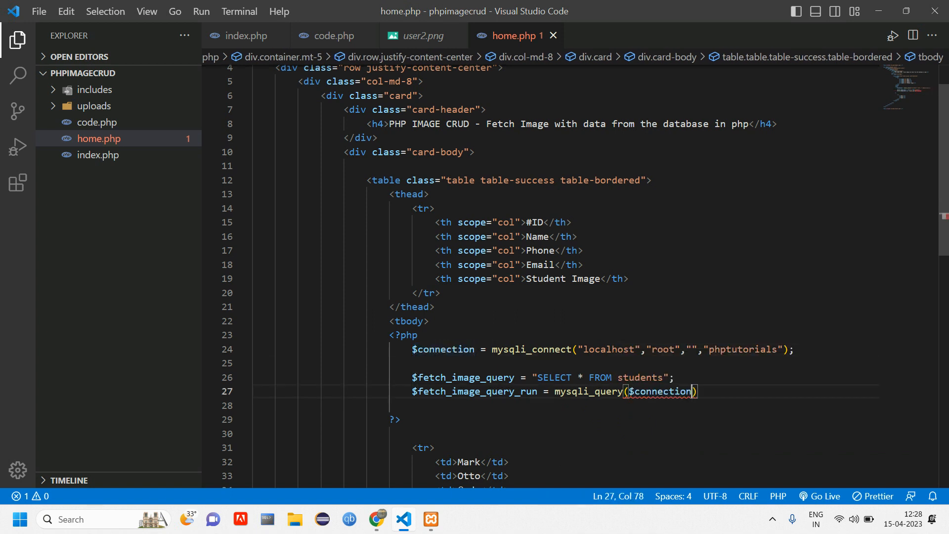
type(",")
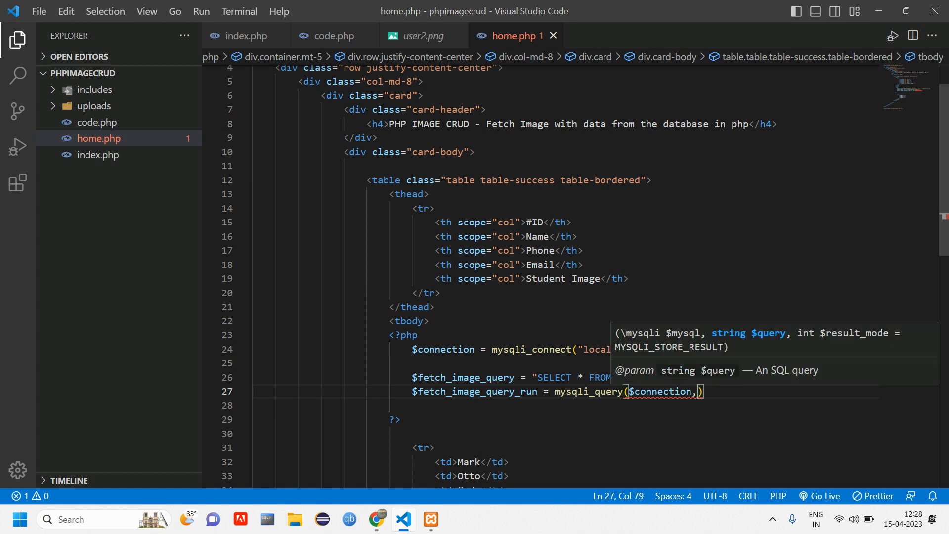
double_click(463, 377)
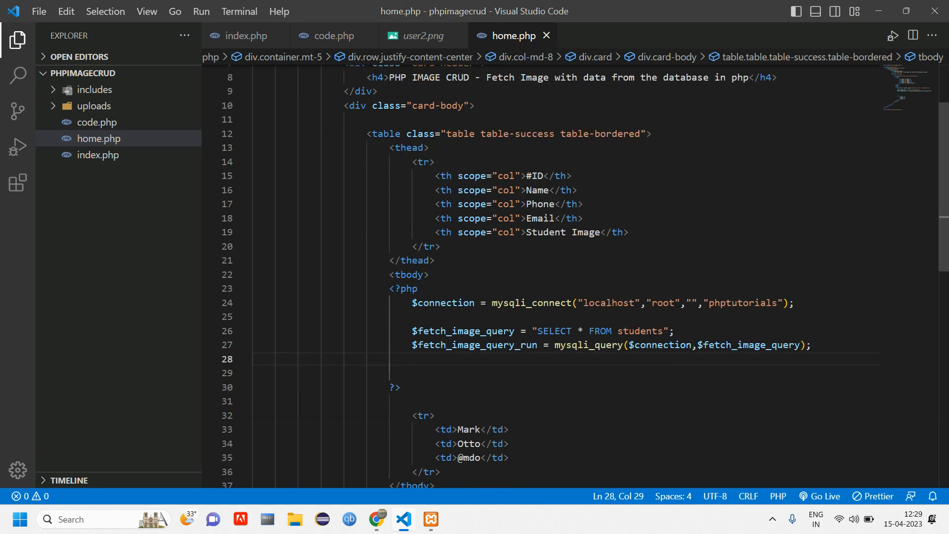
Add an if checking mysqli_num_rows($fetch_image_query_run) > 0 below the query.
key("enter")
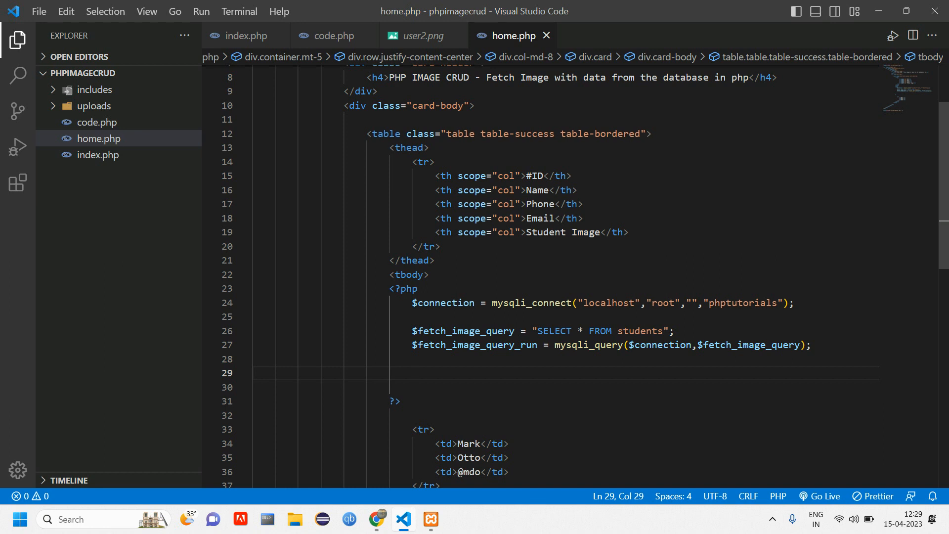
type("if(")
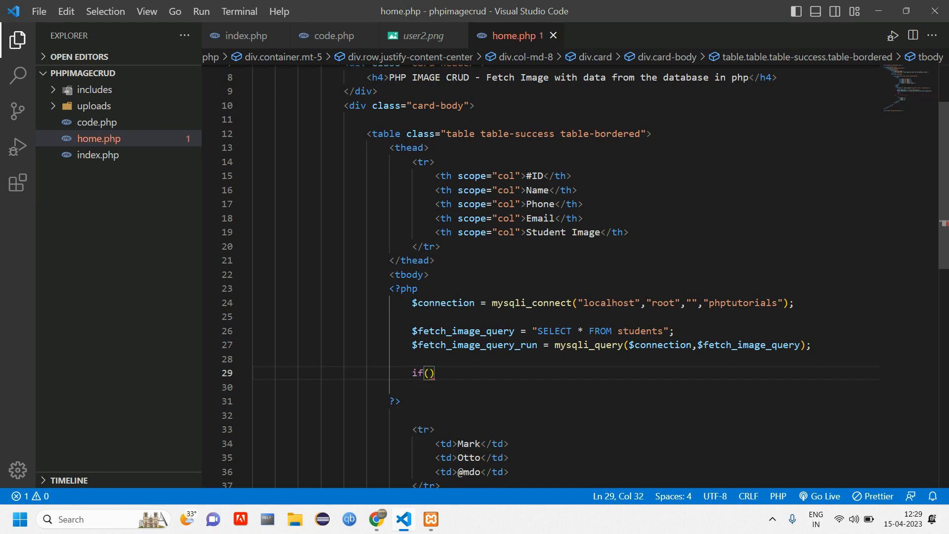
type("mysqli_num_rows(")
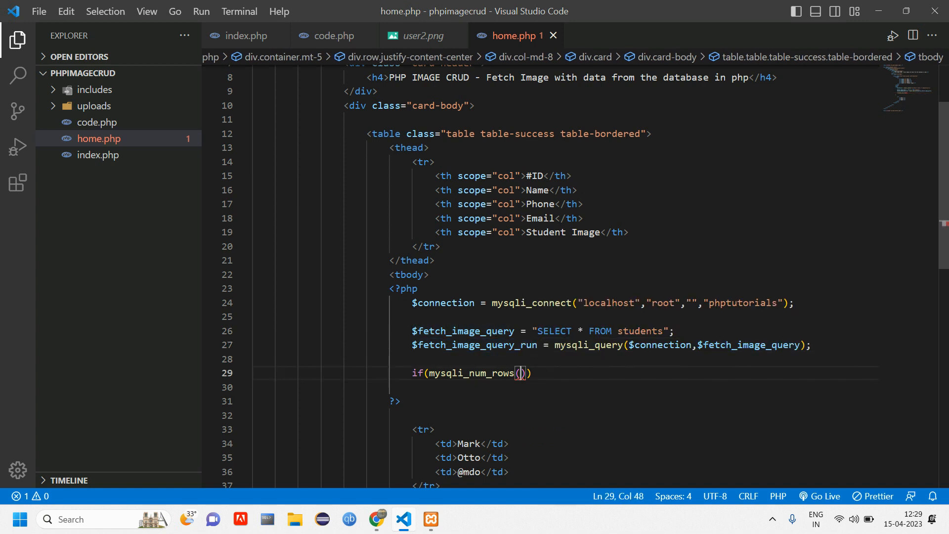
type("$fetch_image_query_run")
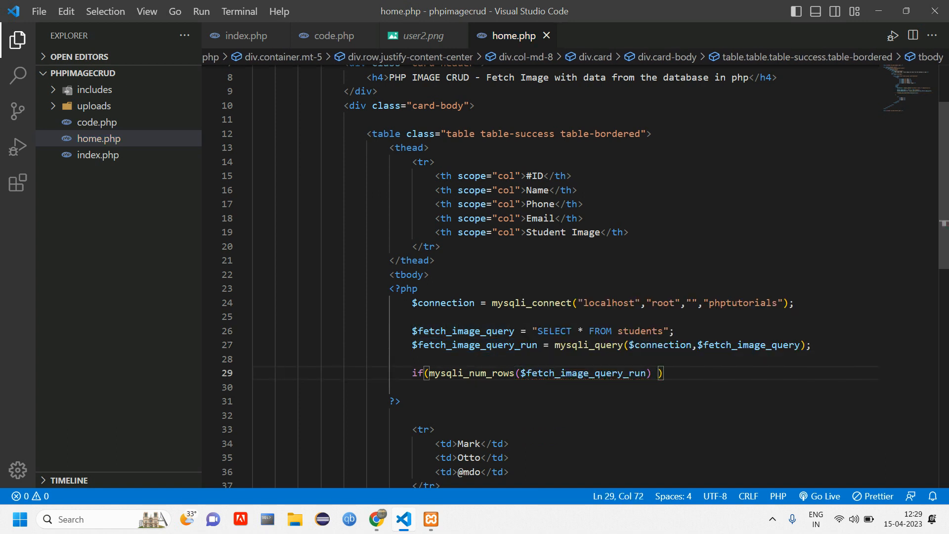
type("> 0")
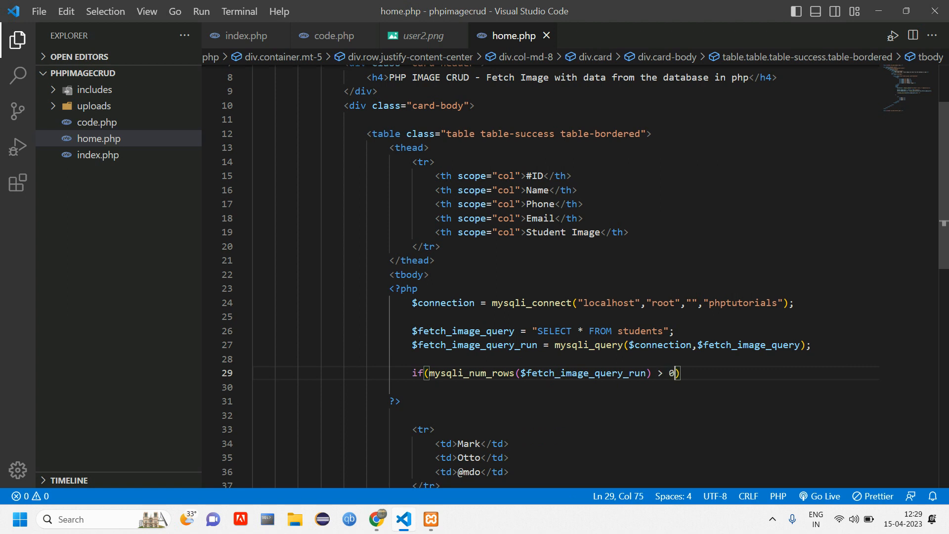
double_click(671, 373)
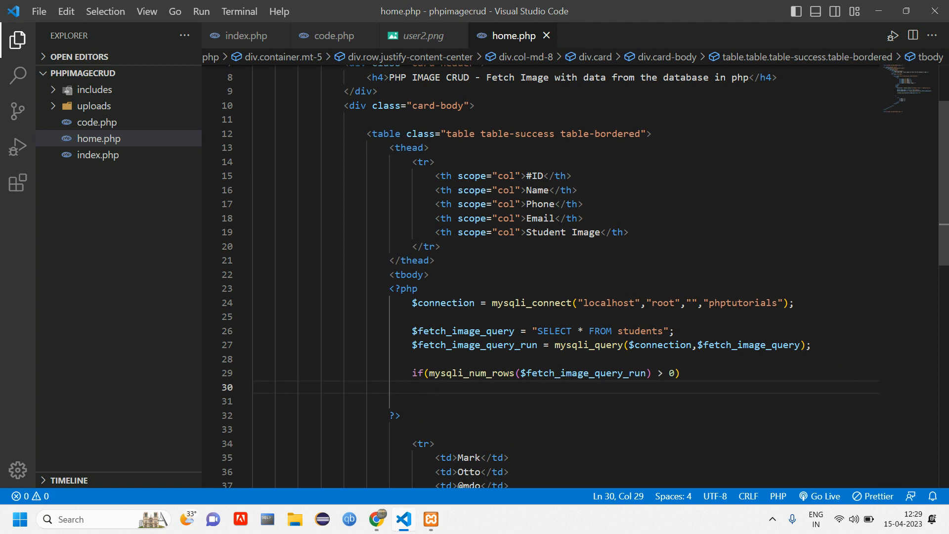
type("{")
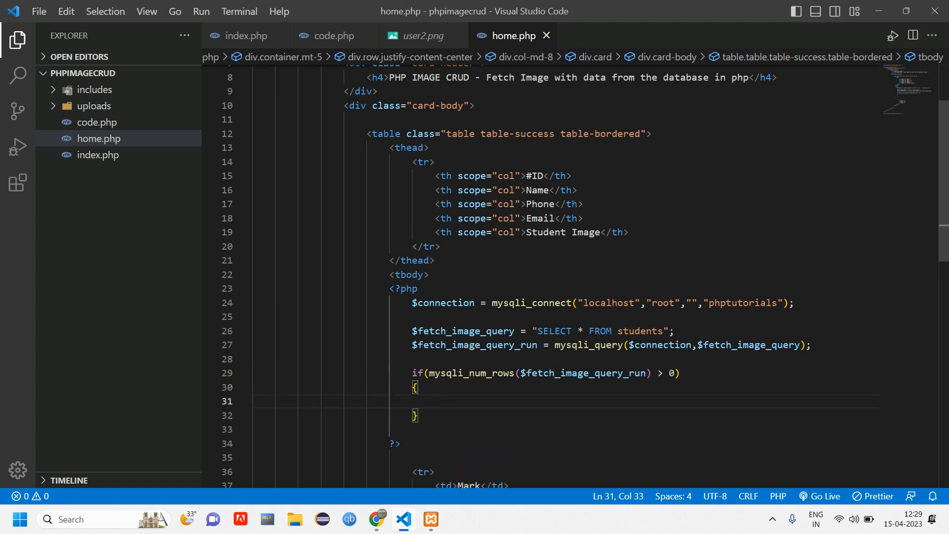
Add an empty foreach over $fetch_image_query_run as $row inside the if.
type("foreach")
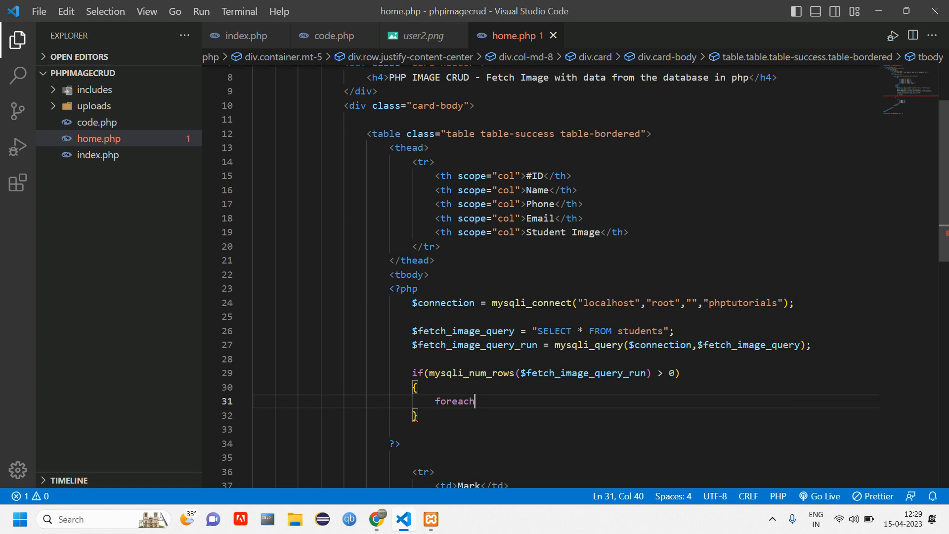
type("()")
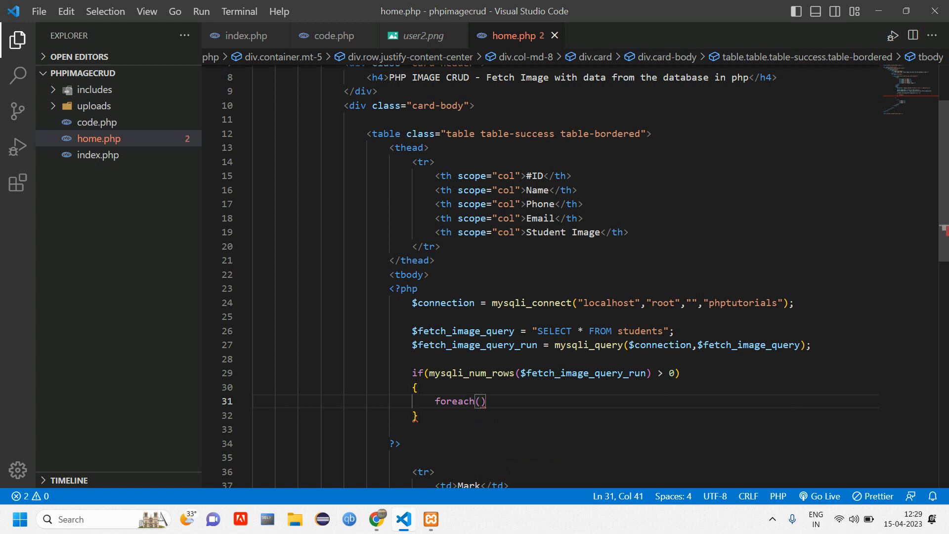
type("$fetch_image_query")
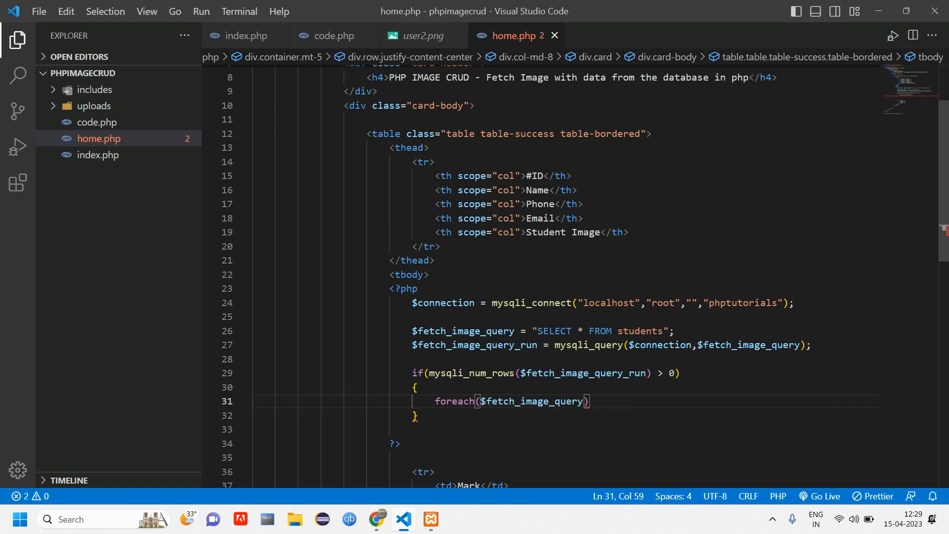
type("_run  as")
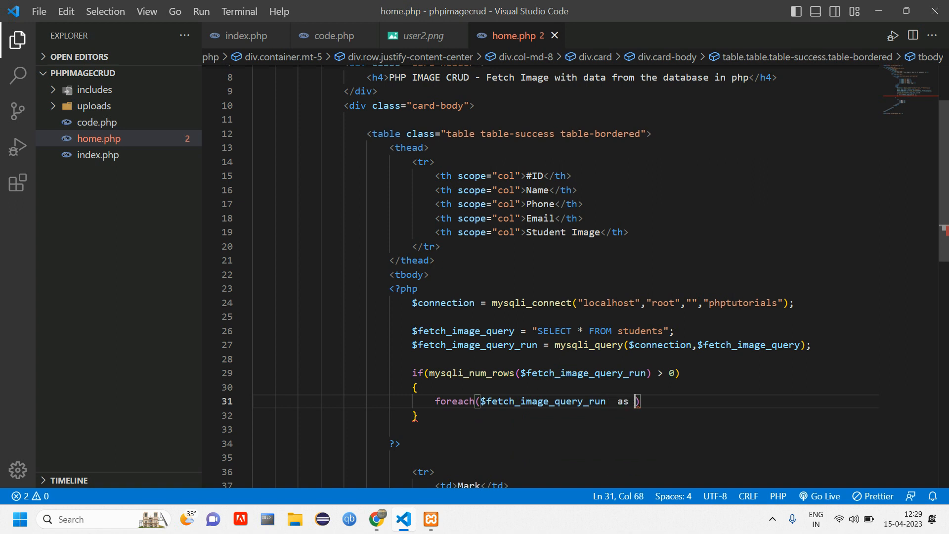
type("$row")
type("{")
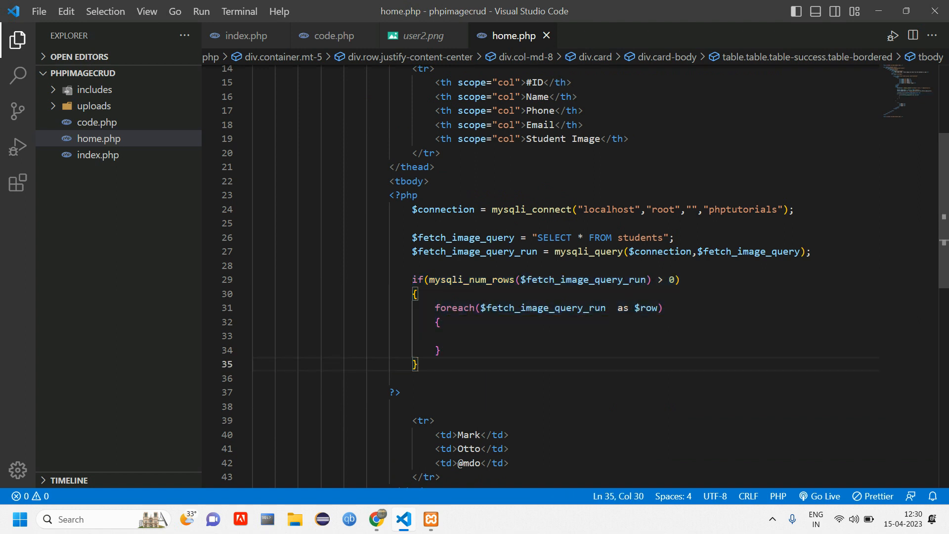
Add an else branch that closes and reopens PHP around HTML output.
key("Enter")
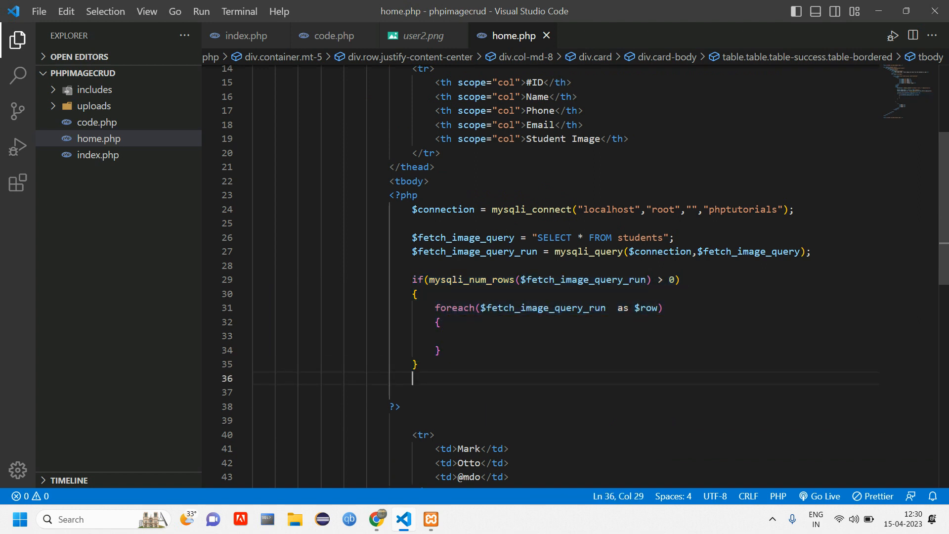
type("else")
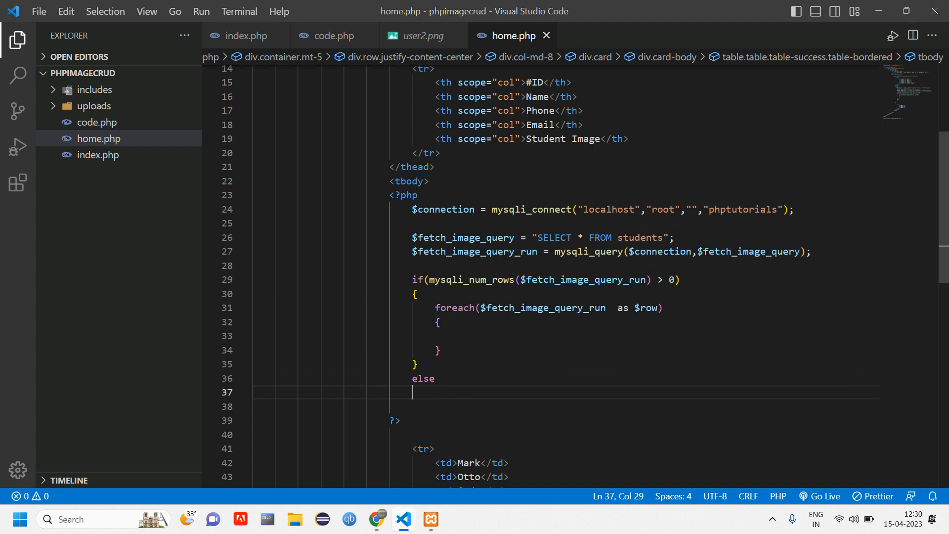
type("{")
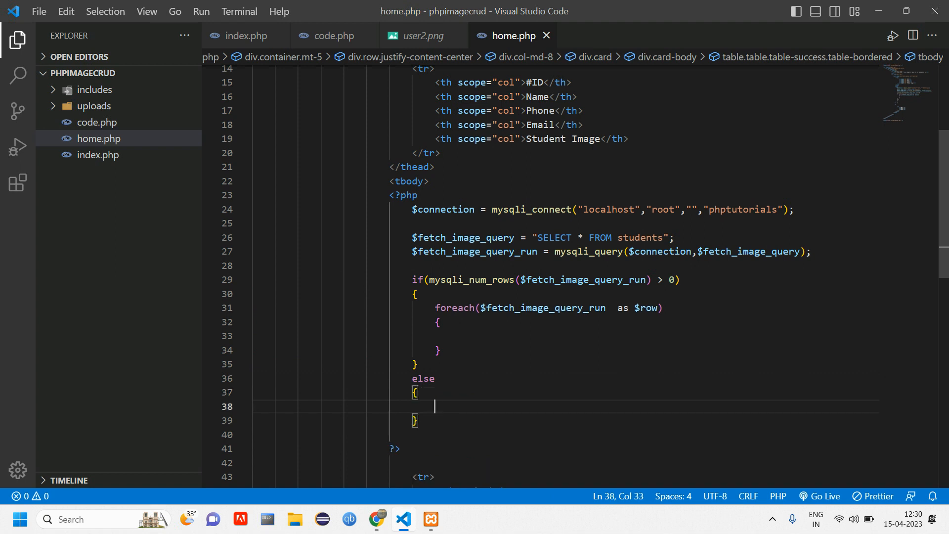
type("?")
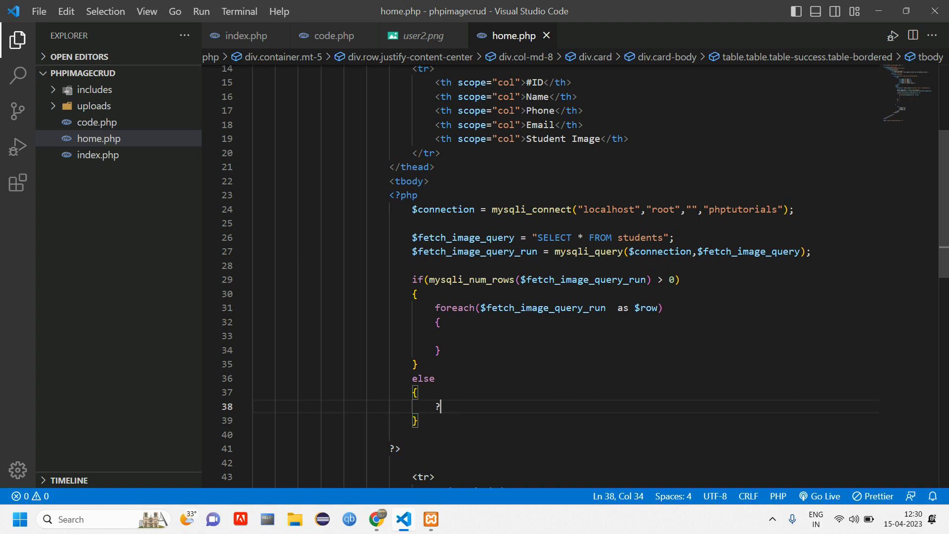
type("<?php")
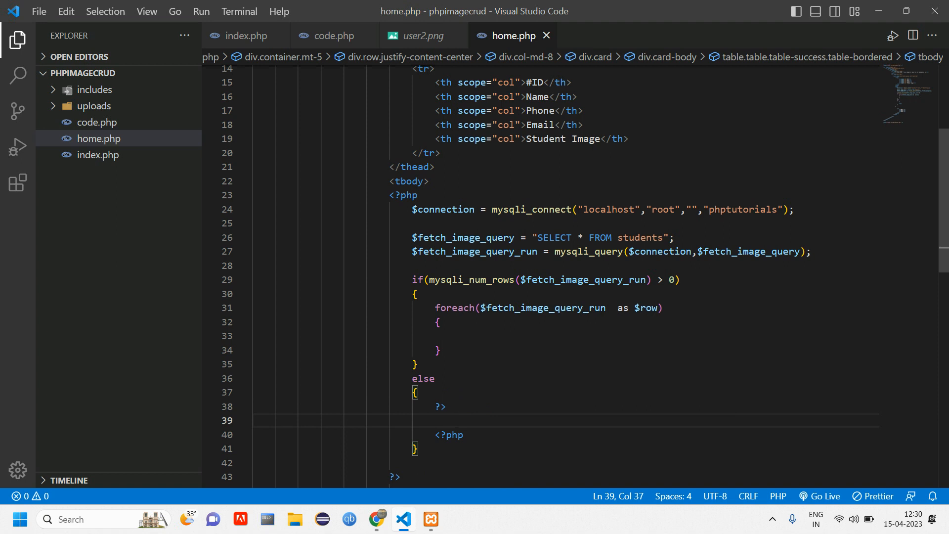
Output a <tr colspan="5"> reading NO RECORD FOUND in the else, then check the database records.
type("<tr></tr>")
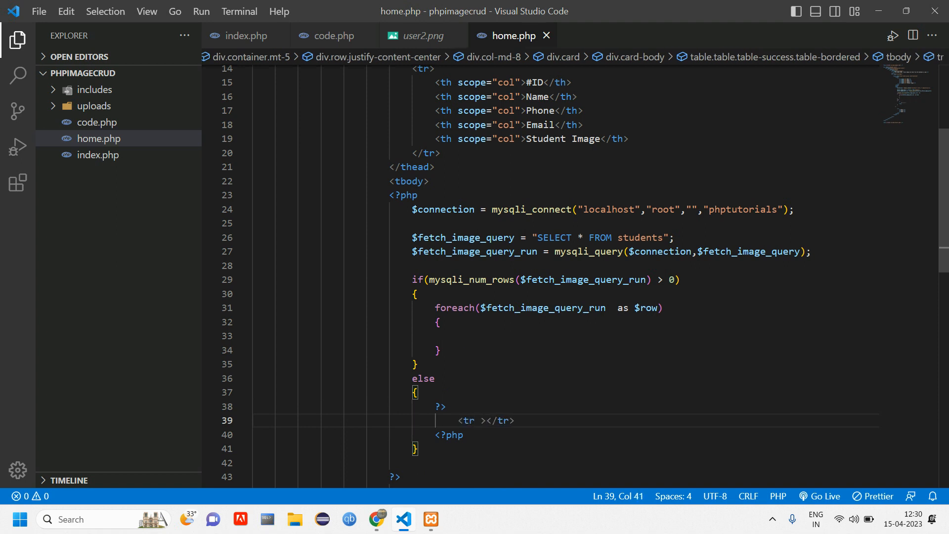
type("colspan")
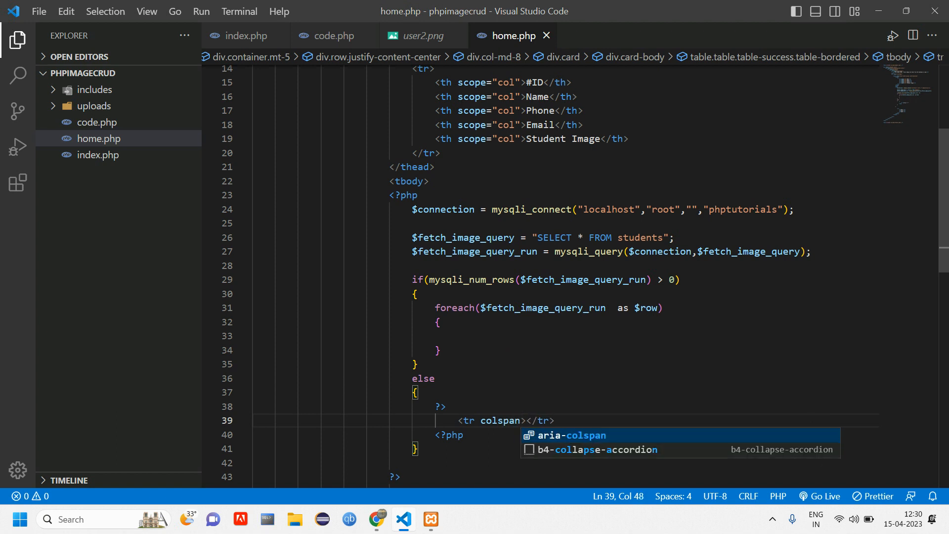
type("=\"\"")
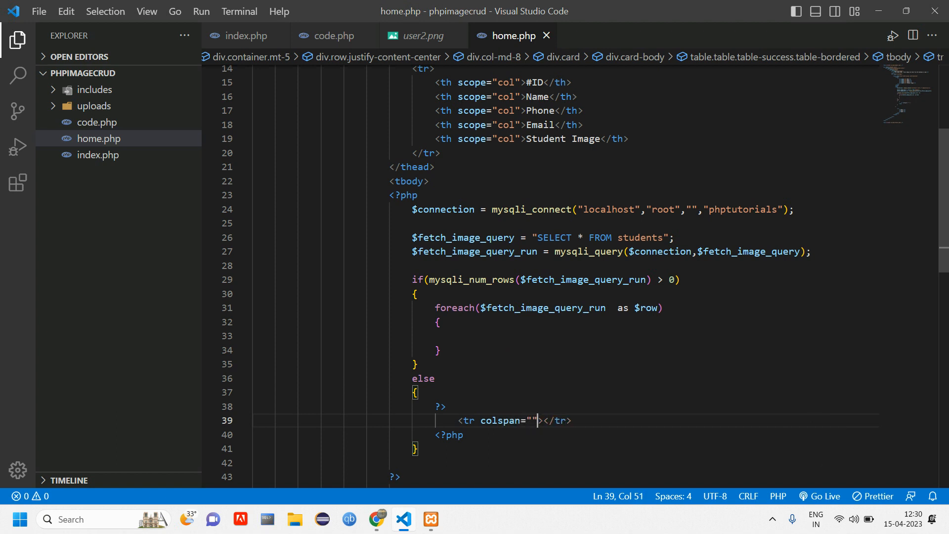
type("5")
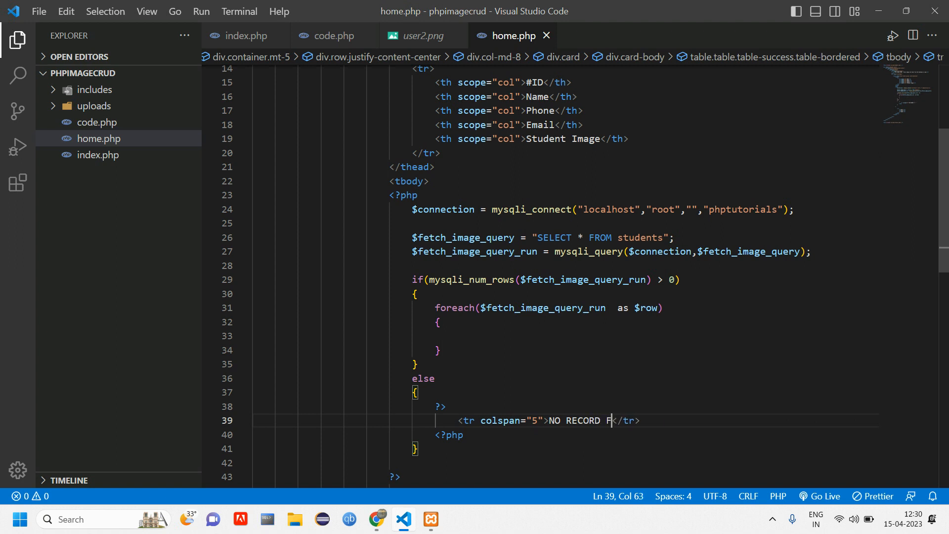
type("OUND")
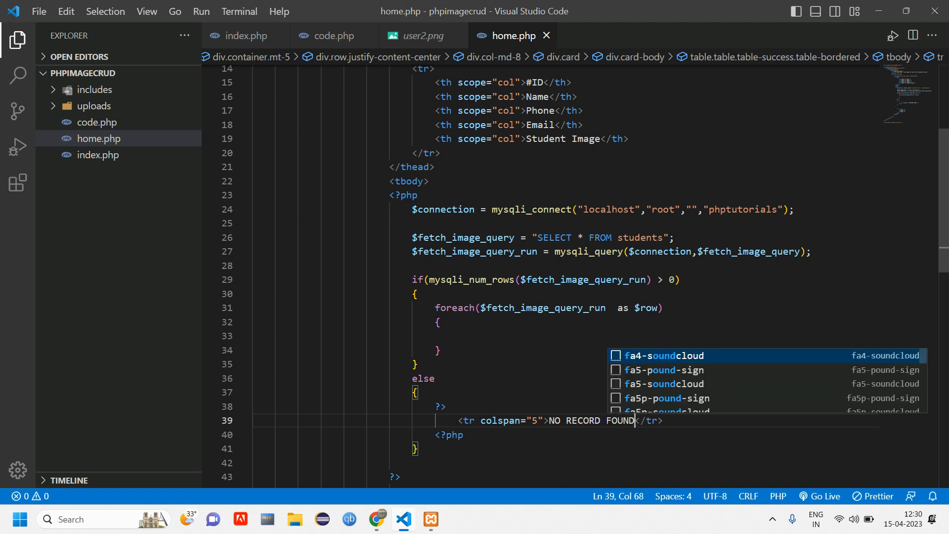
double_click(590, 421)
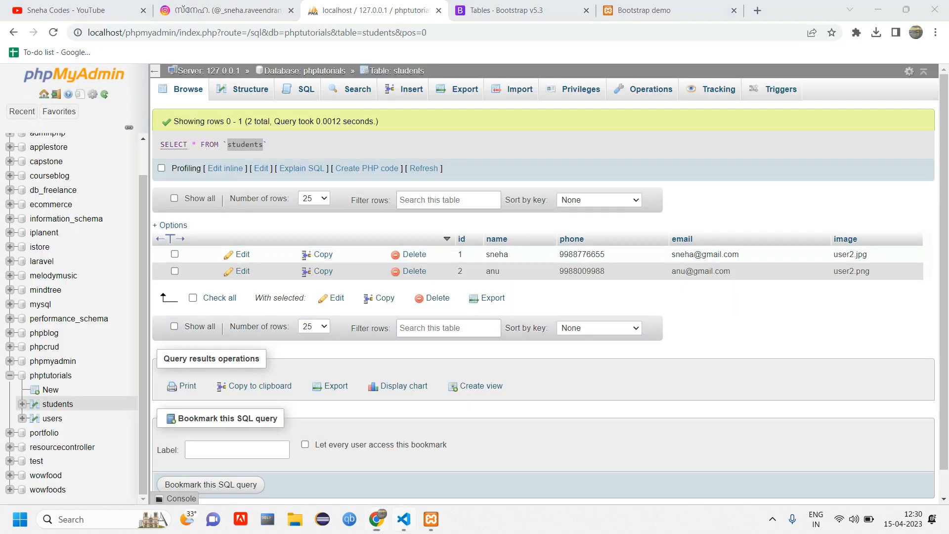
left_click(402, 519)
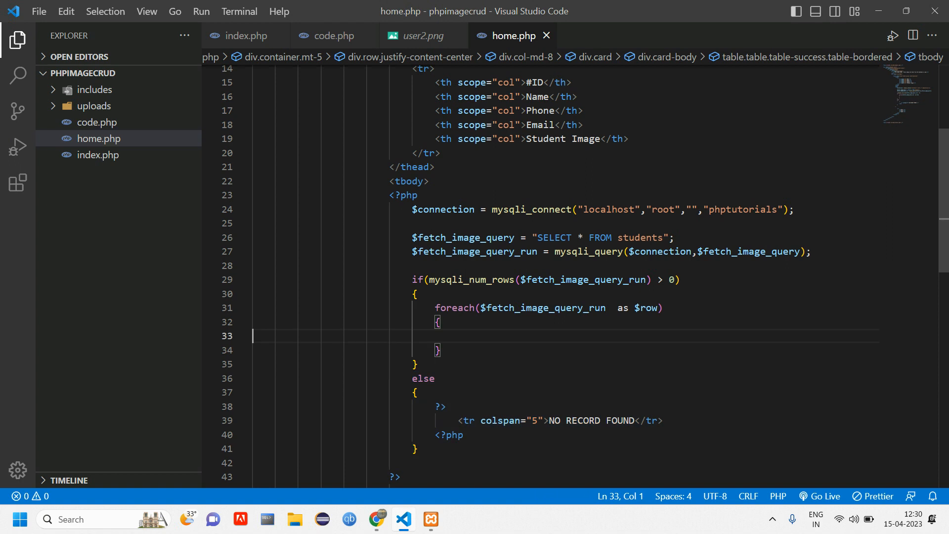
Echo $row['id'] inside the foreach and refresh home.php in Chrome, which shows 12.
scroll("down", 3)
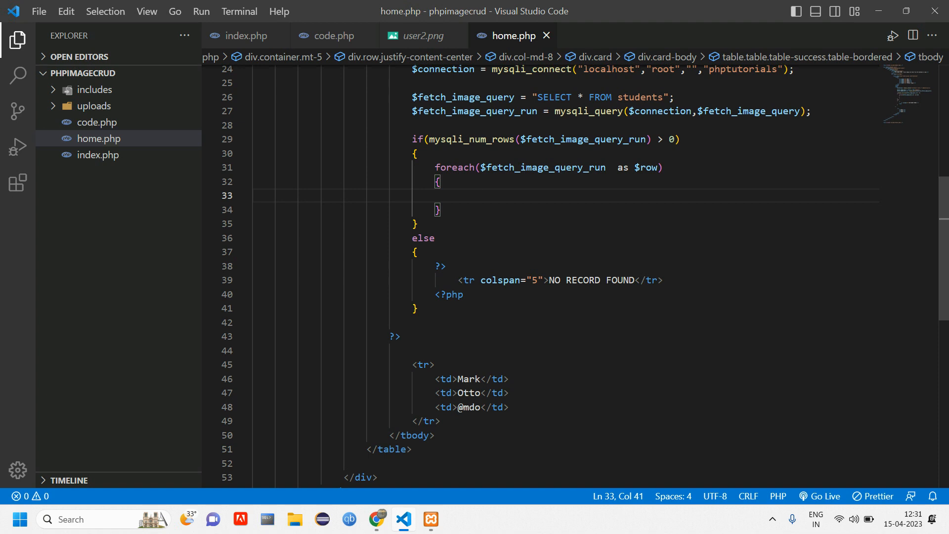
type("echo")
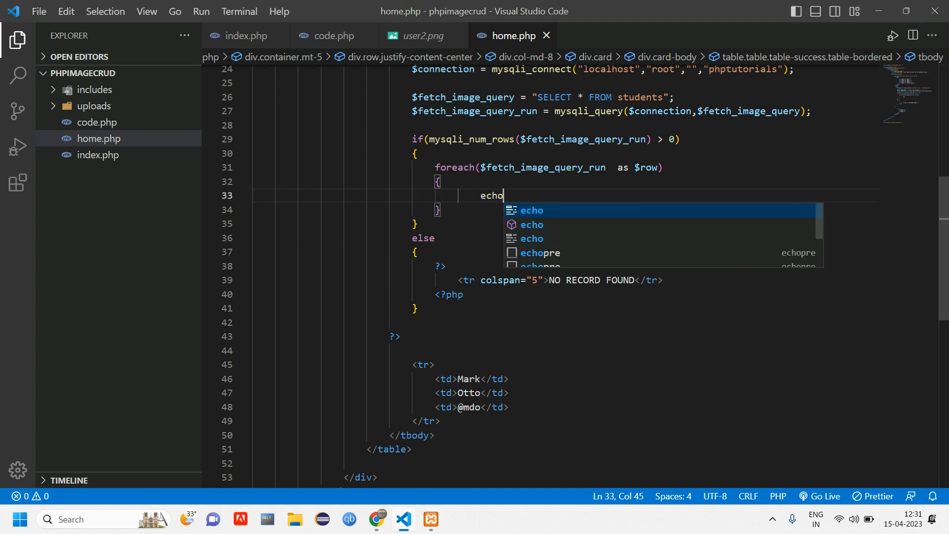
type("$row")
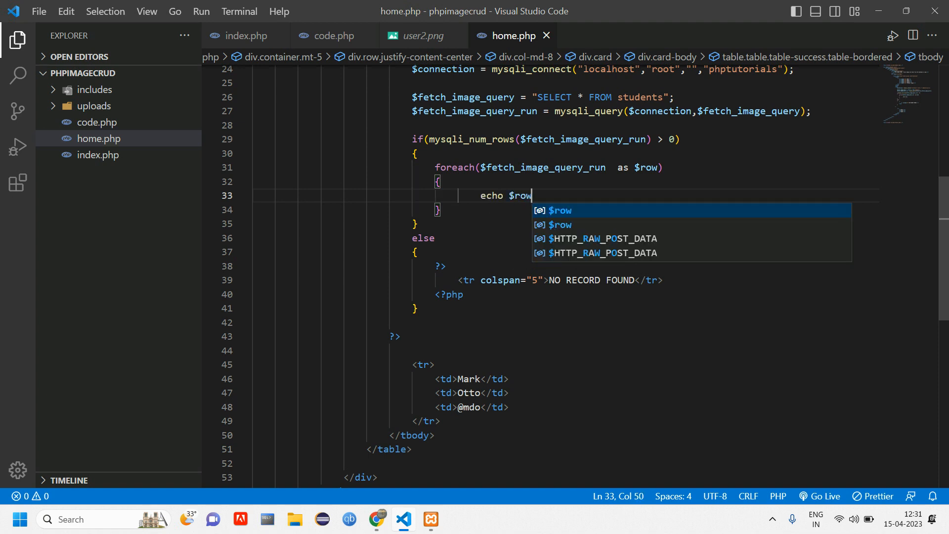
type("[i")
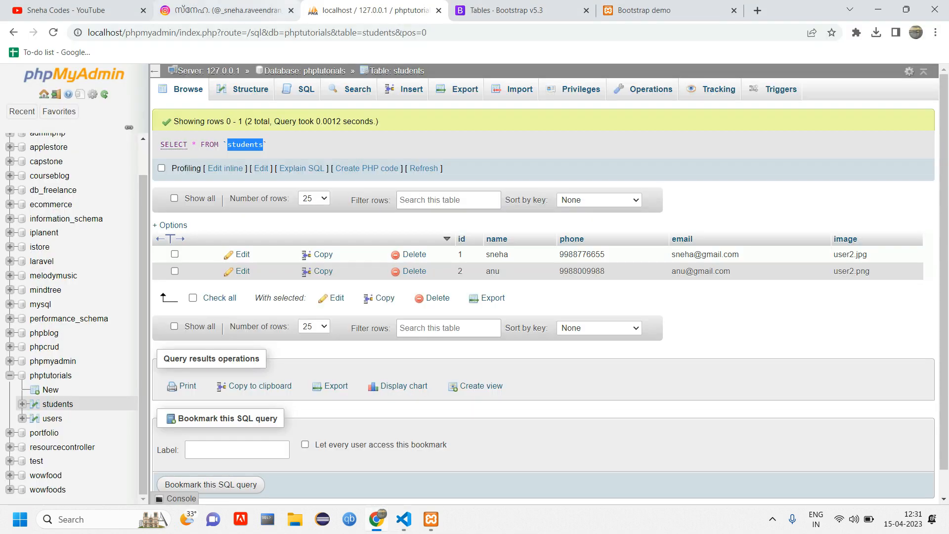
left_click(653, 10)
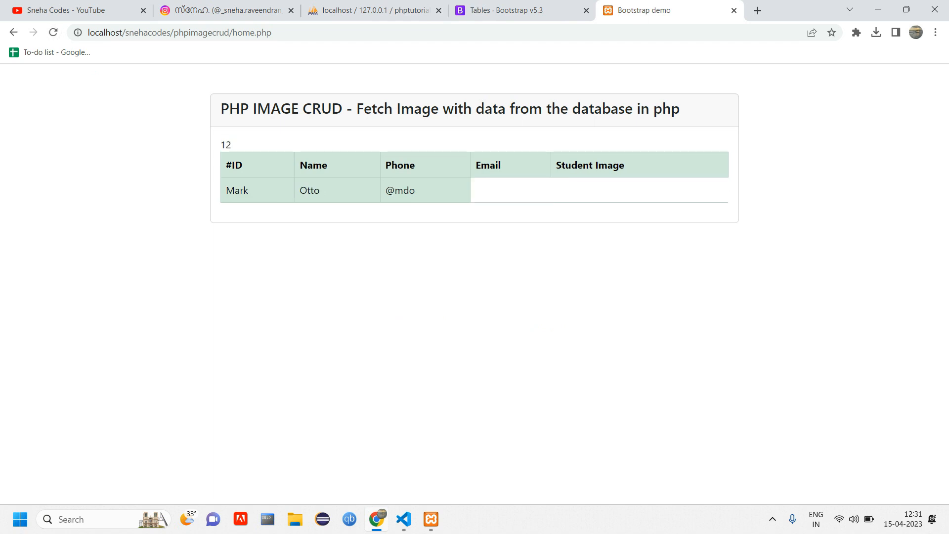
double_click(223, 144)
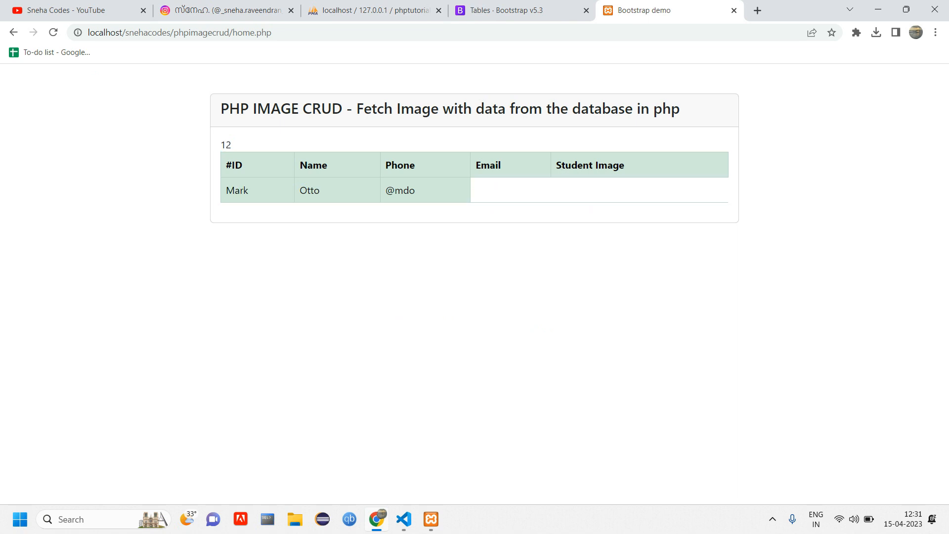
left_click(403, 519)
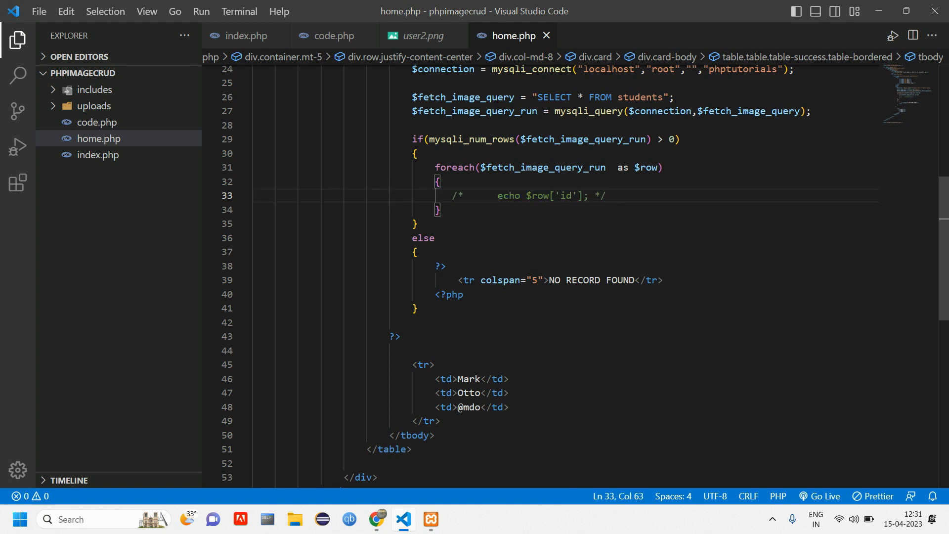
Move the placeholder Mark Otto table row inside the foreach loop between ?> and <?php.
type("?")
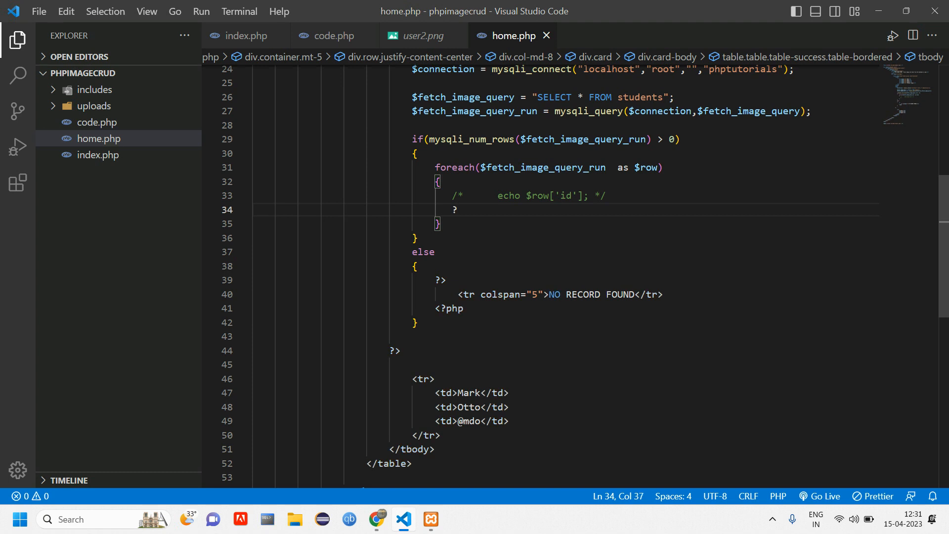
type(">")
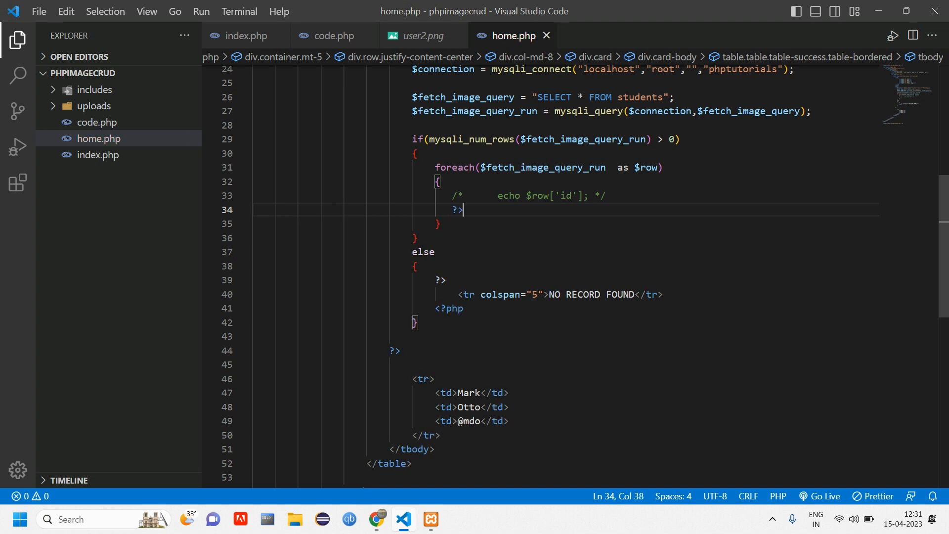
type("<?php")
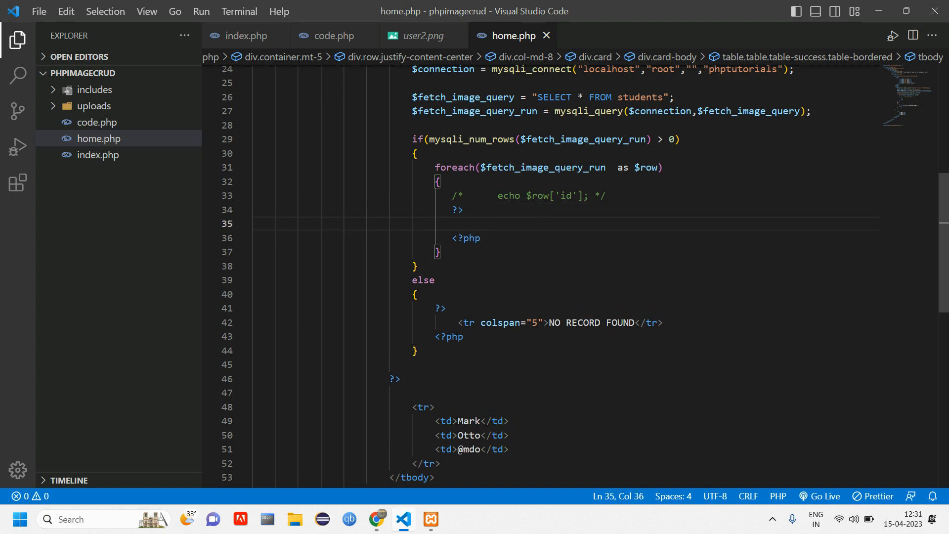
left_click_drag(411, 406, 441, 463)
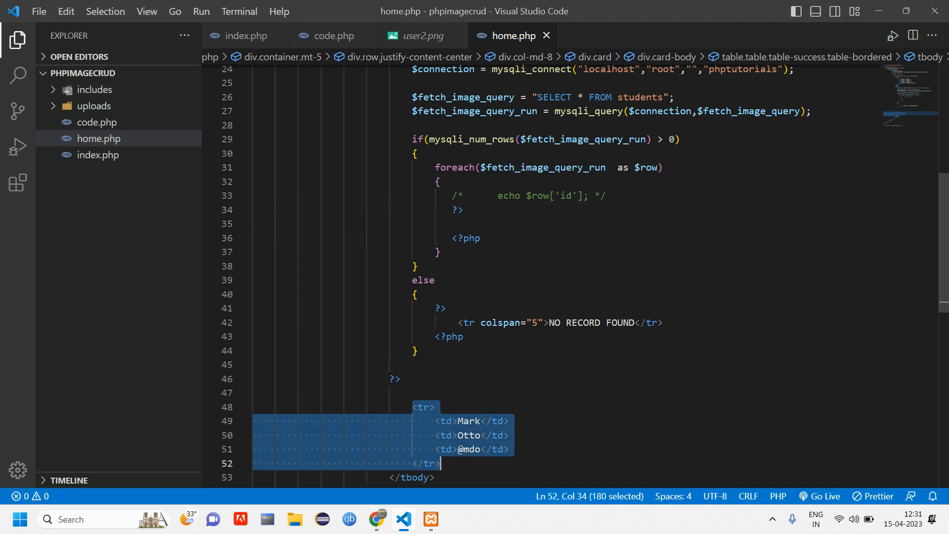
key("Delete")
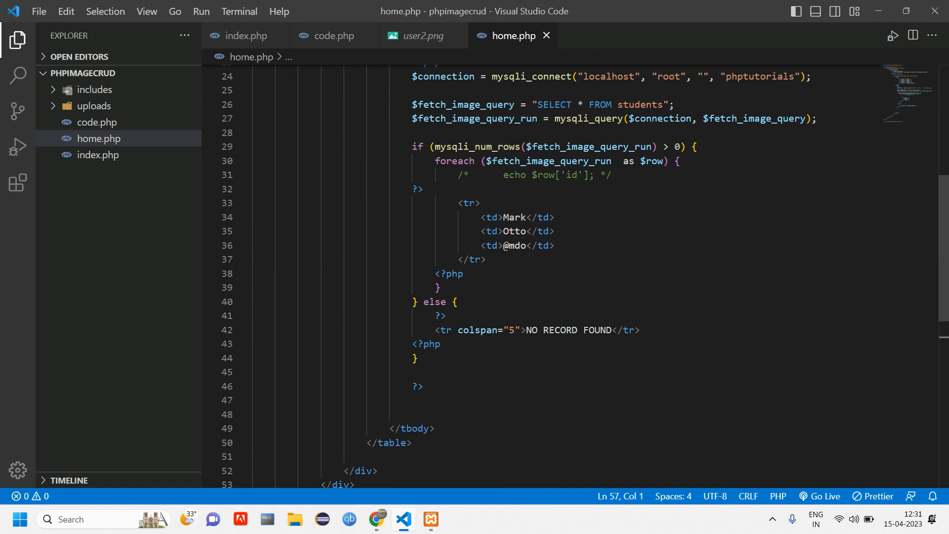
Make the row's first <td> echo $row['id'] and drop the other placeholder cells.
double_click(513, 264)
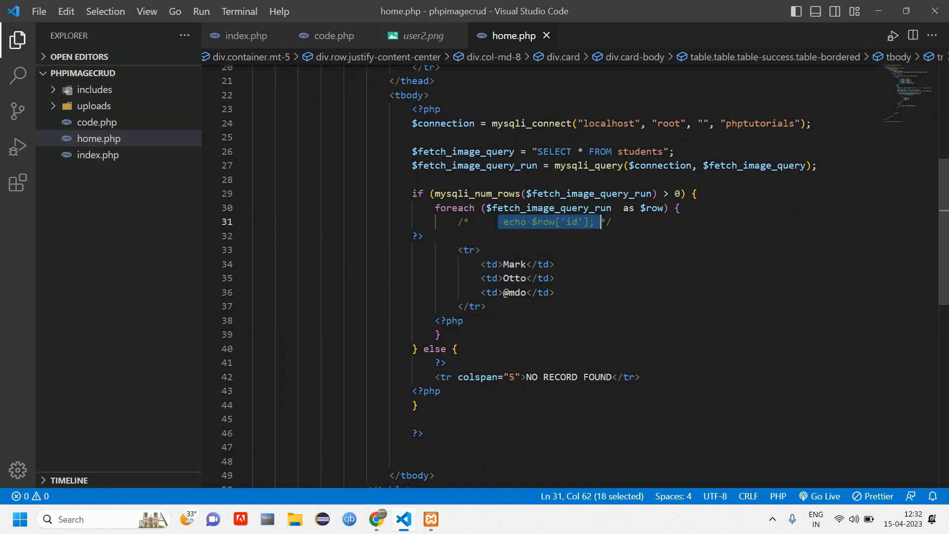
key("Delete")
type("<?php ")
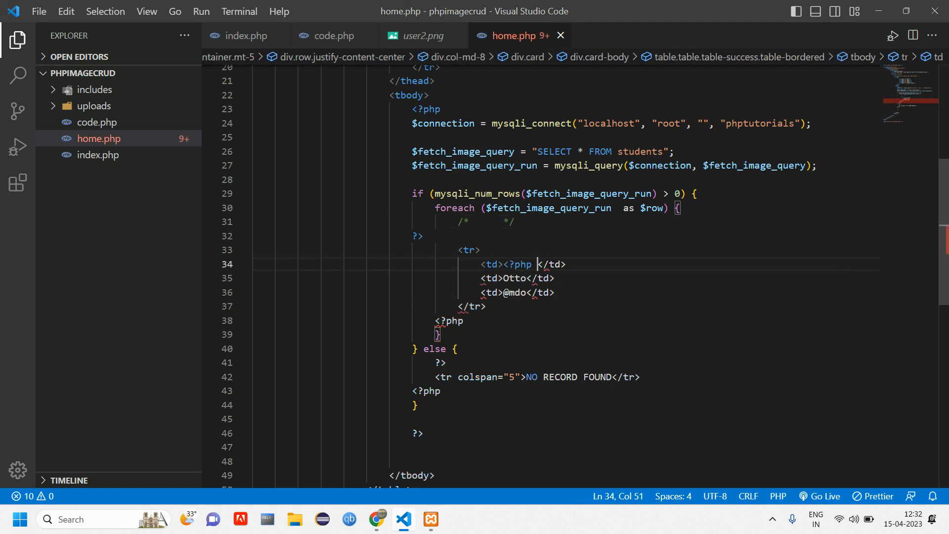
type("?>")
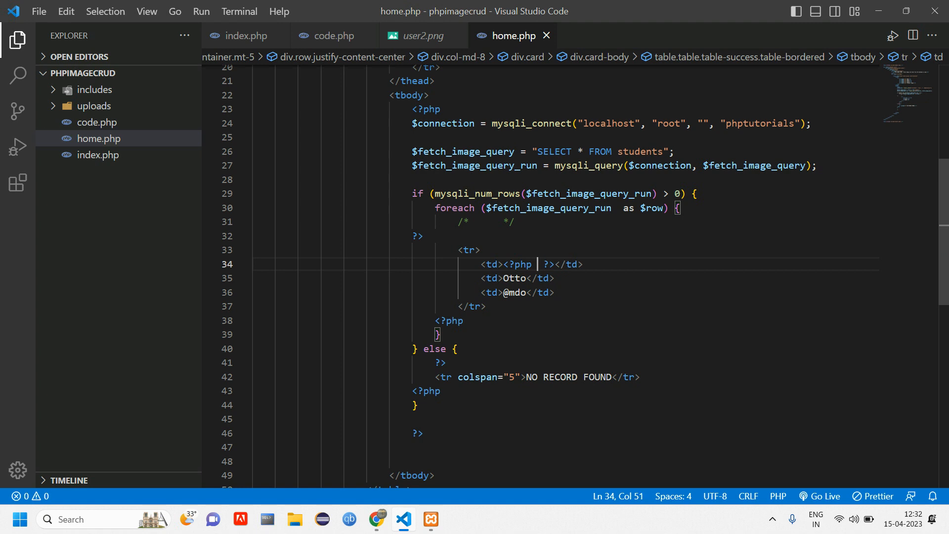
key("Enter")
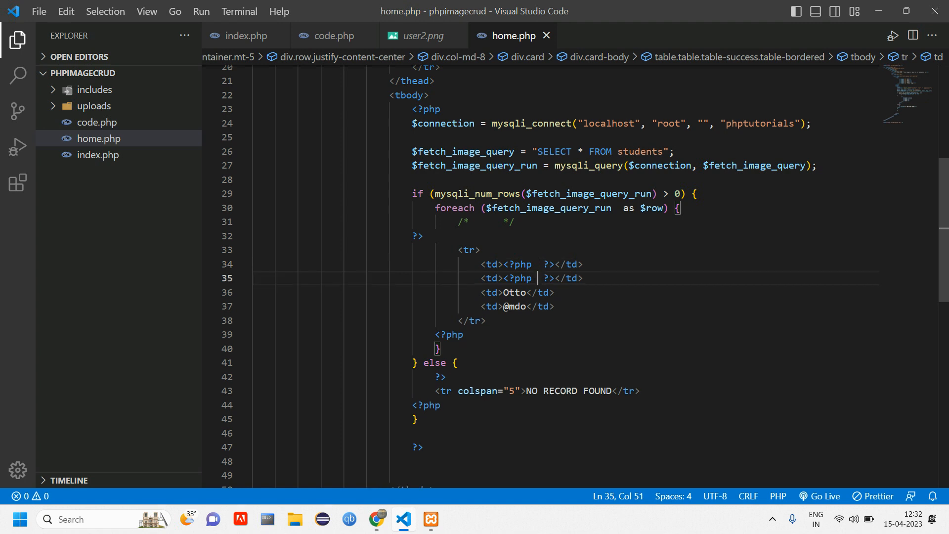
key("Backspace")
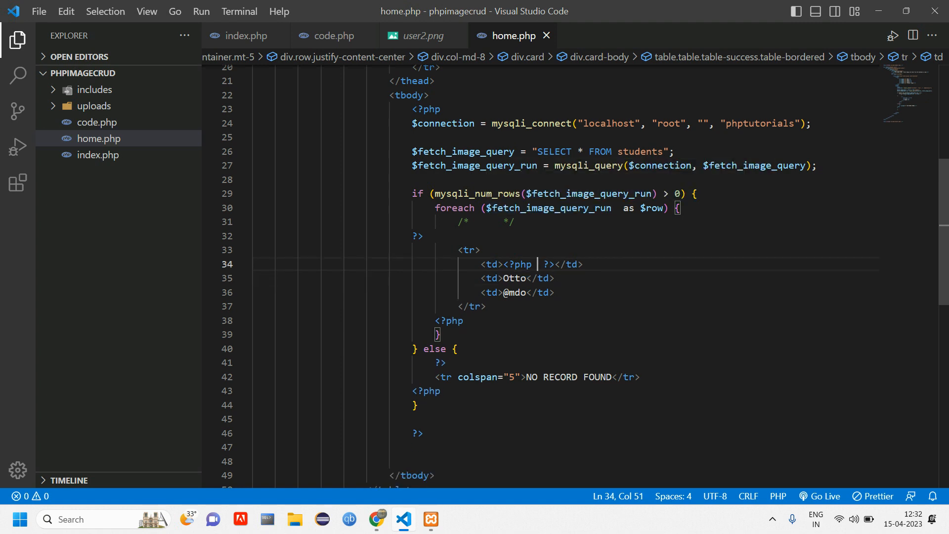
type("echo")
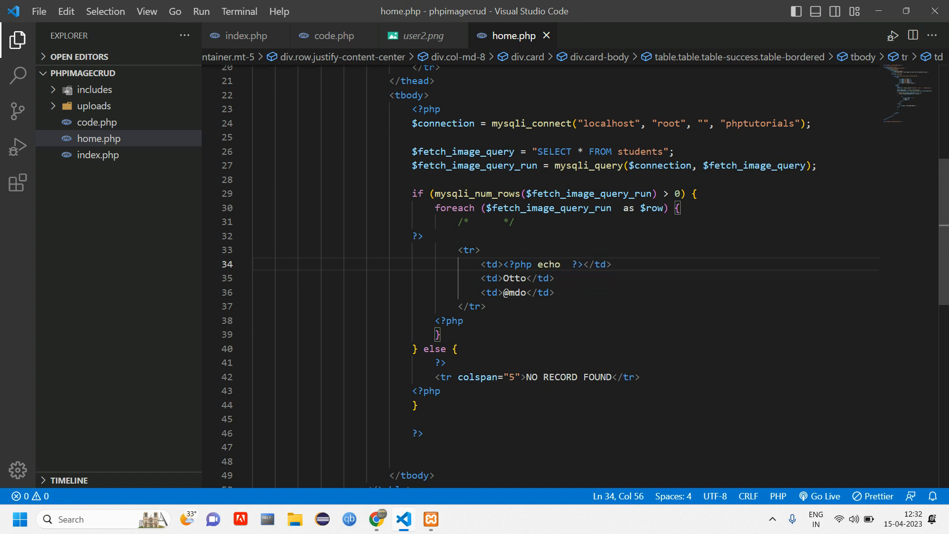
type("$row[]")
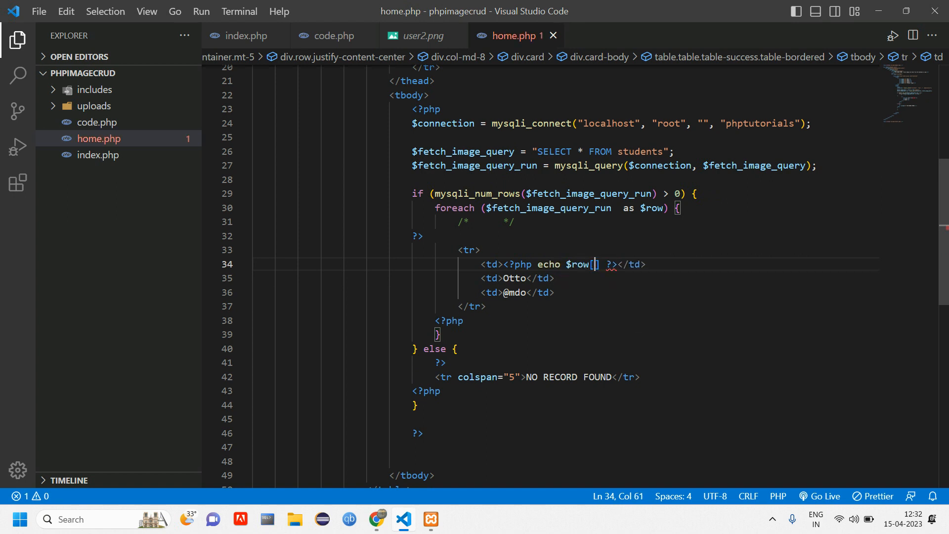
type("'id'")
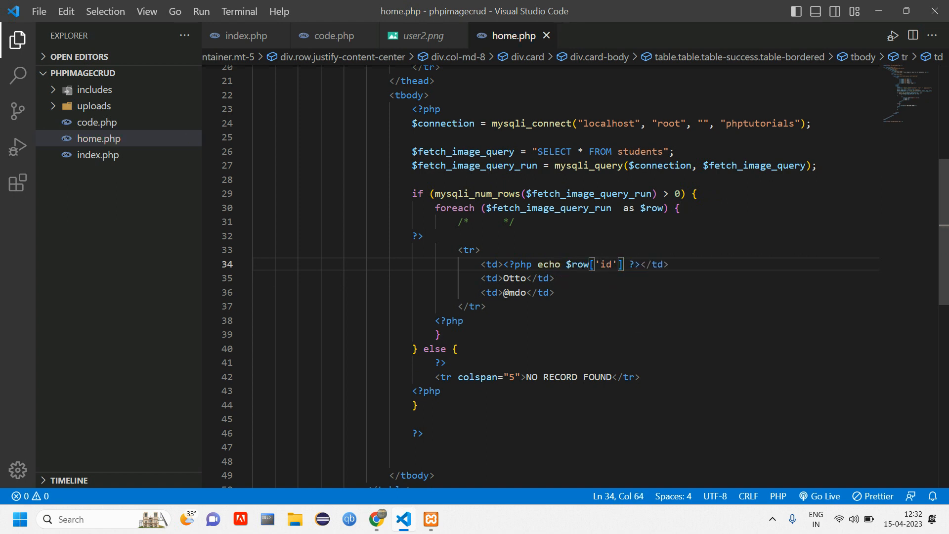
type(";")
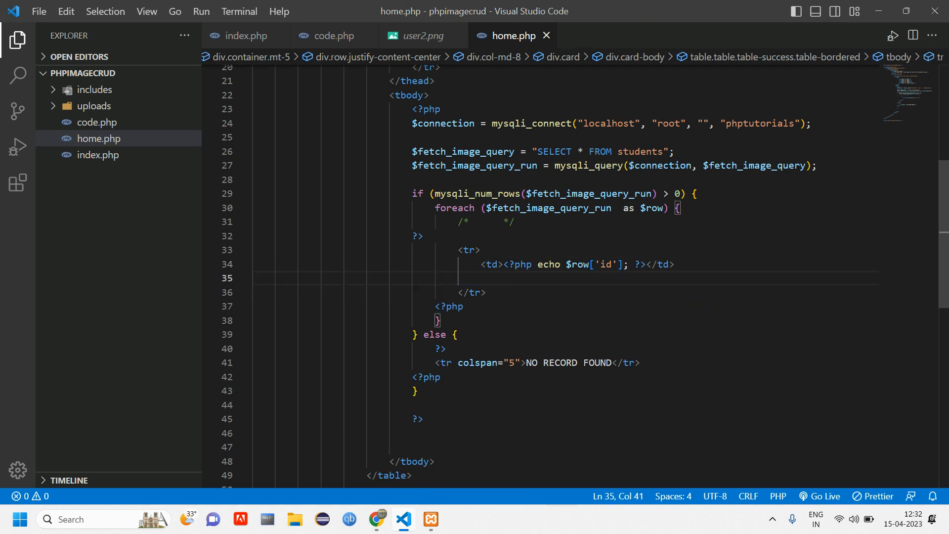
Duplicate the cell for name, phone, email and image keys and preview both records in Chrome.
left_click(676, 265)
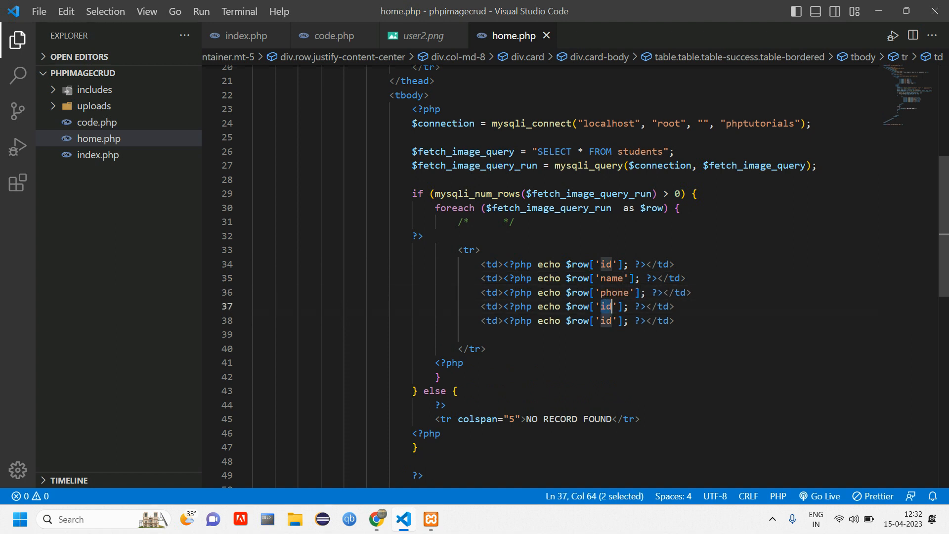
type("email")
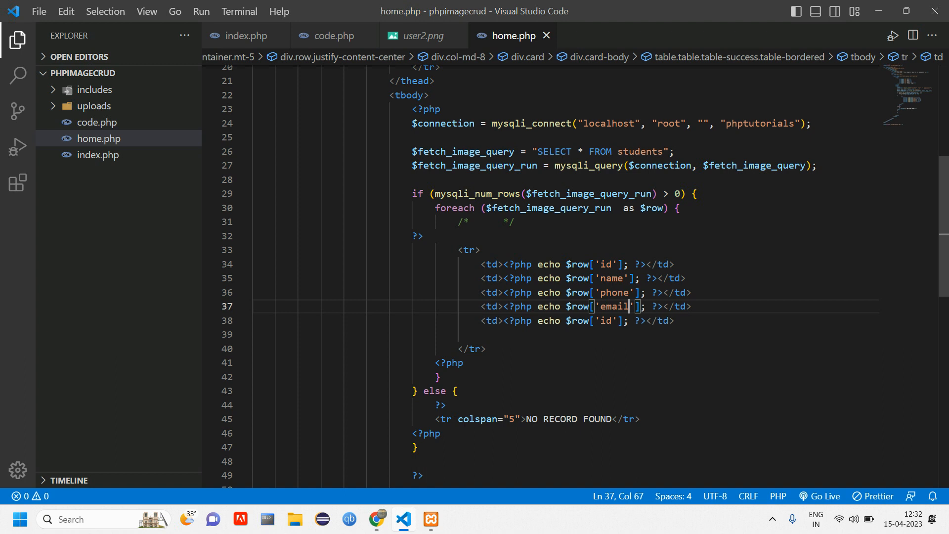
type("image")
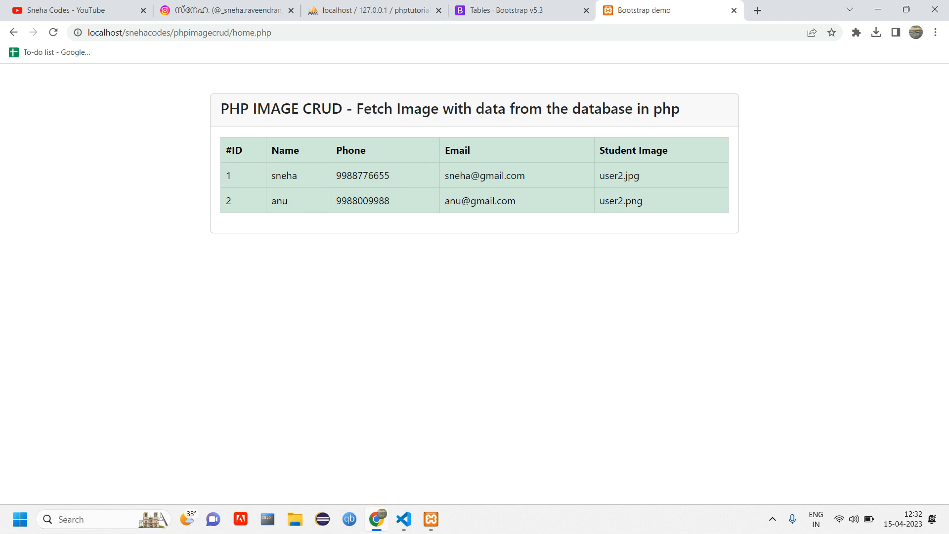
left_click(403, 520)
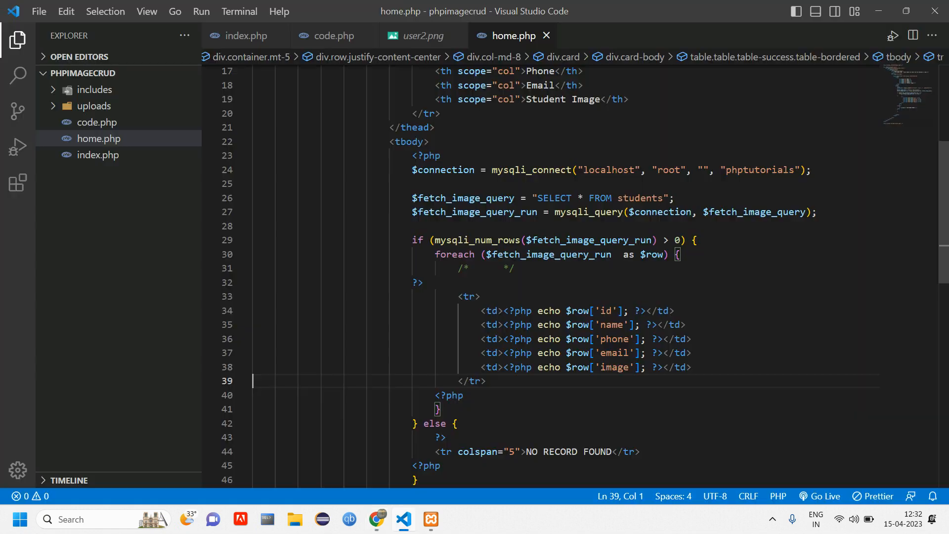
left_click(376, 524)
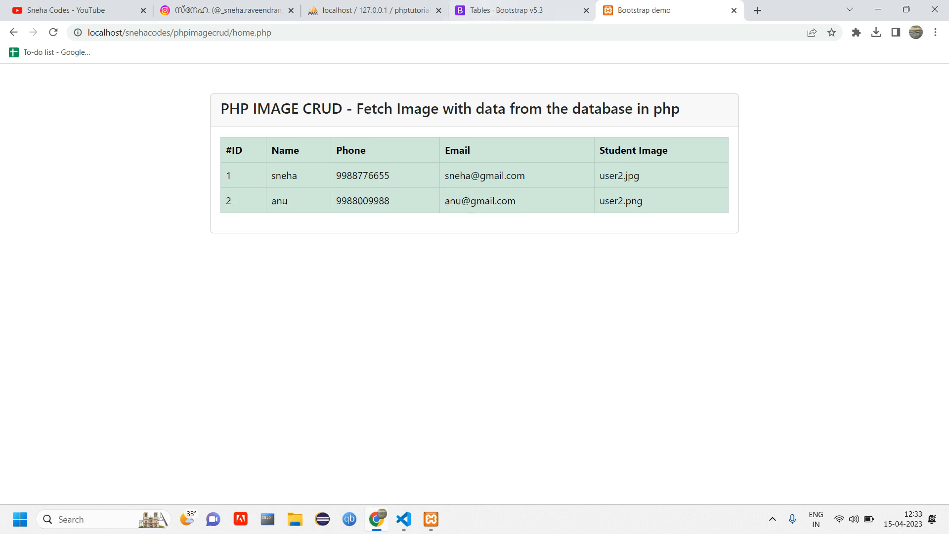
left_click(402, 519)
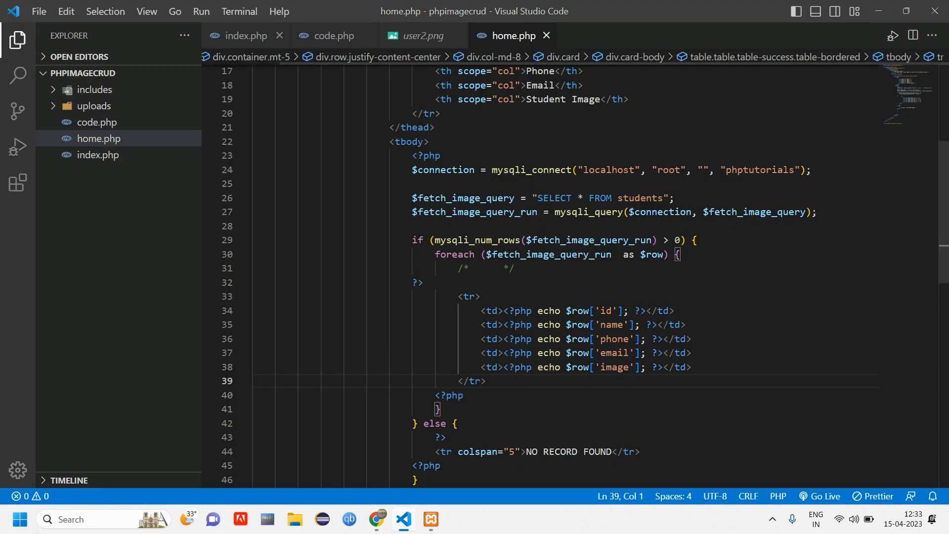
left_click(415, 35)
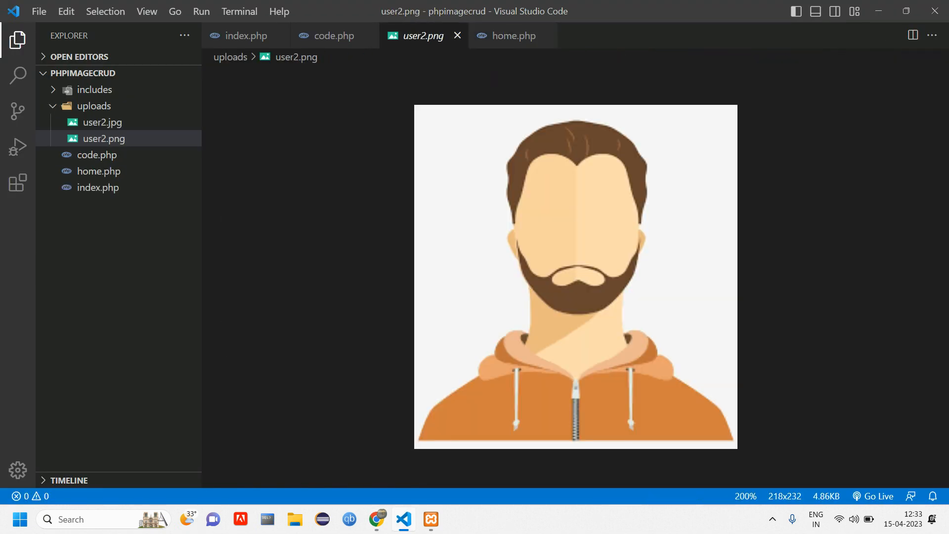
left_click(511, 35)
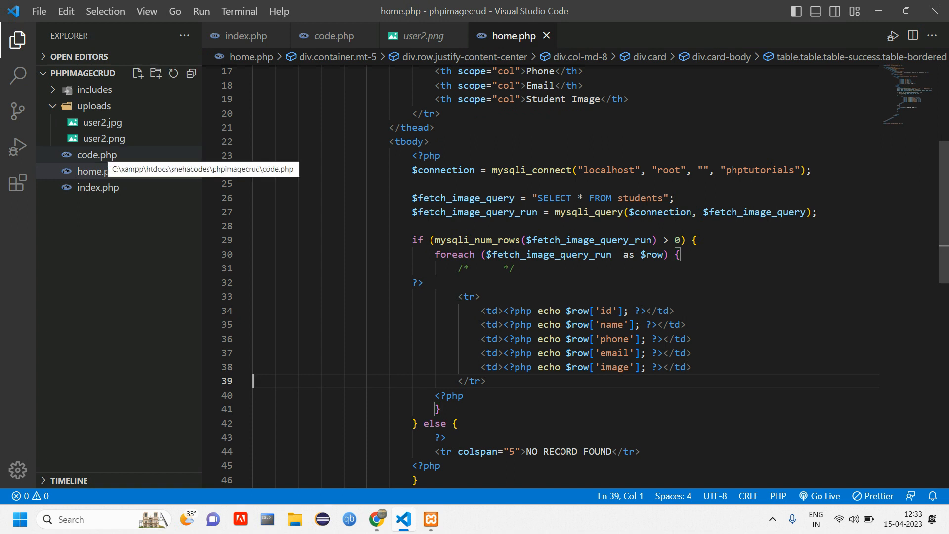
left_click(96, 154)
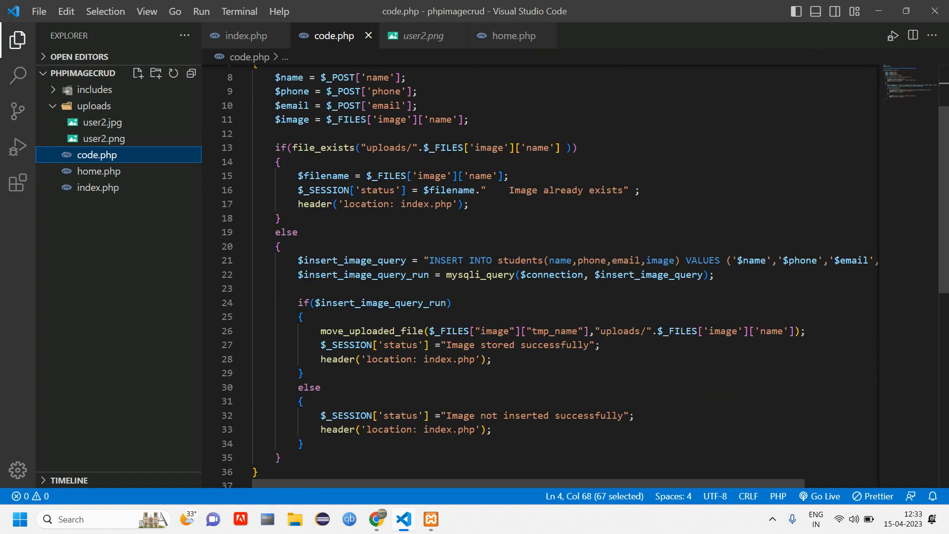
double_click(350, 331)
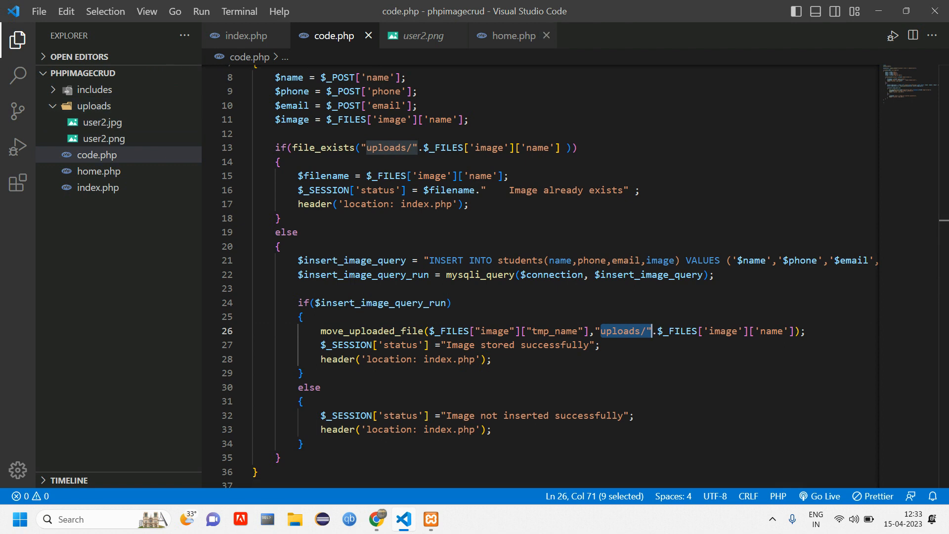
left_click(512, 35)
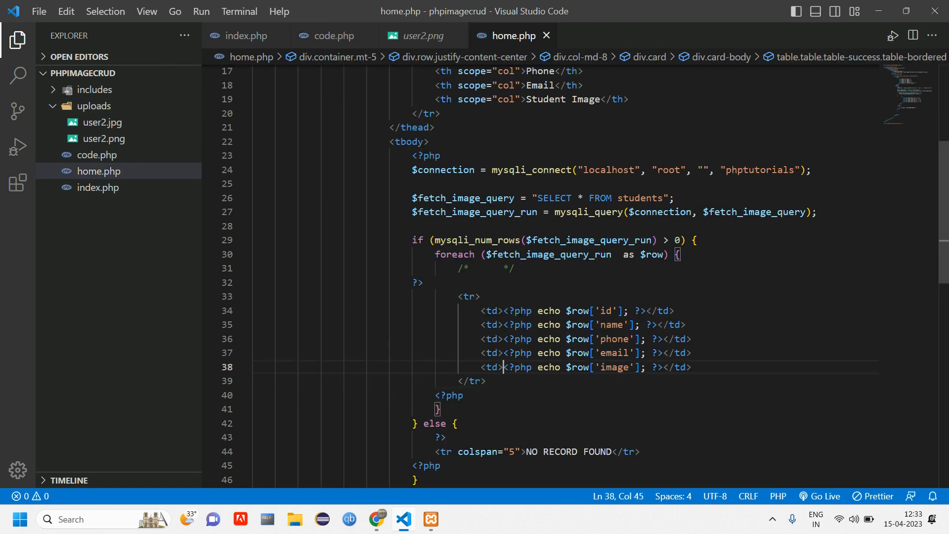
left_click_drag(507, 367, 662, 367)
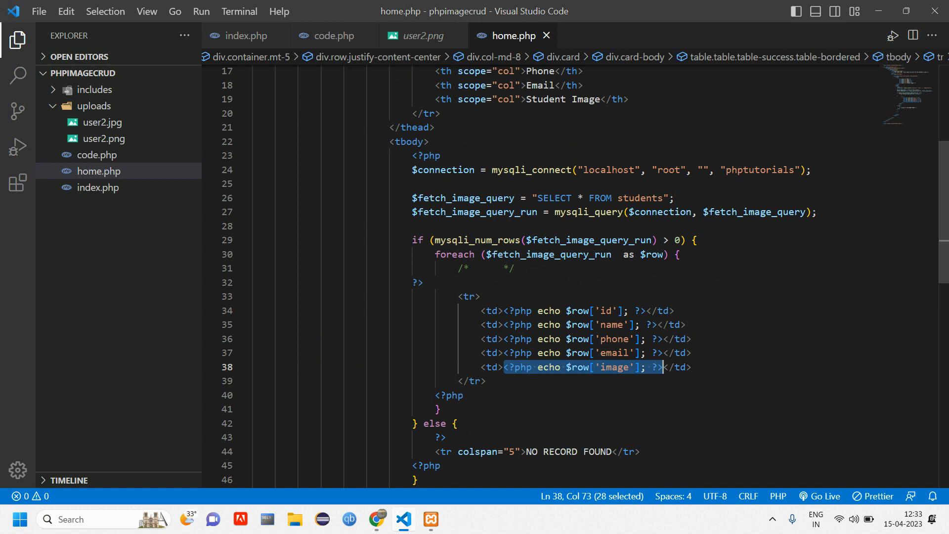
Replace the image cell with an <img> whose src echoes "uploads/".$row['image'], then reload the page.
key("Delete")
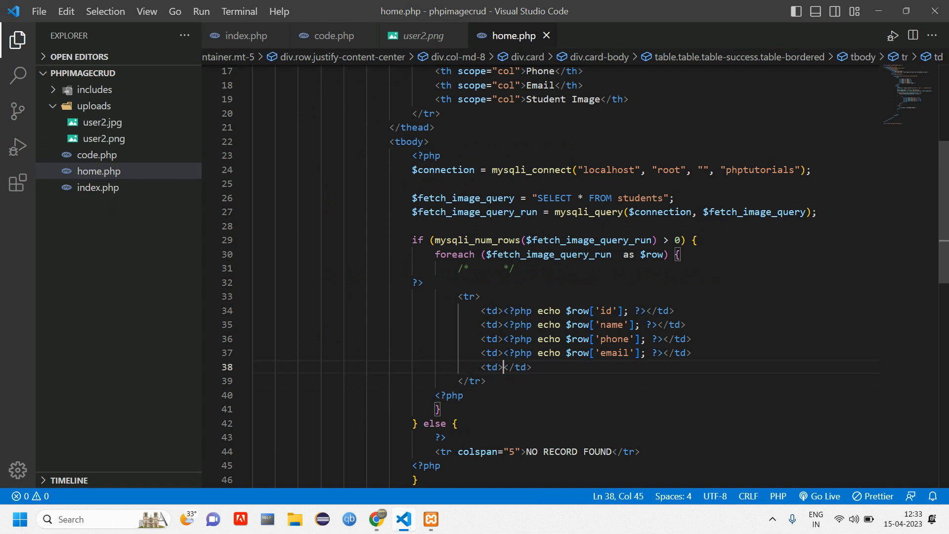
type("<img src=\"\" alt=\"\">")
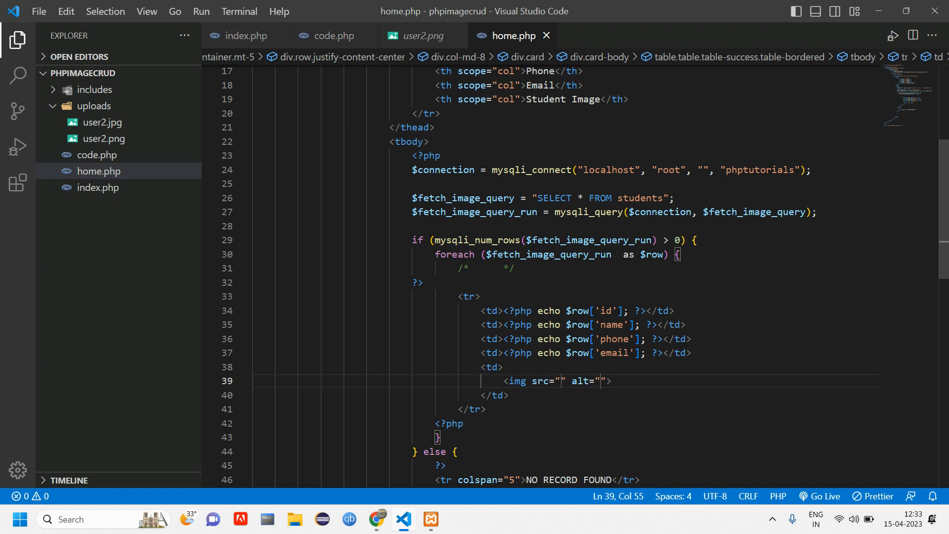
type("<?php echo $row['image']; ?>")
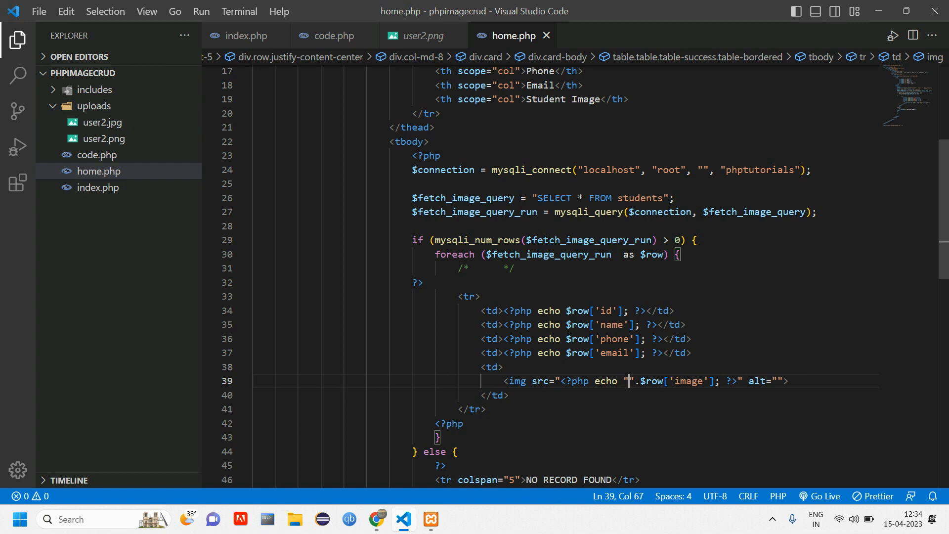
type("upload")
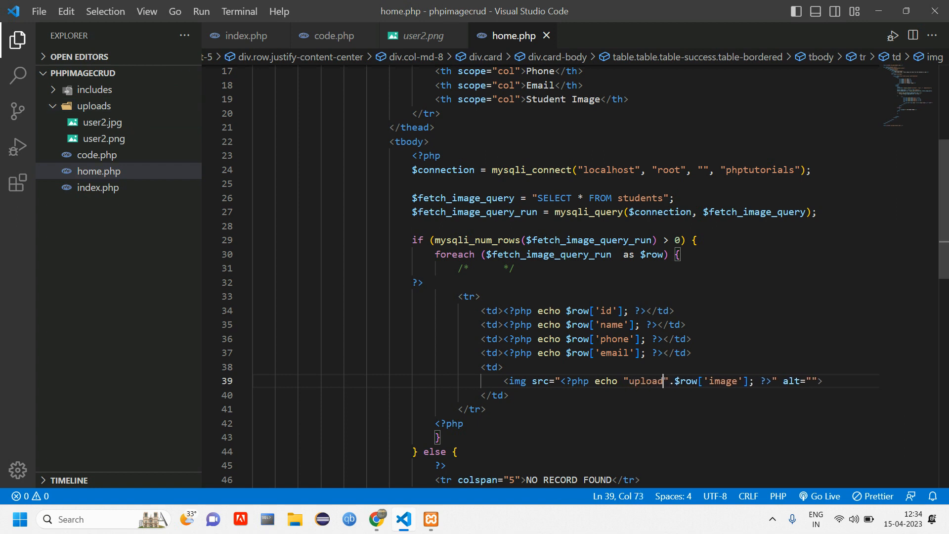
type("s/")
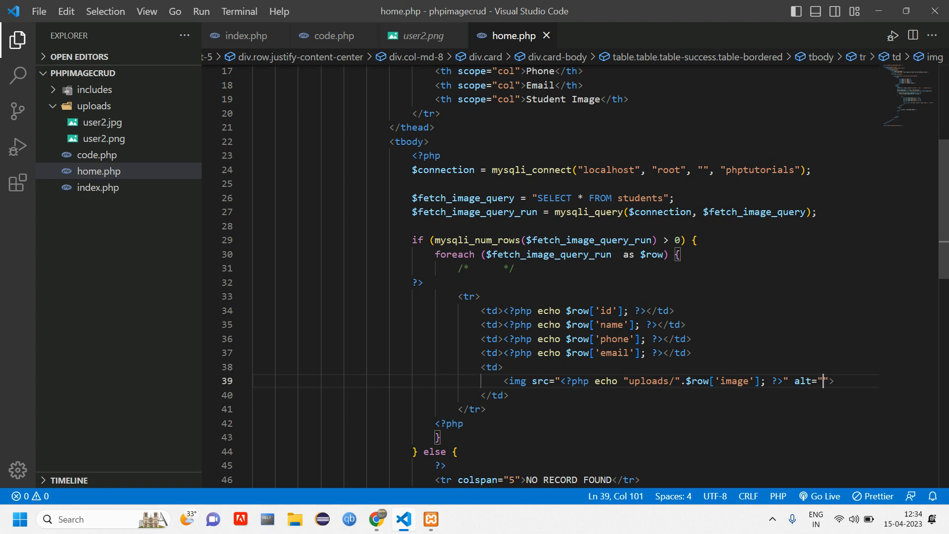
type("image")
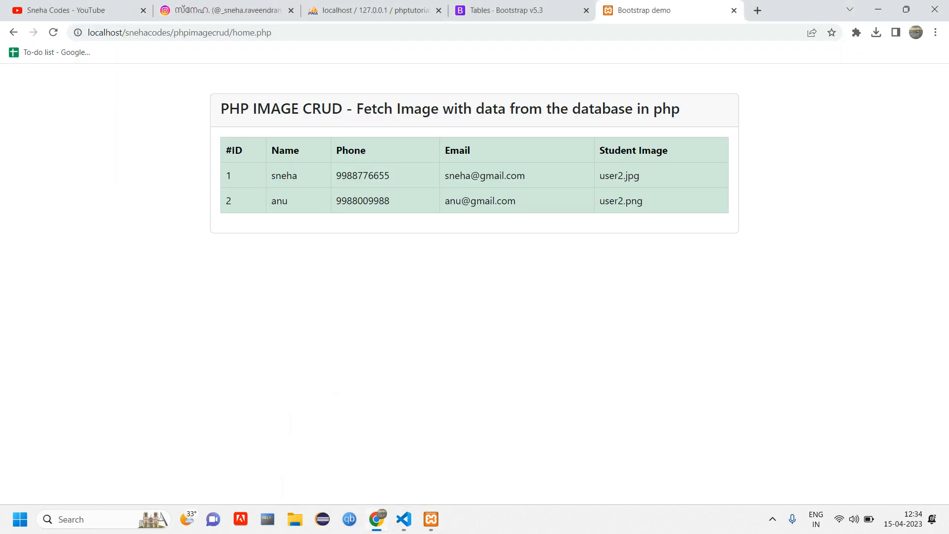
left_click(52, 33)
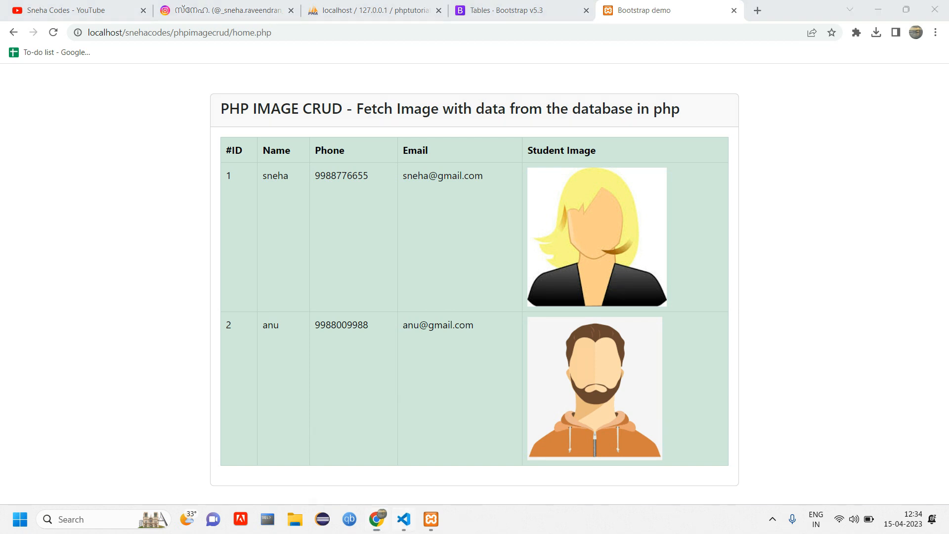
Add width="75" height="75" to the student <img> tag and check the page in Chrome.
left_click(403, 519)
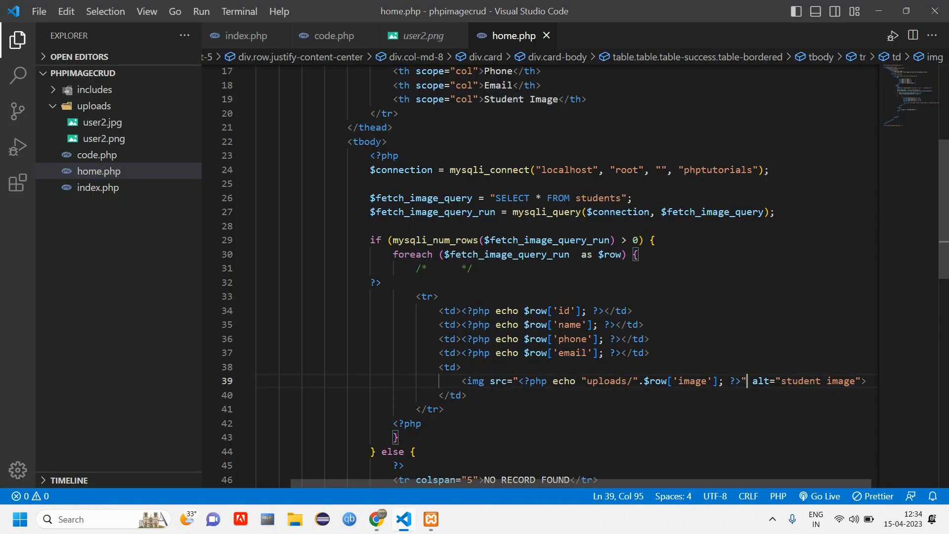
type("width=\"")
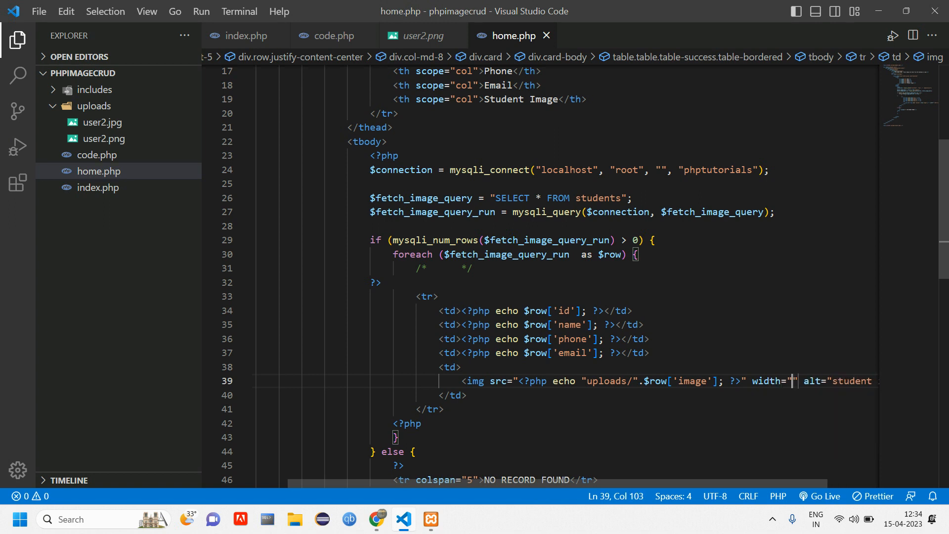
type("75")
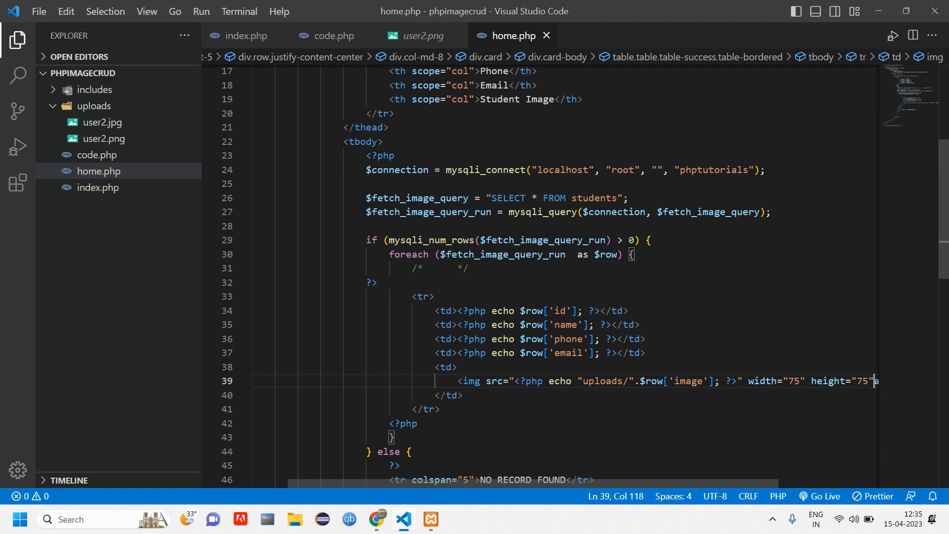
left_click(376, 519)
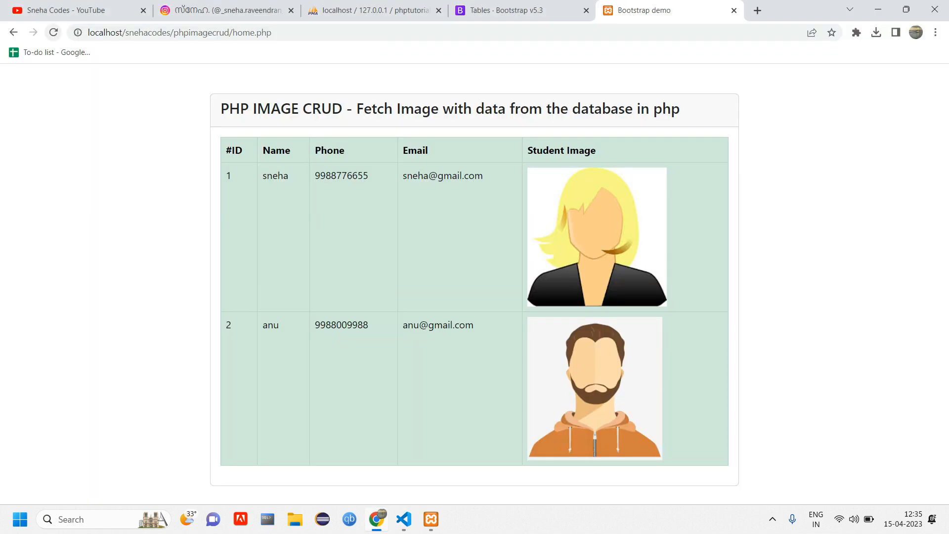